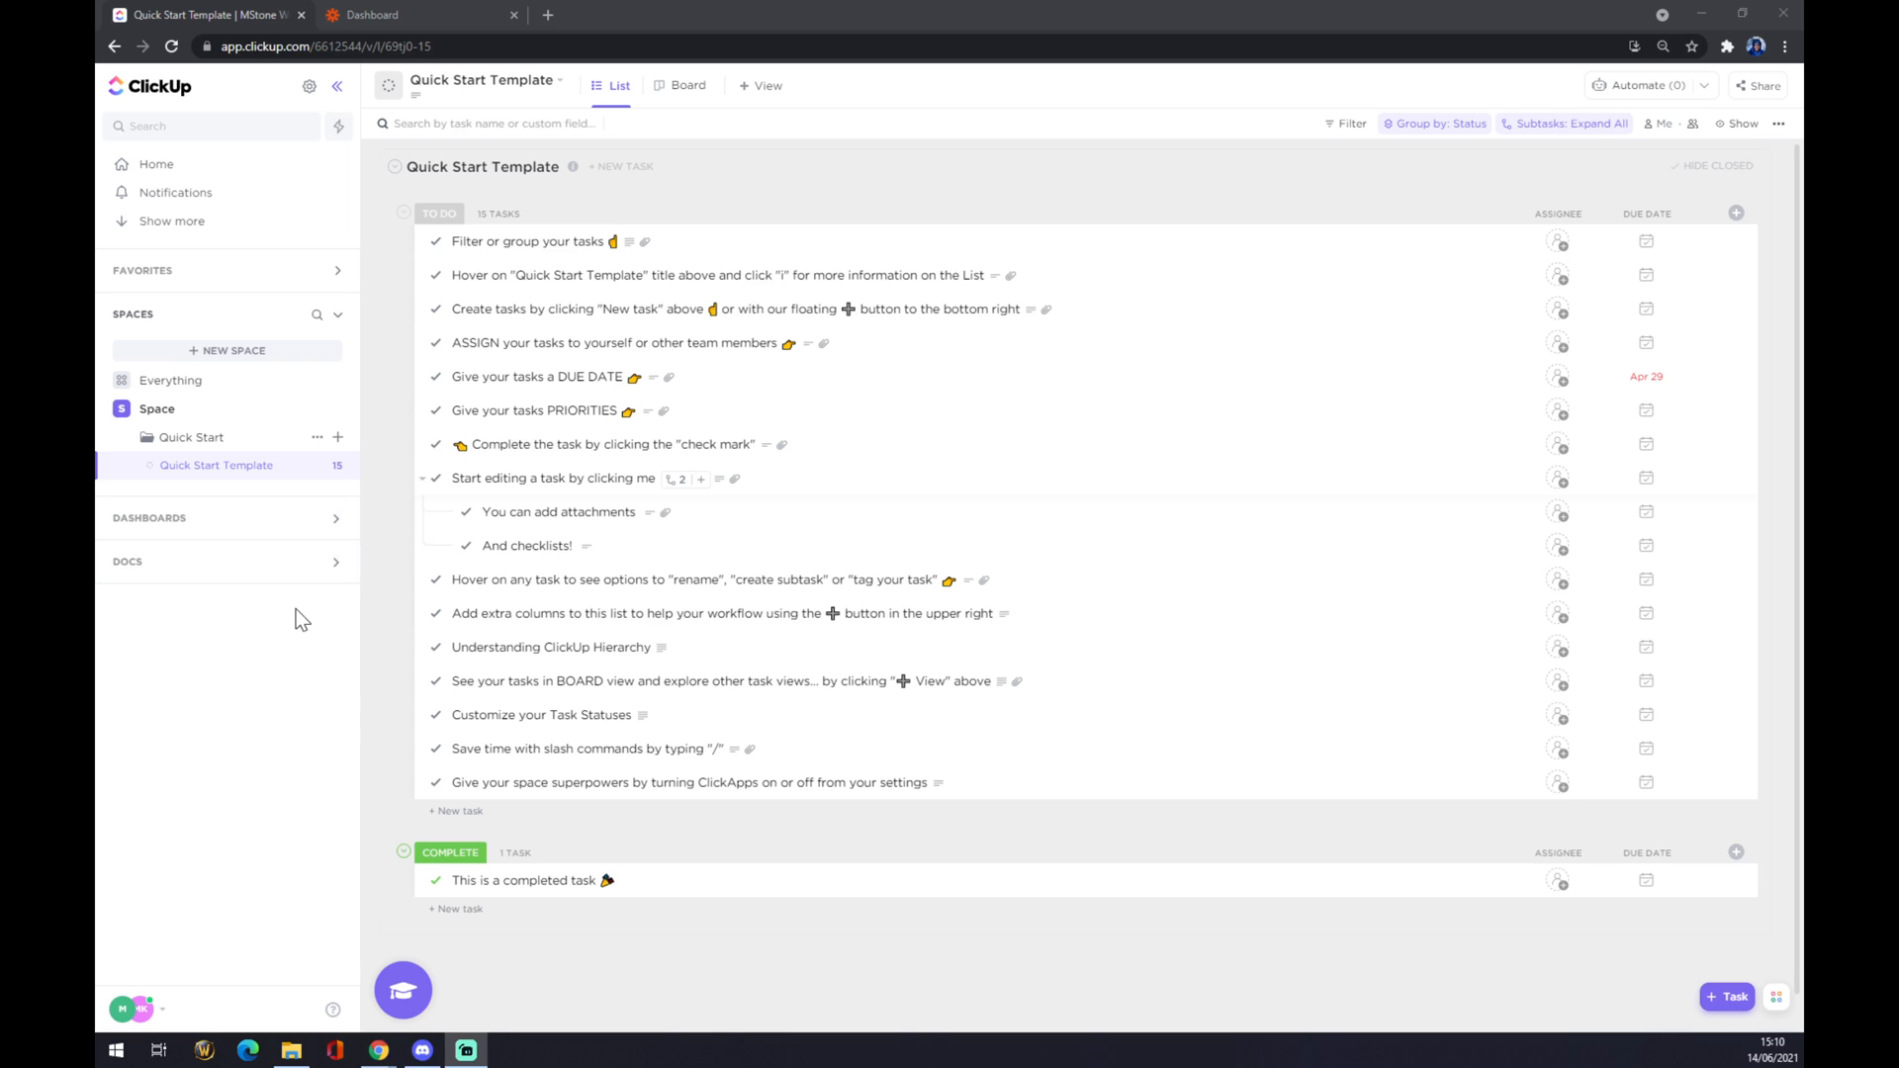
{"action": "mouse_move", "coordinate": [125, 1009]}
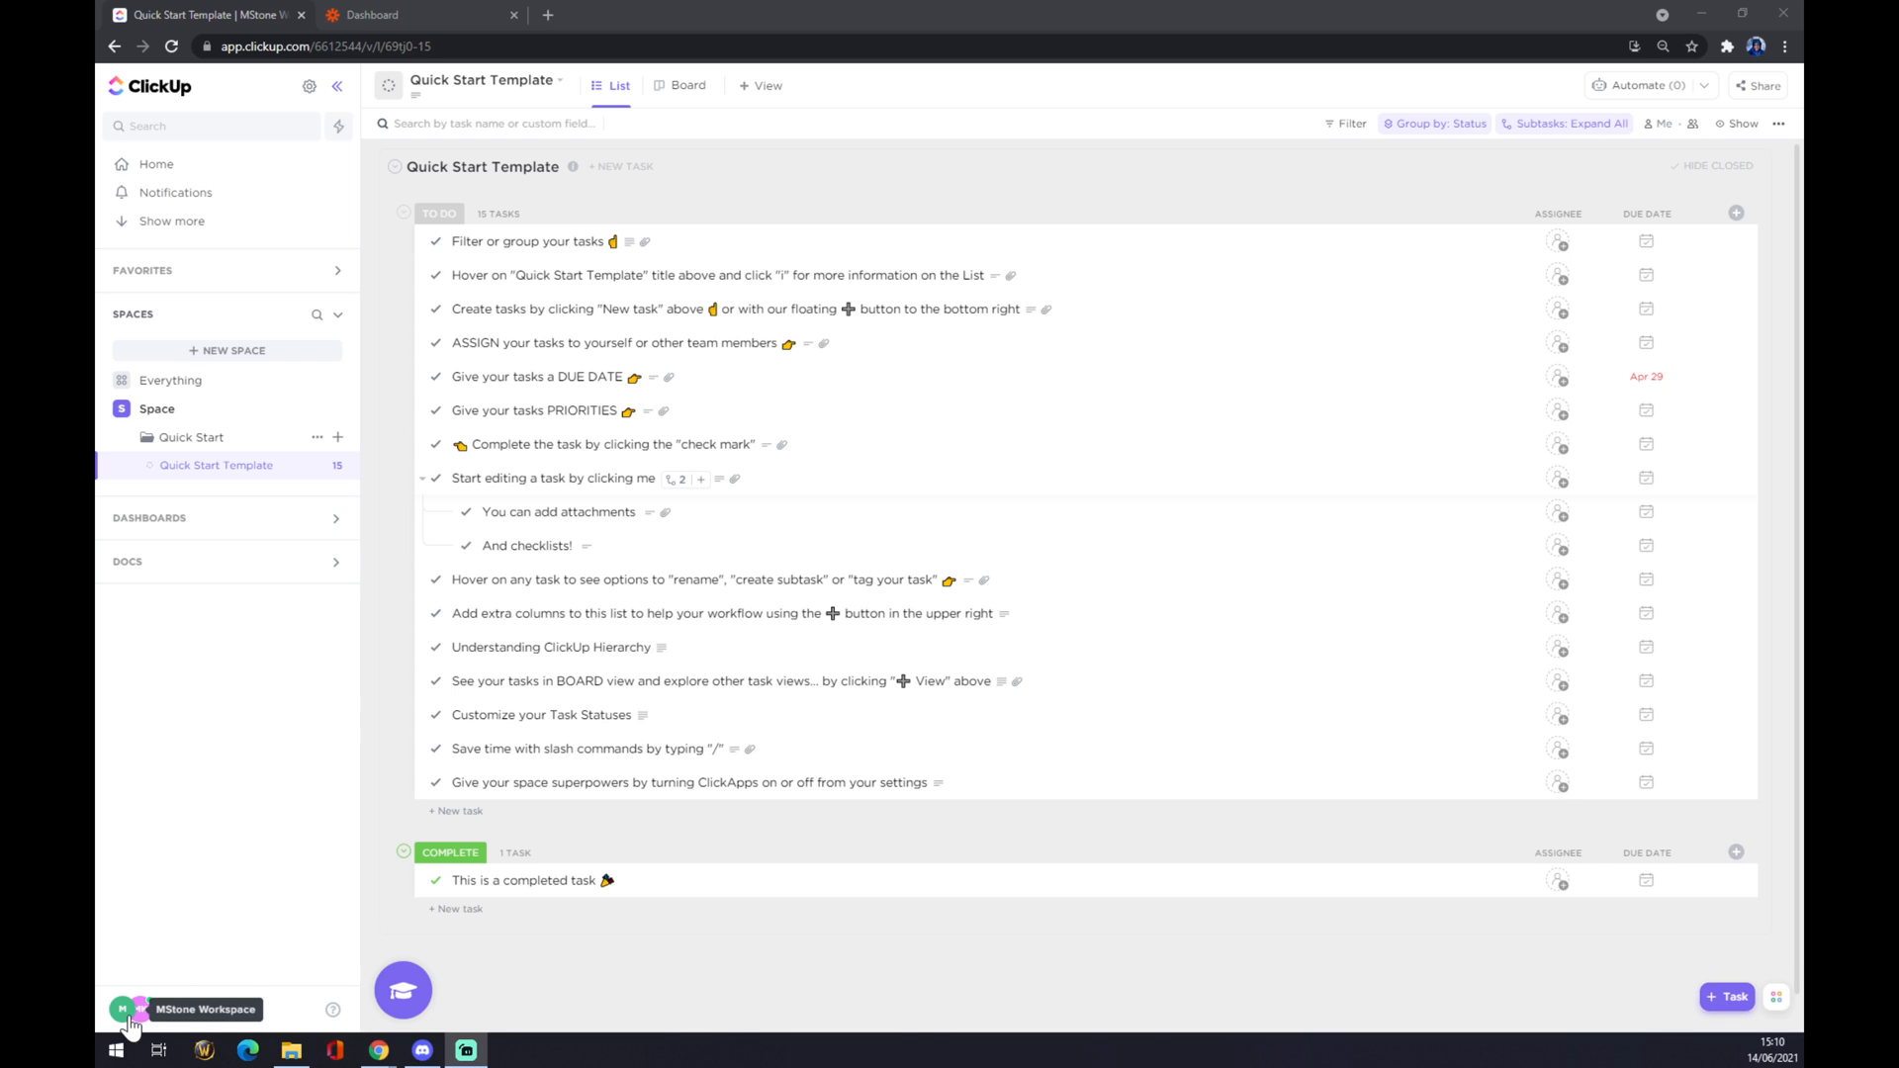
Reach the workspace Integrations settings from the sidebar's workspace avatar menu.
{"action": "left_click", "coordinate": [123, 1009]}
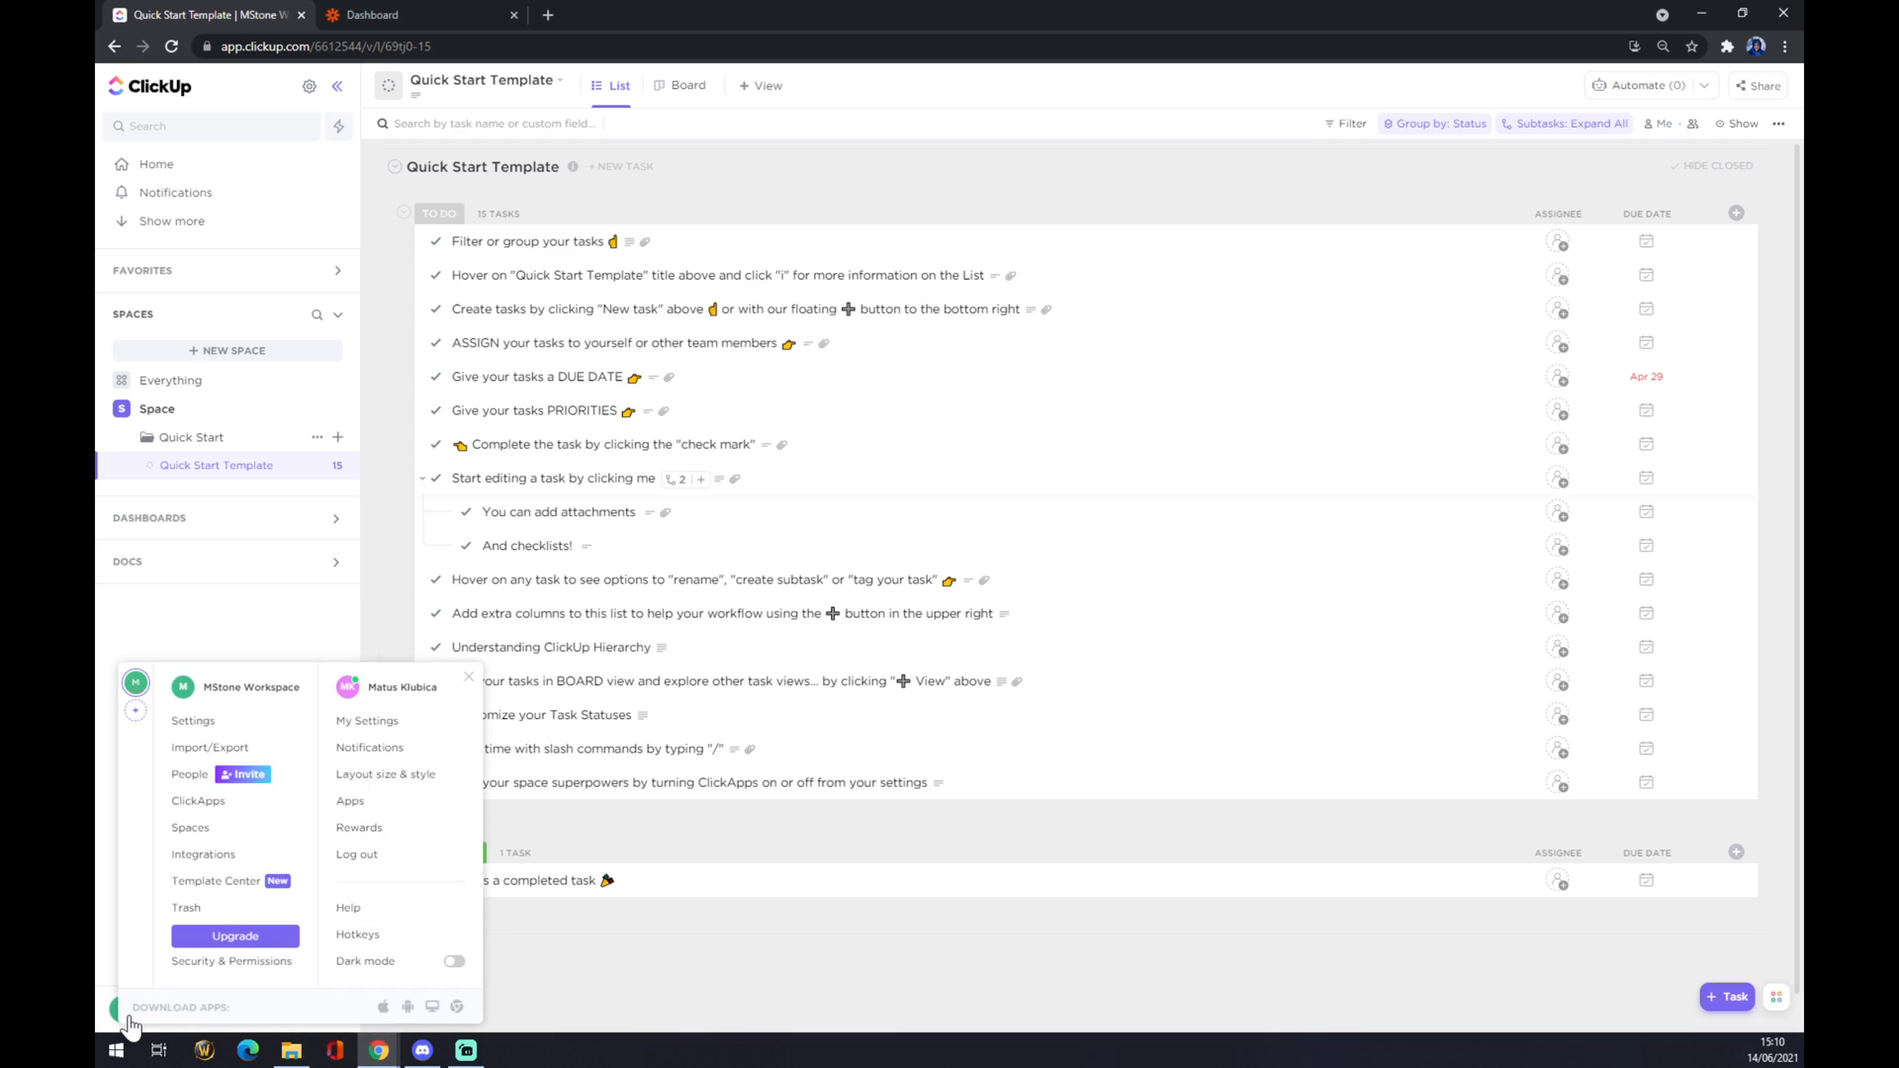
{"action": "mouse_move", "coordinate": [204, 880]}
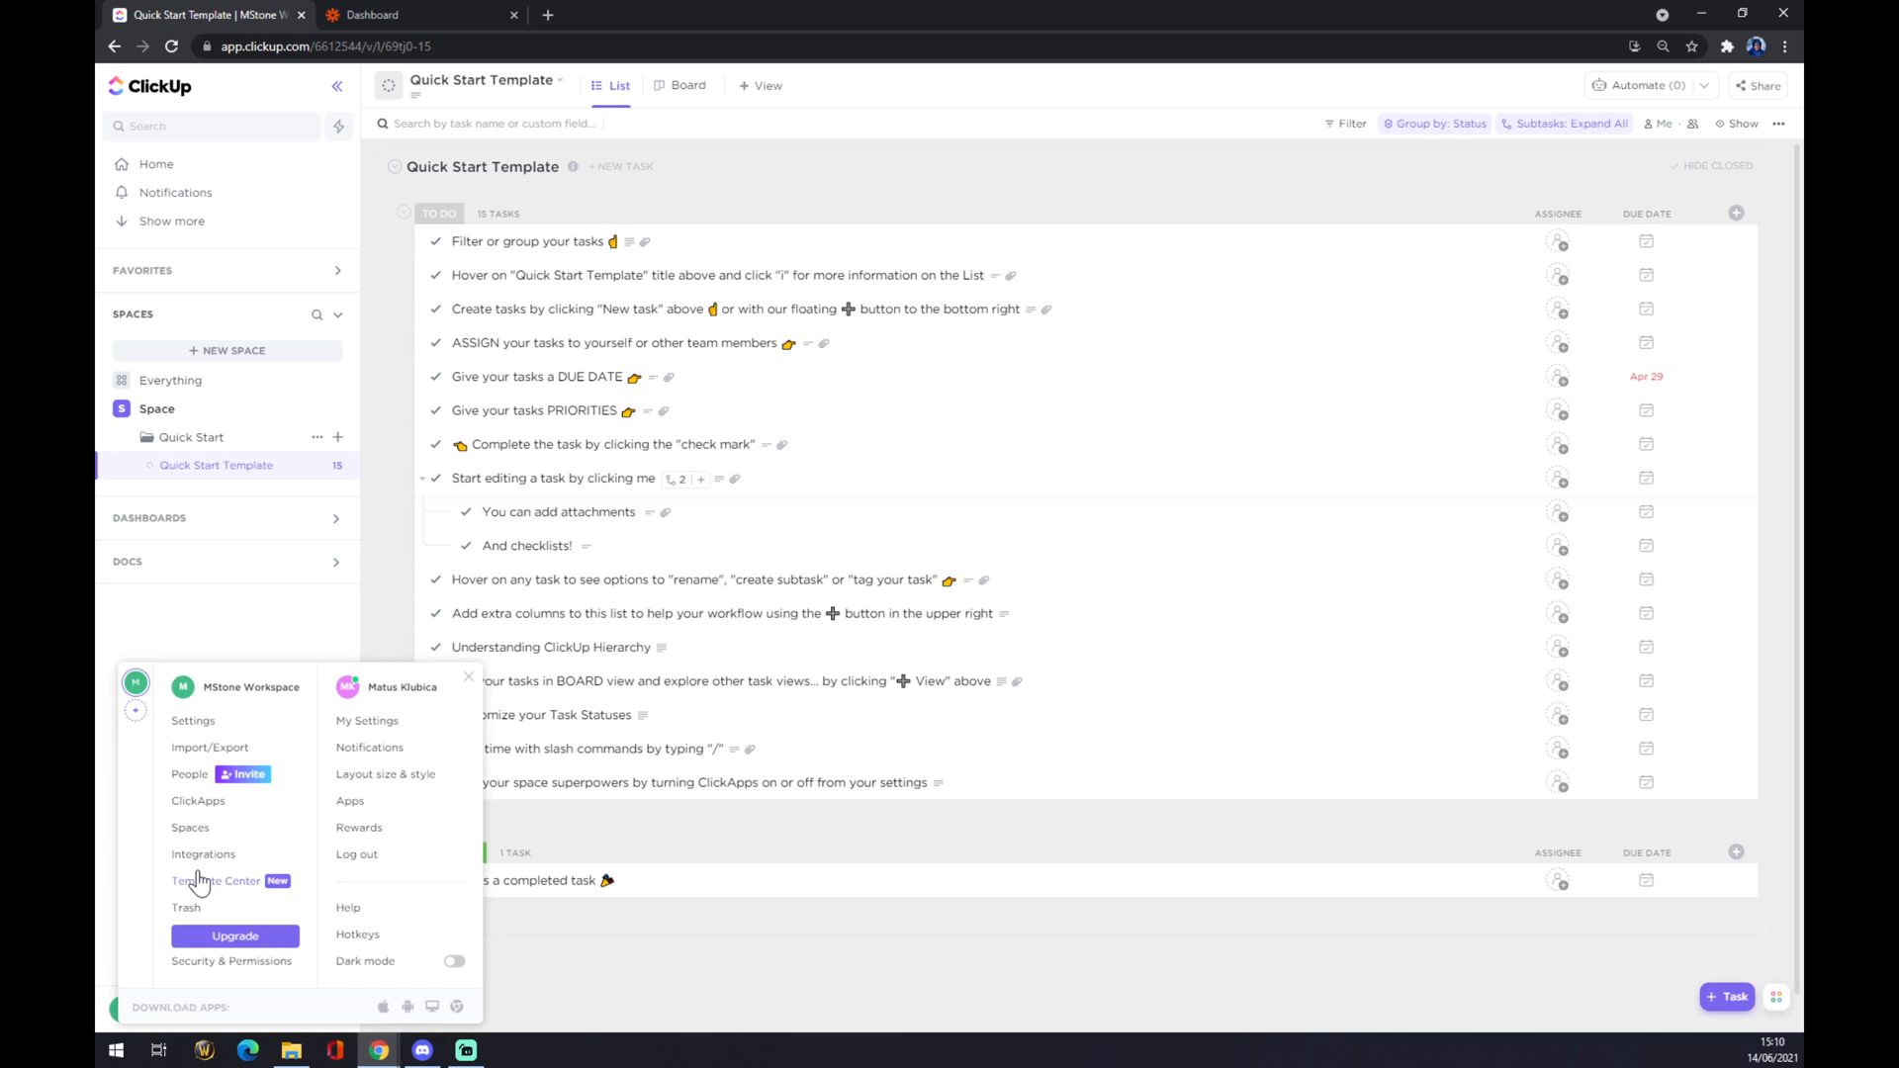
{"action": "left_click", "coordinate": [202, 855]}
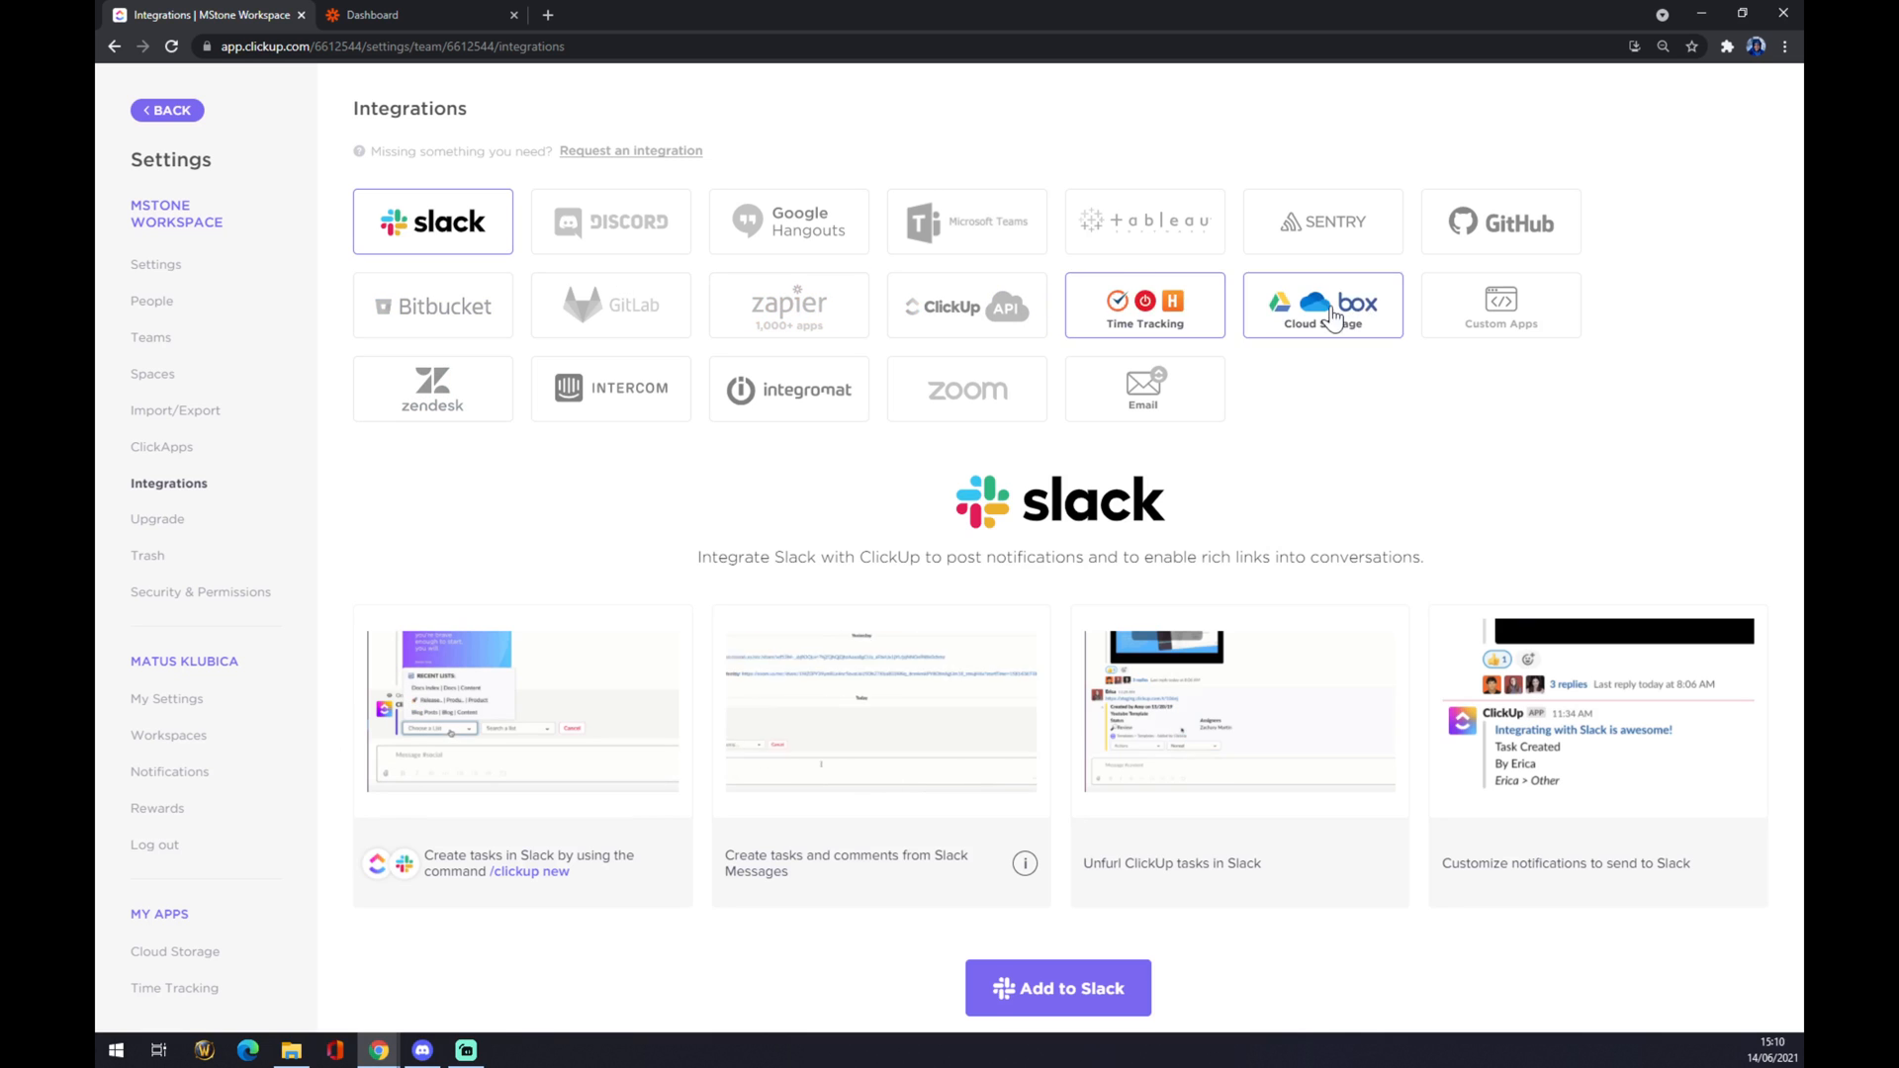
{"action": "mouse_move", "coordinate": [1395, 451]}
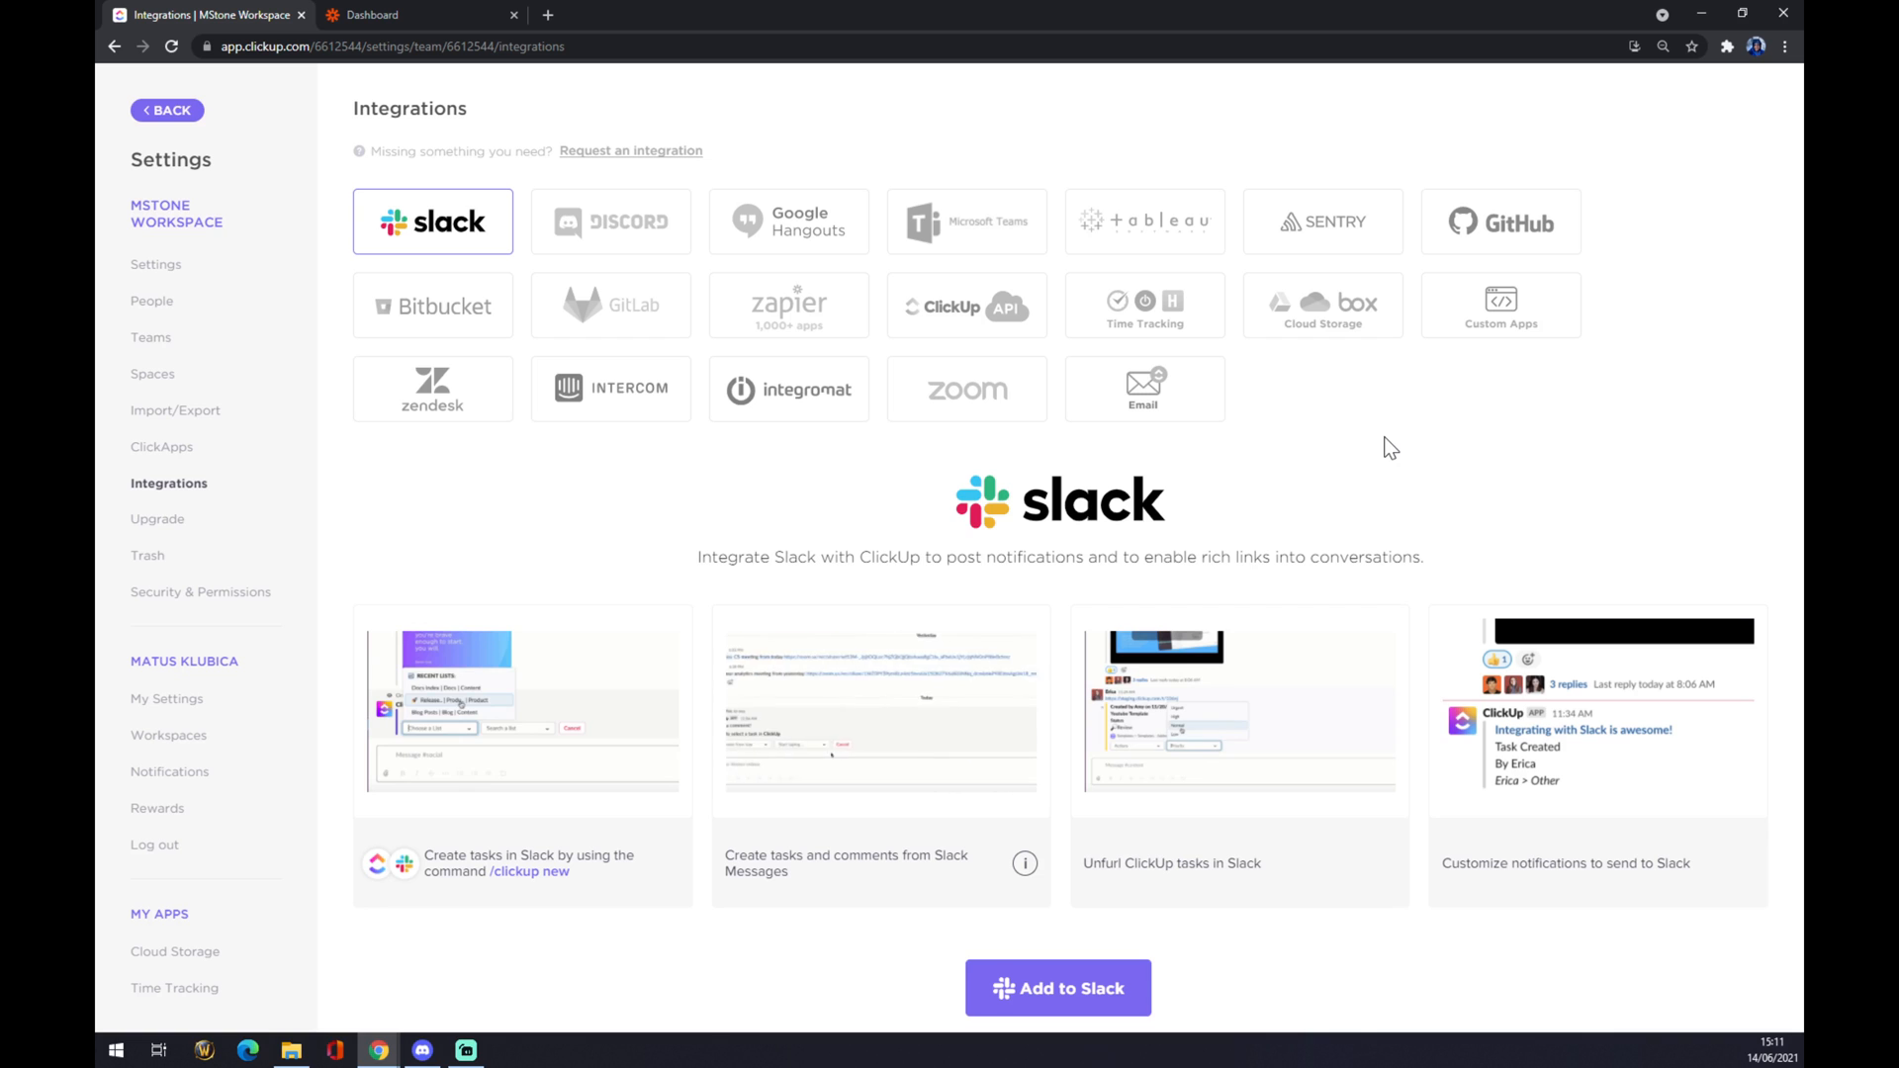
From the Zapier dashboard, start a new zap with MAKE A ZAP.
{"action": "left_click", "coordinate": [393, 14]}
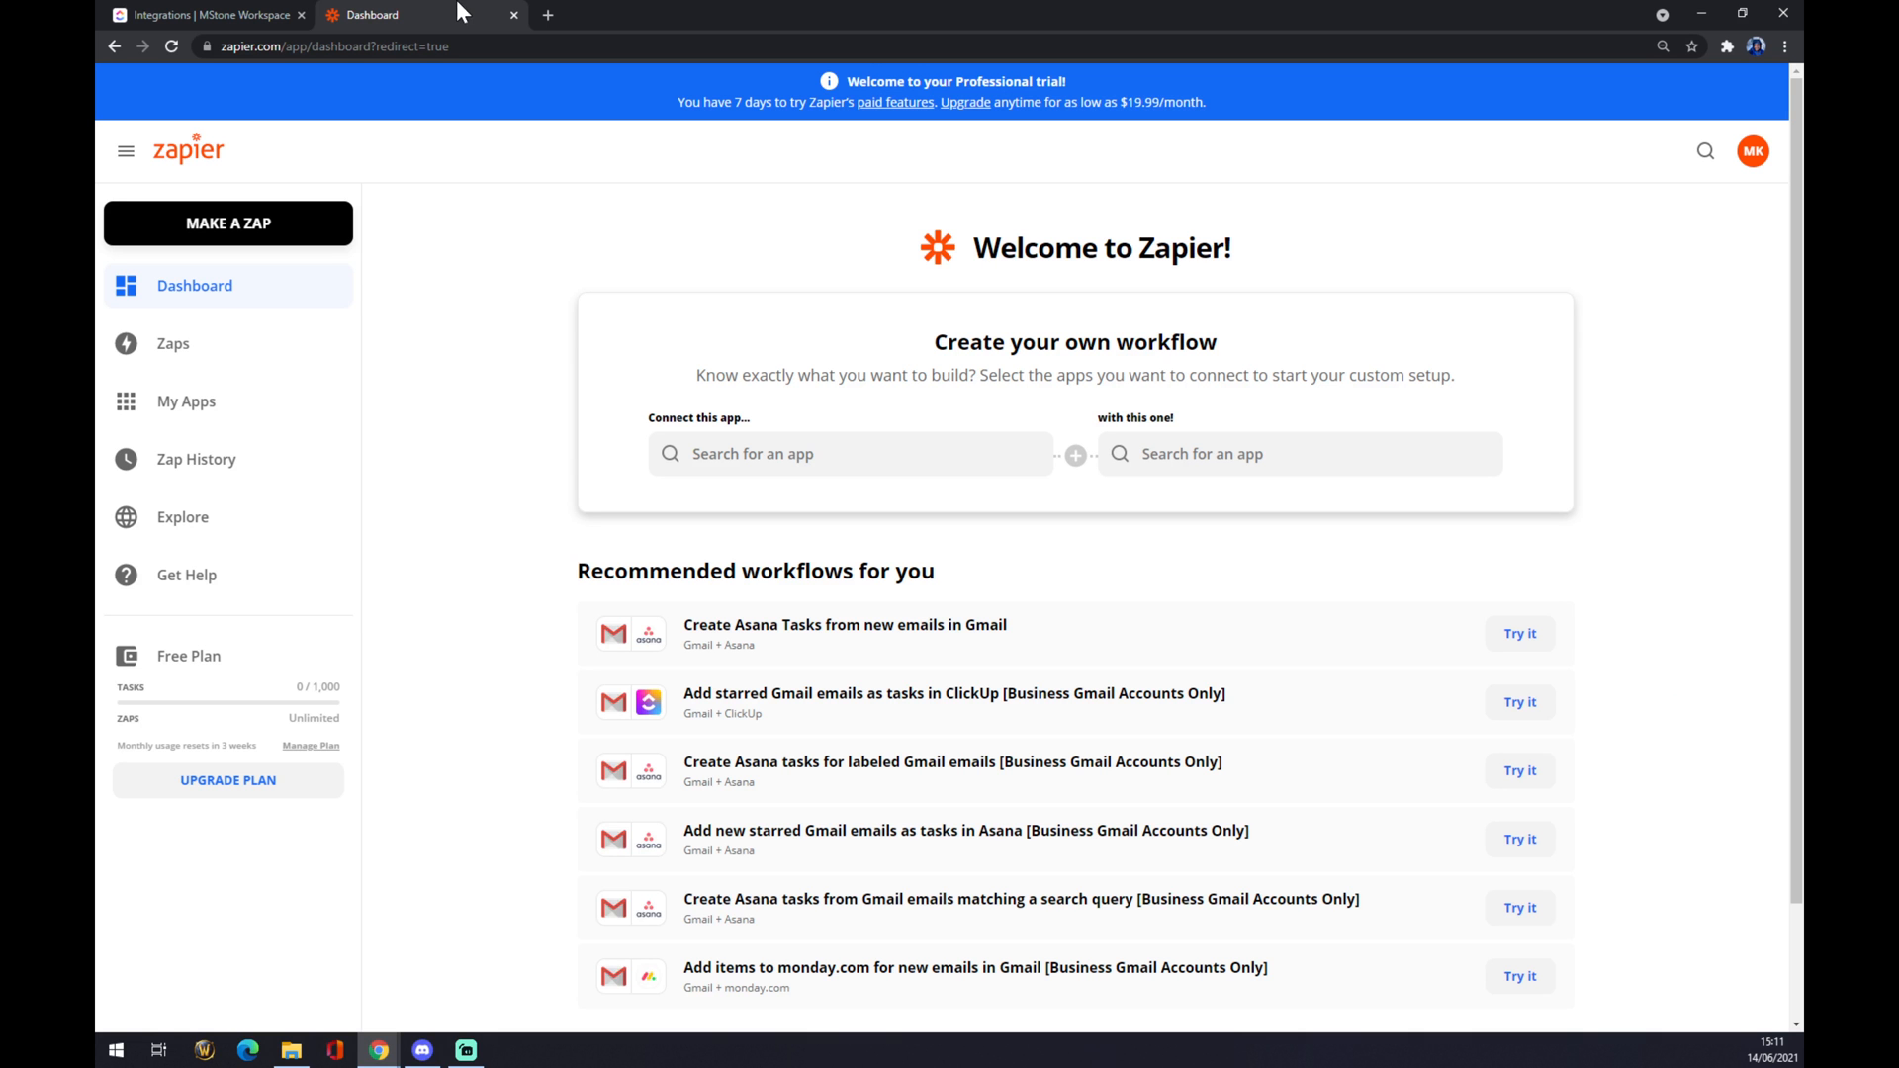
{"action": "mouse_move", "coordinate": [502, 255]}
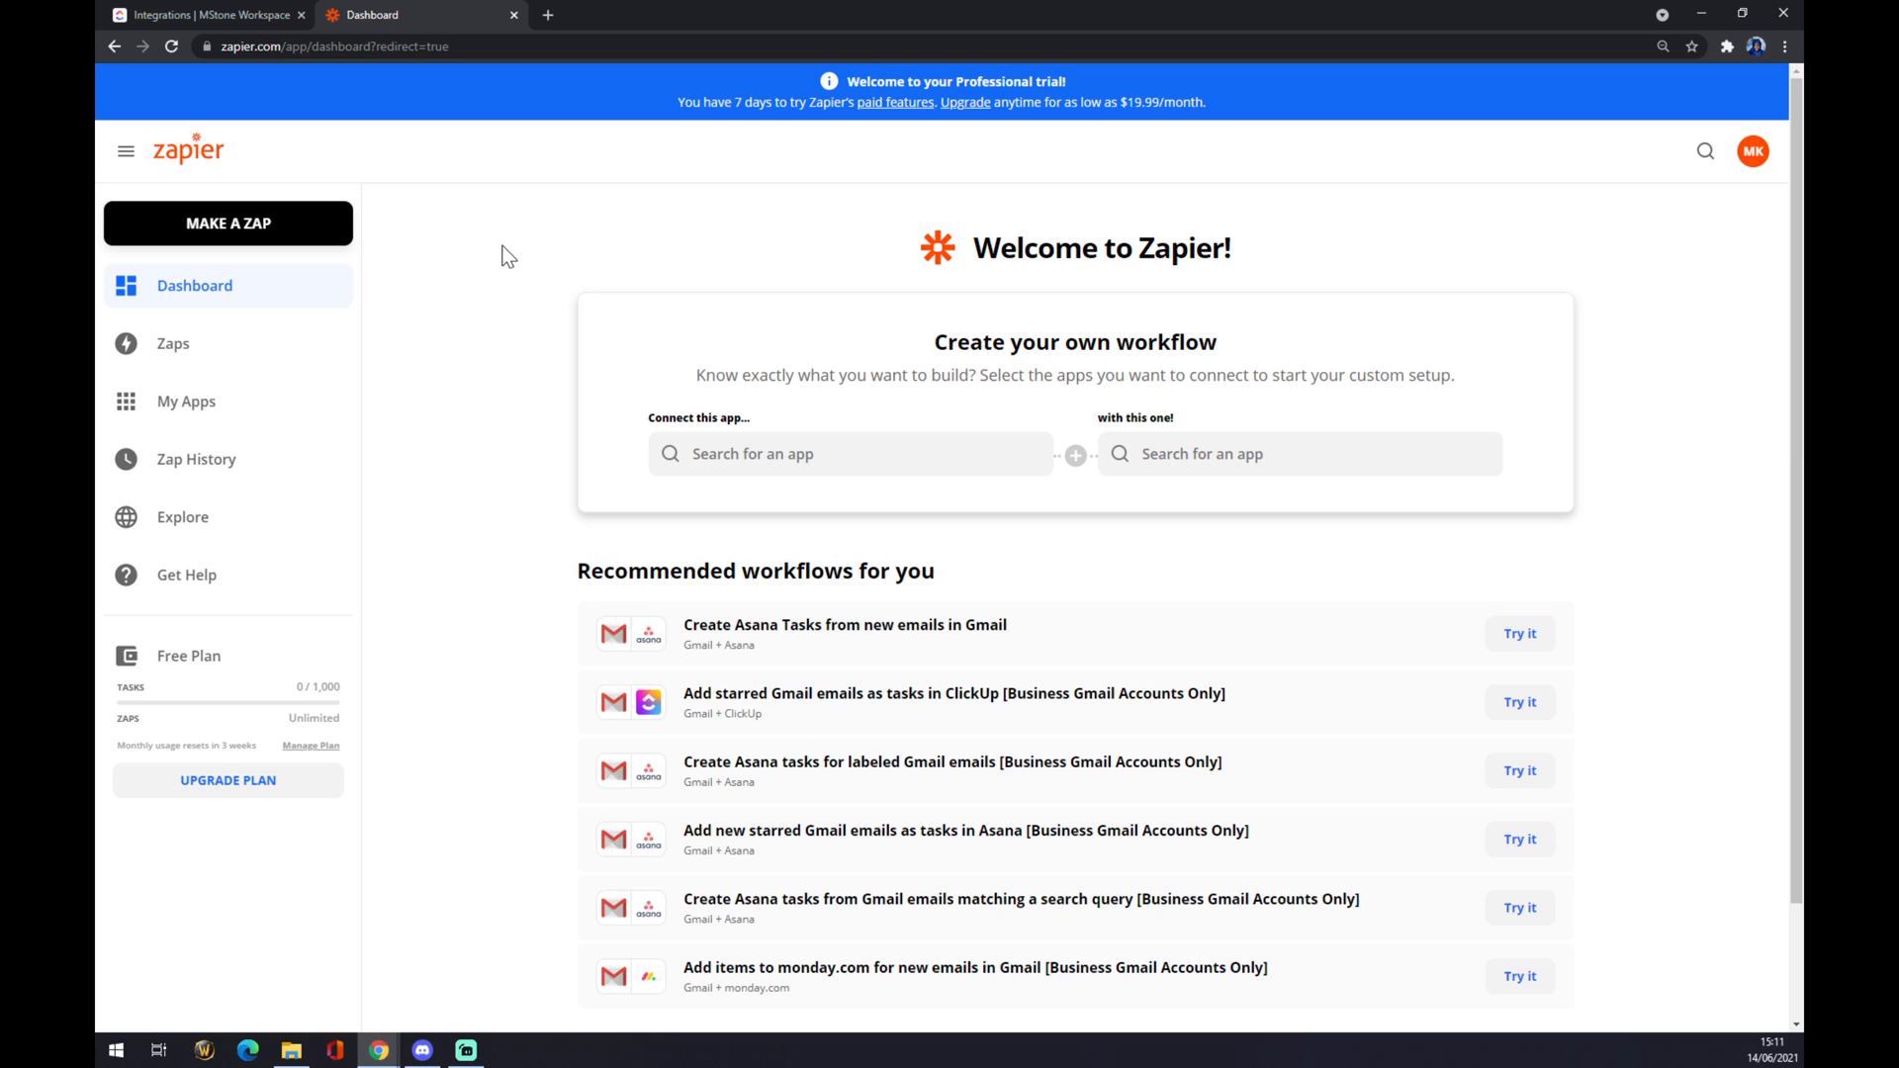
{"action": "mouse_move", "coordinate": [477, 219]}
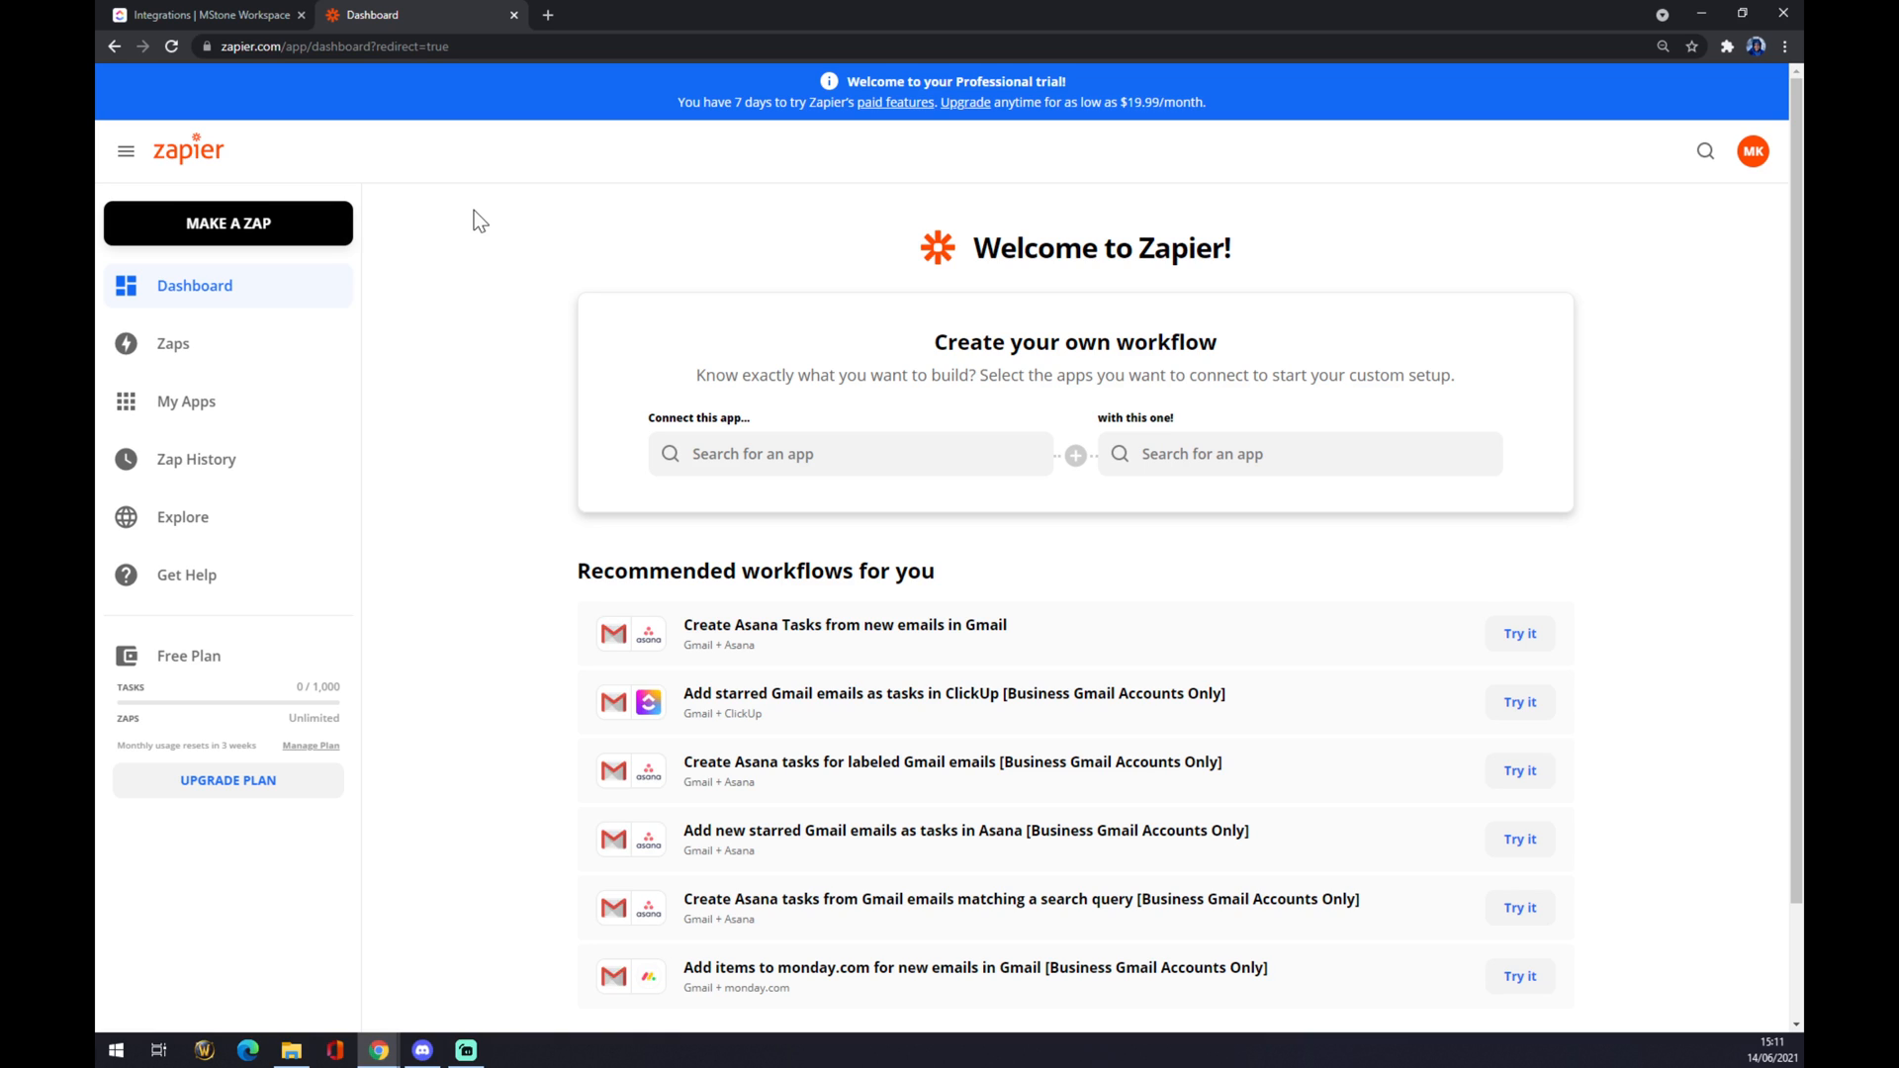
{"action": "mouse_move", "coordinate": [455, 212]}
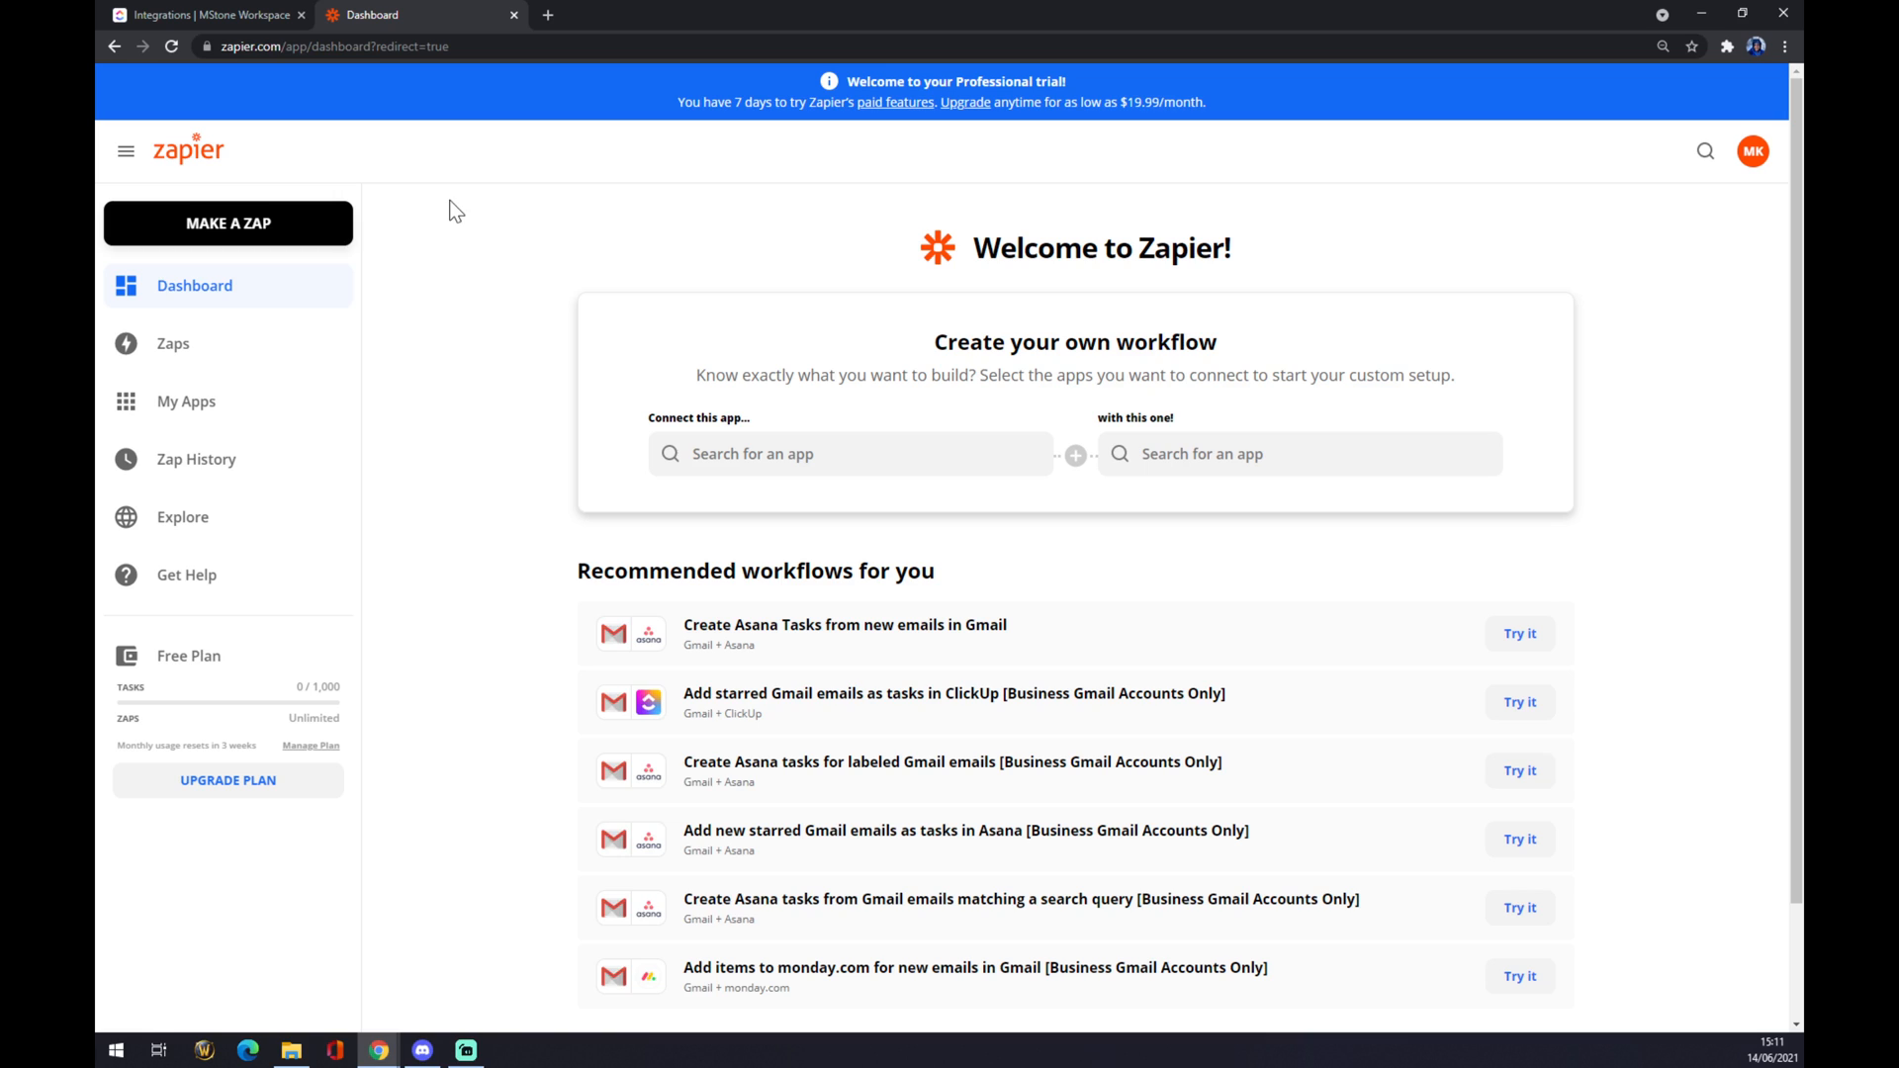
{"action": "left_click", "coordinate": [194, 284]}
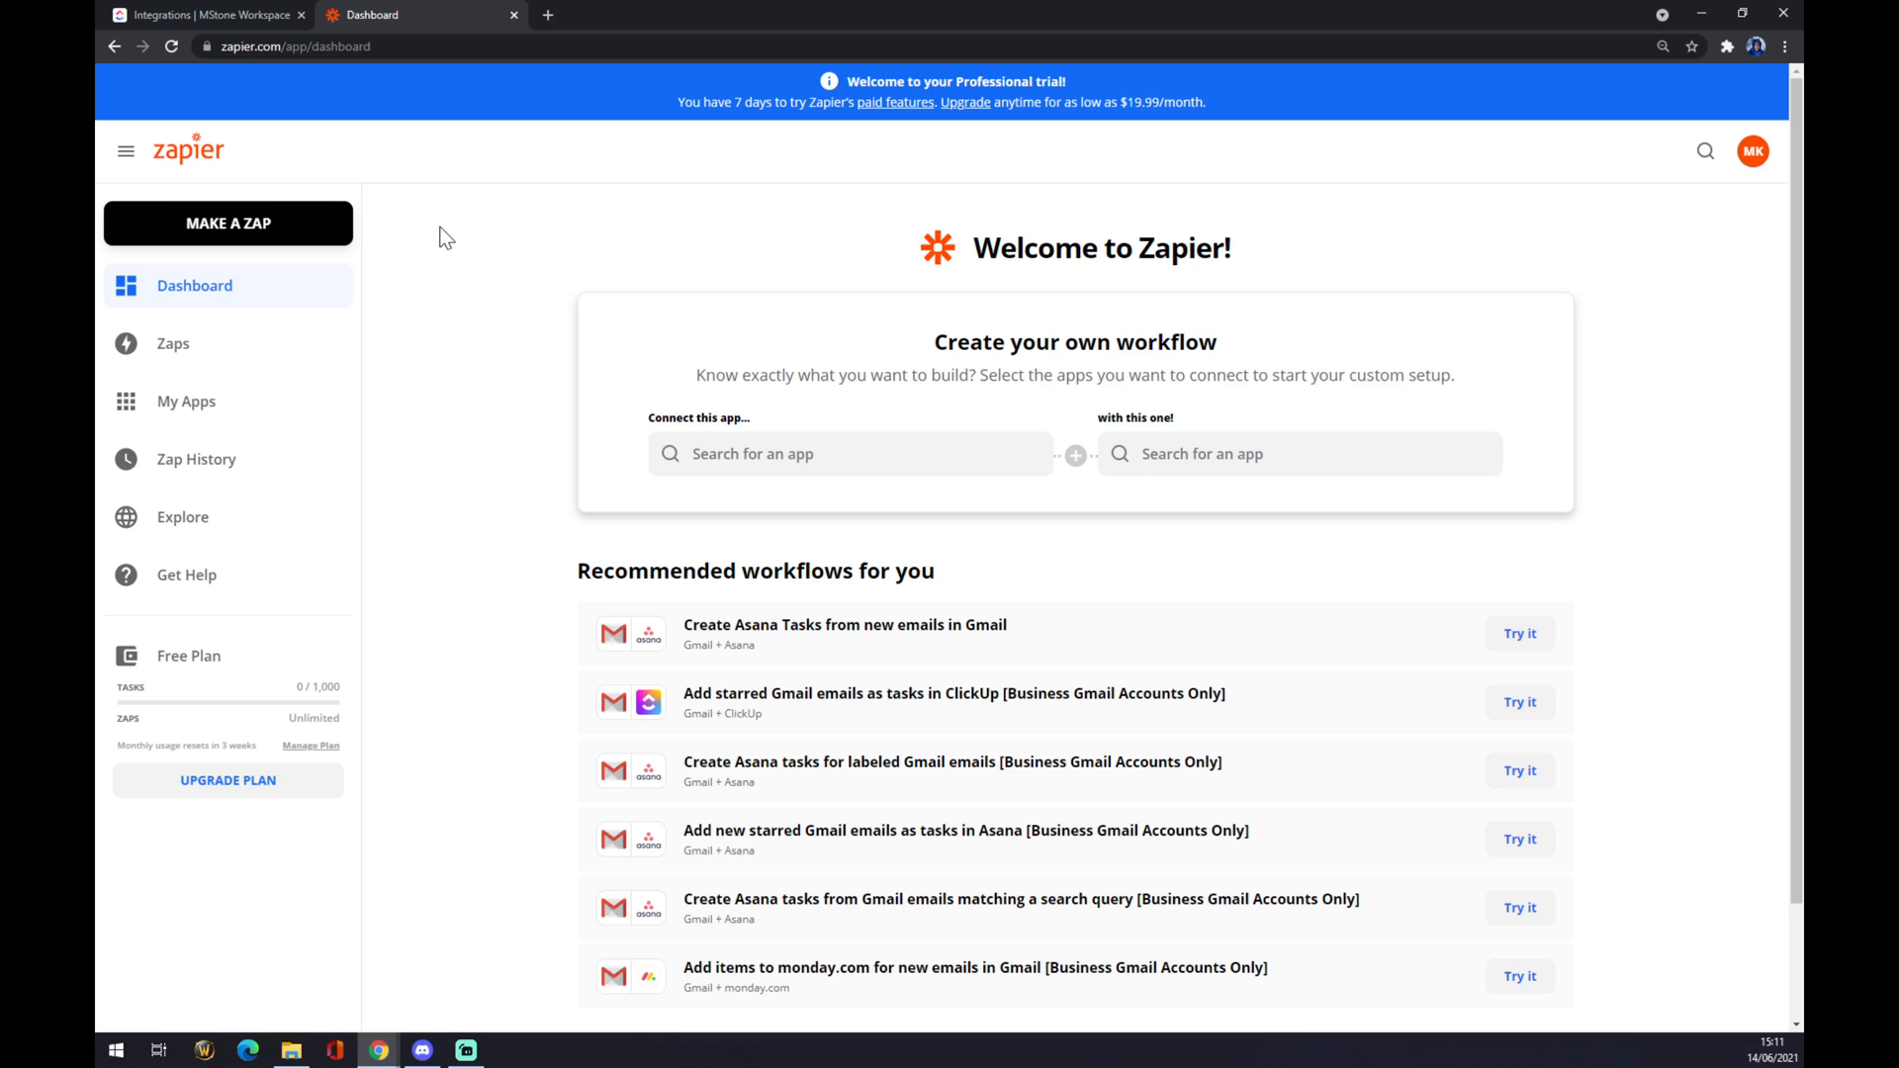
{"action": "mouse_move", "coordinate": [234, 241]}
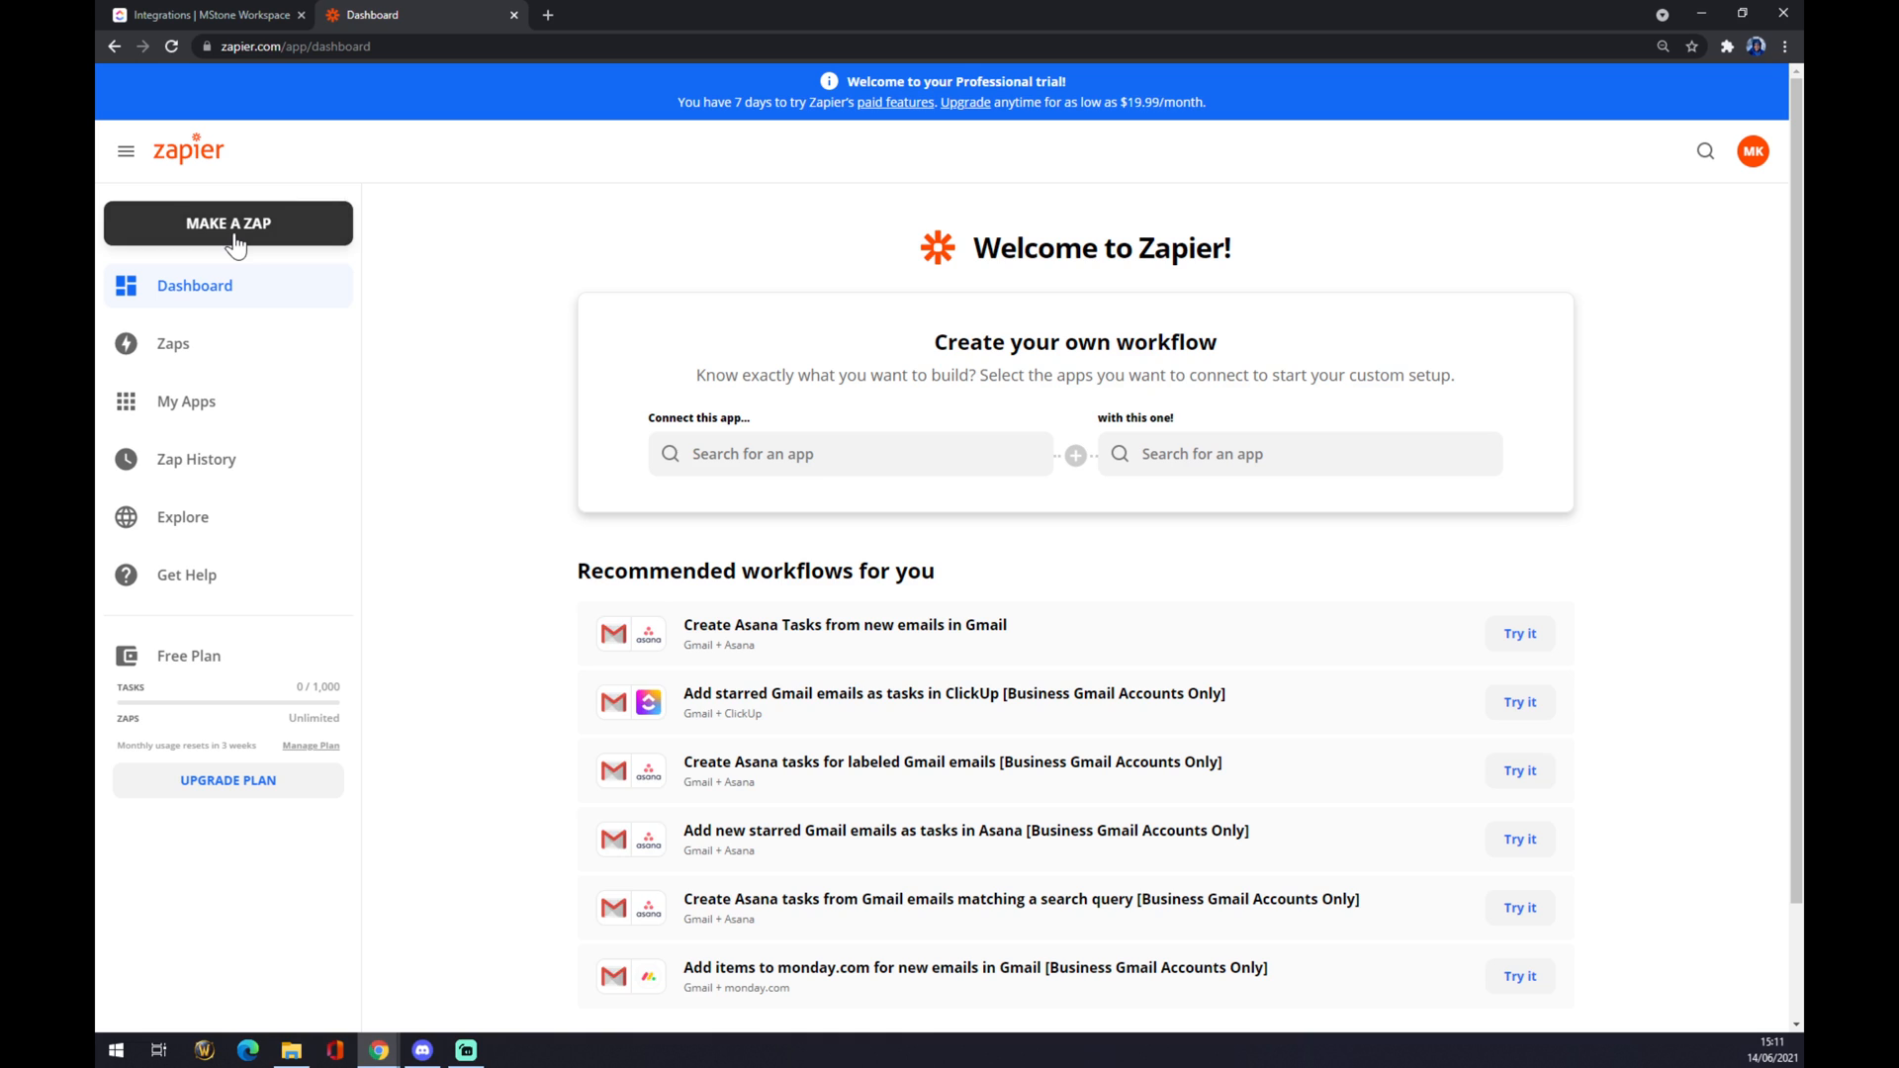
{"action": "left_click", "coordinate": [227, 224]}
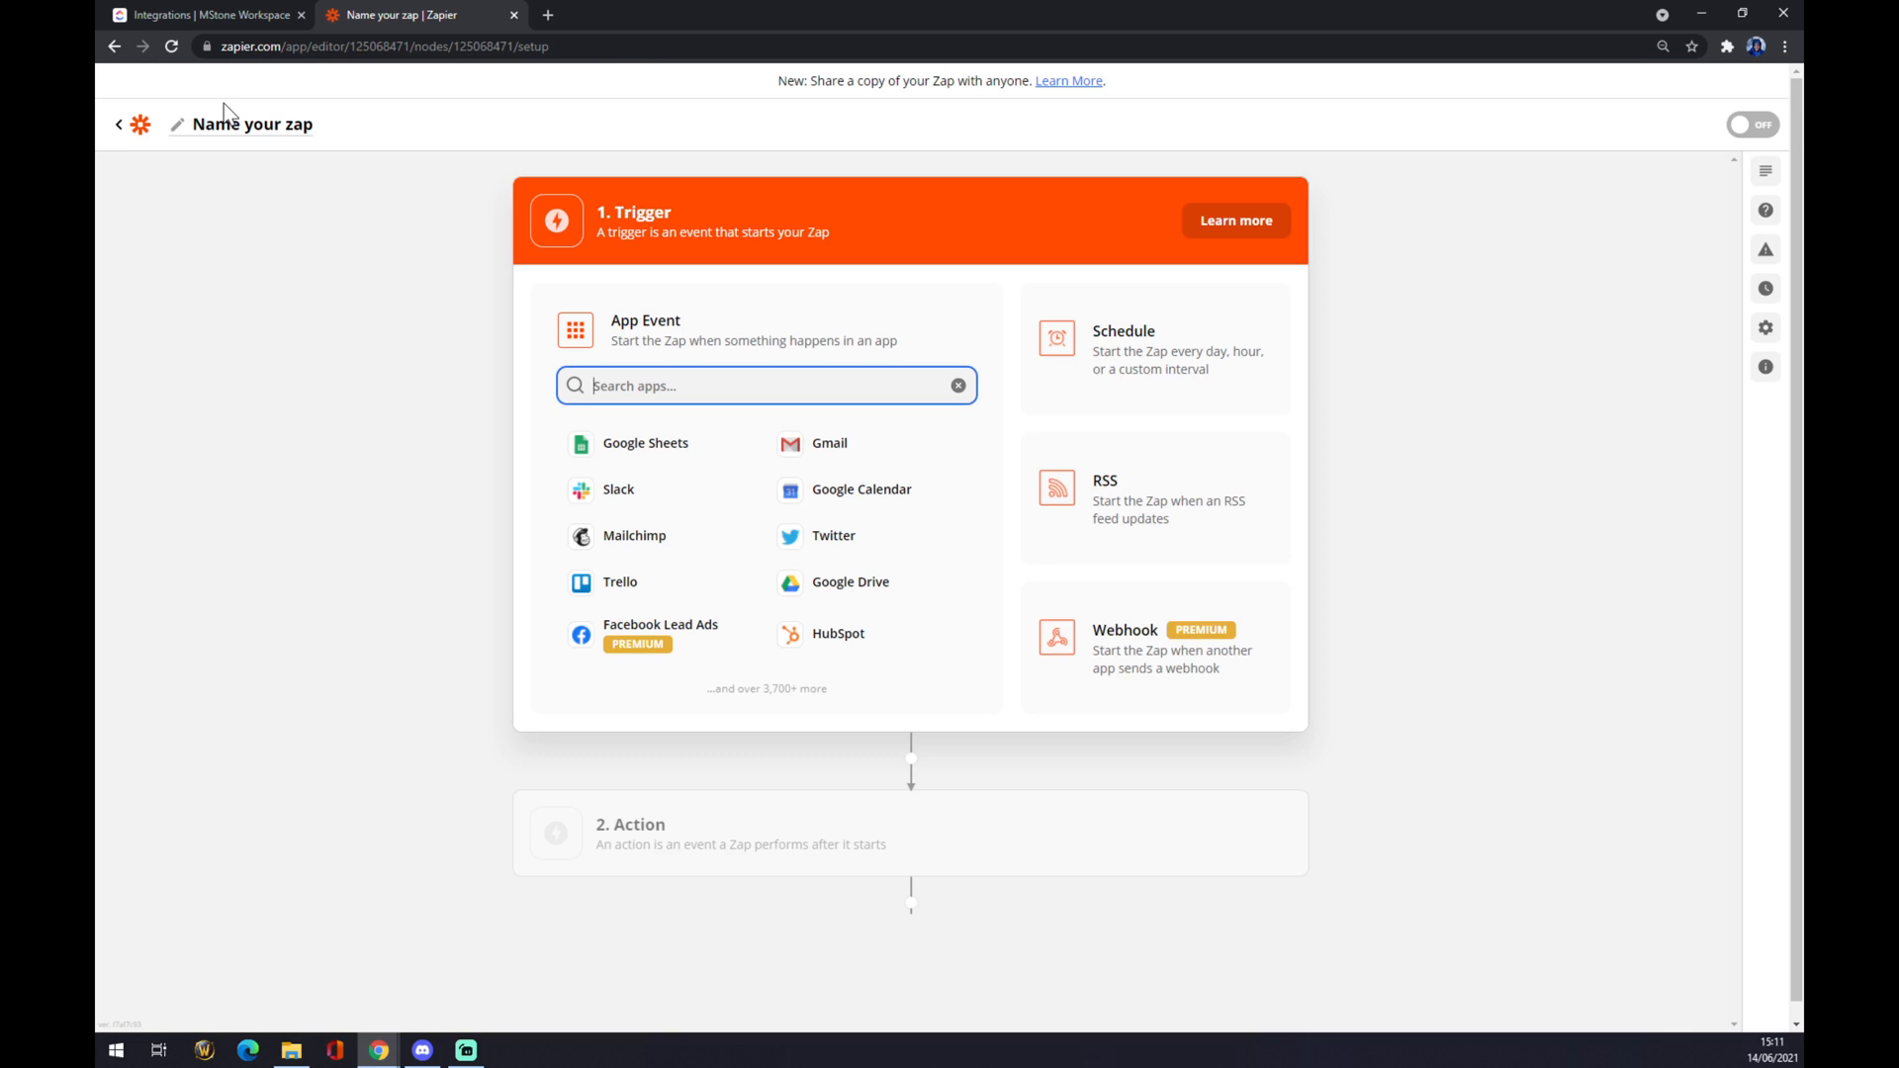
Name the zap 'clickup to outlook' and move to the trigger app search.
{"action": "left_click", "coordinate": [250, 122]}
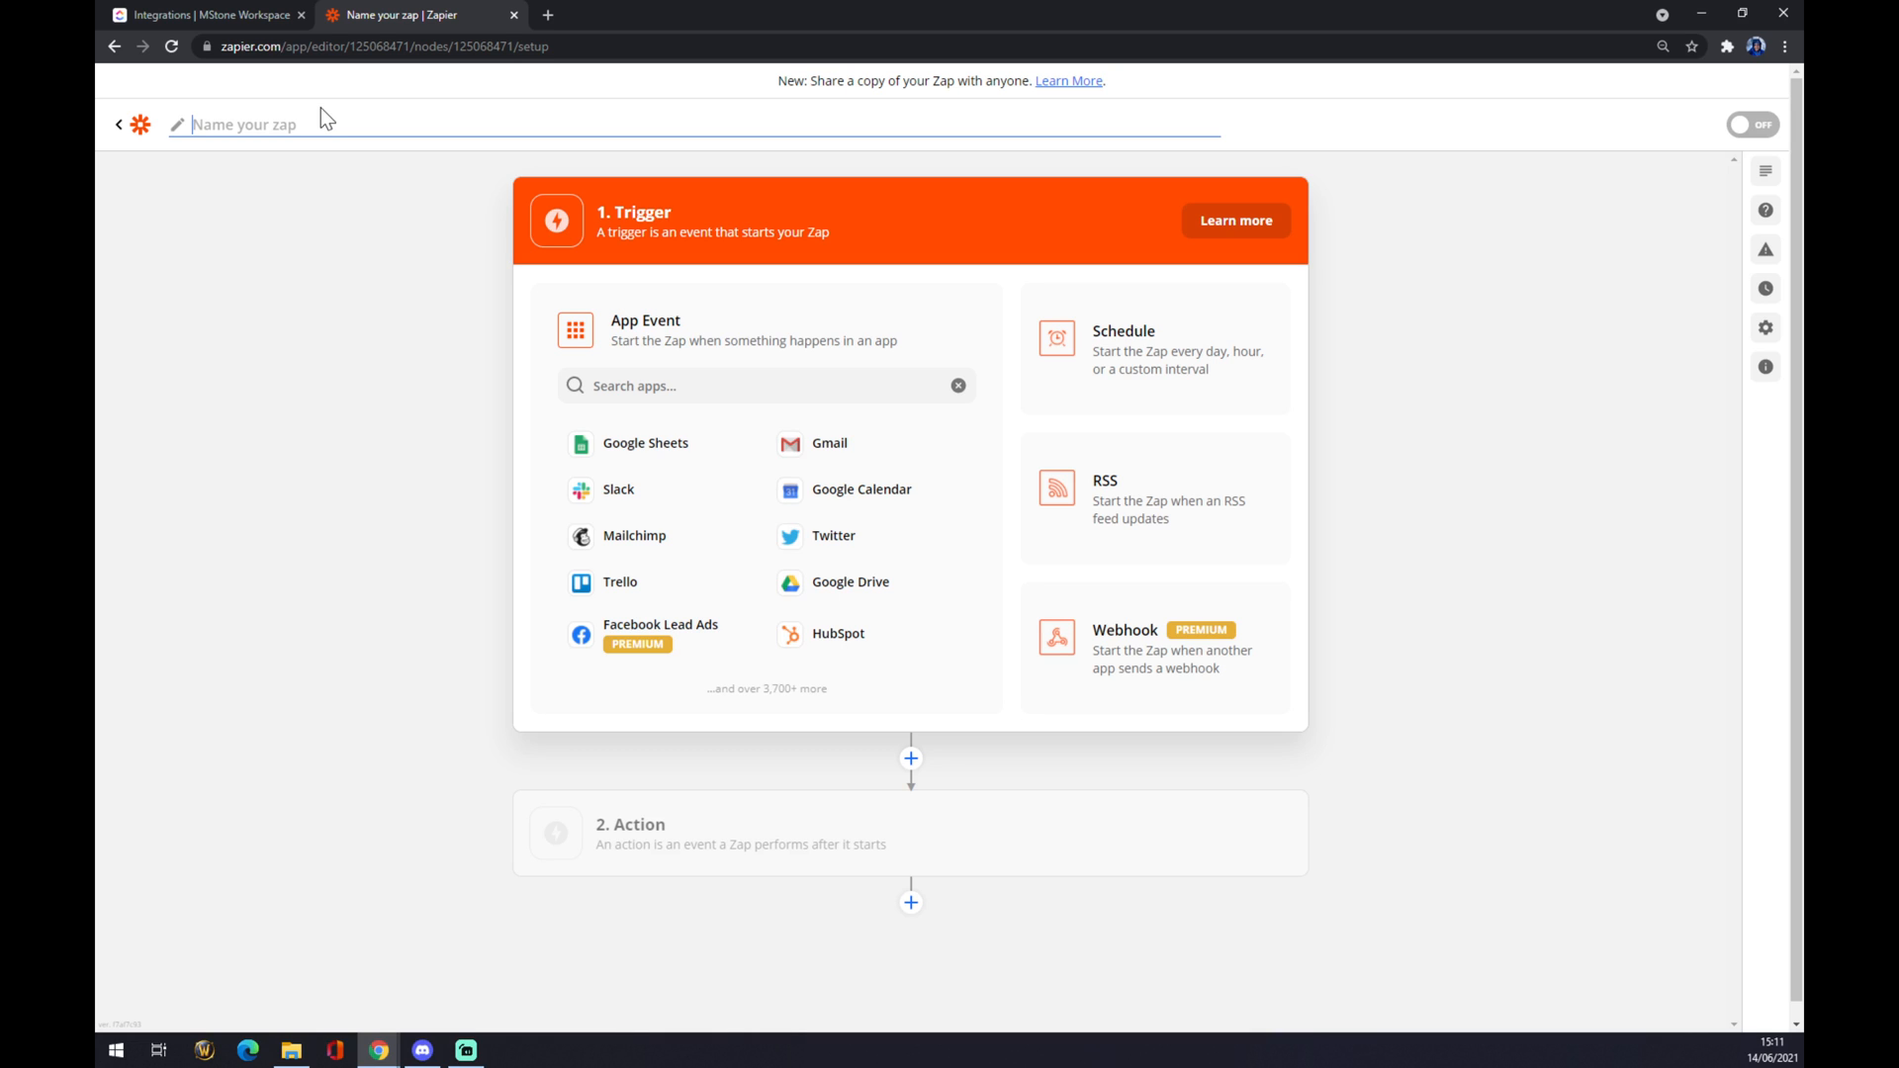
{"action": "type", "text": "clickup to outlook"}
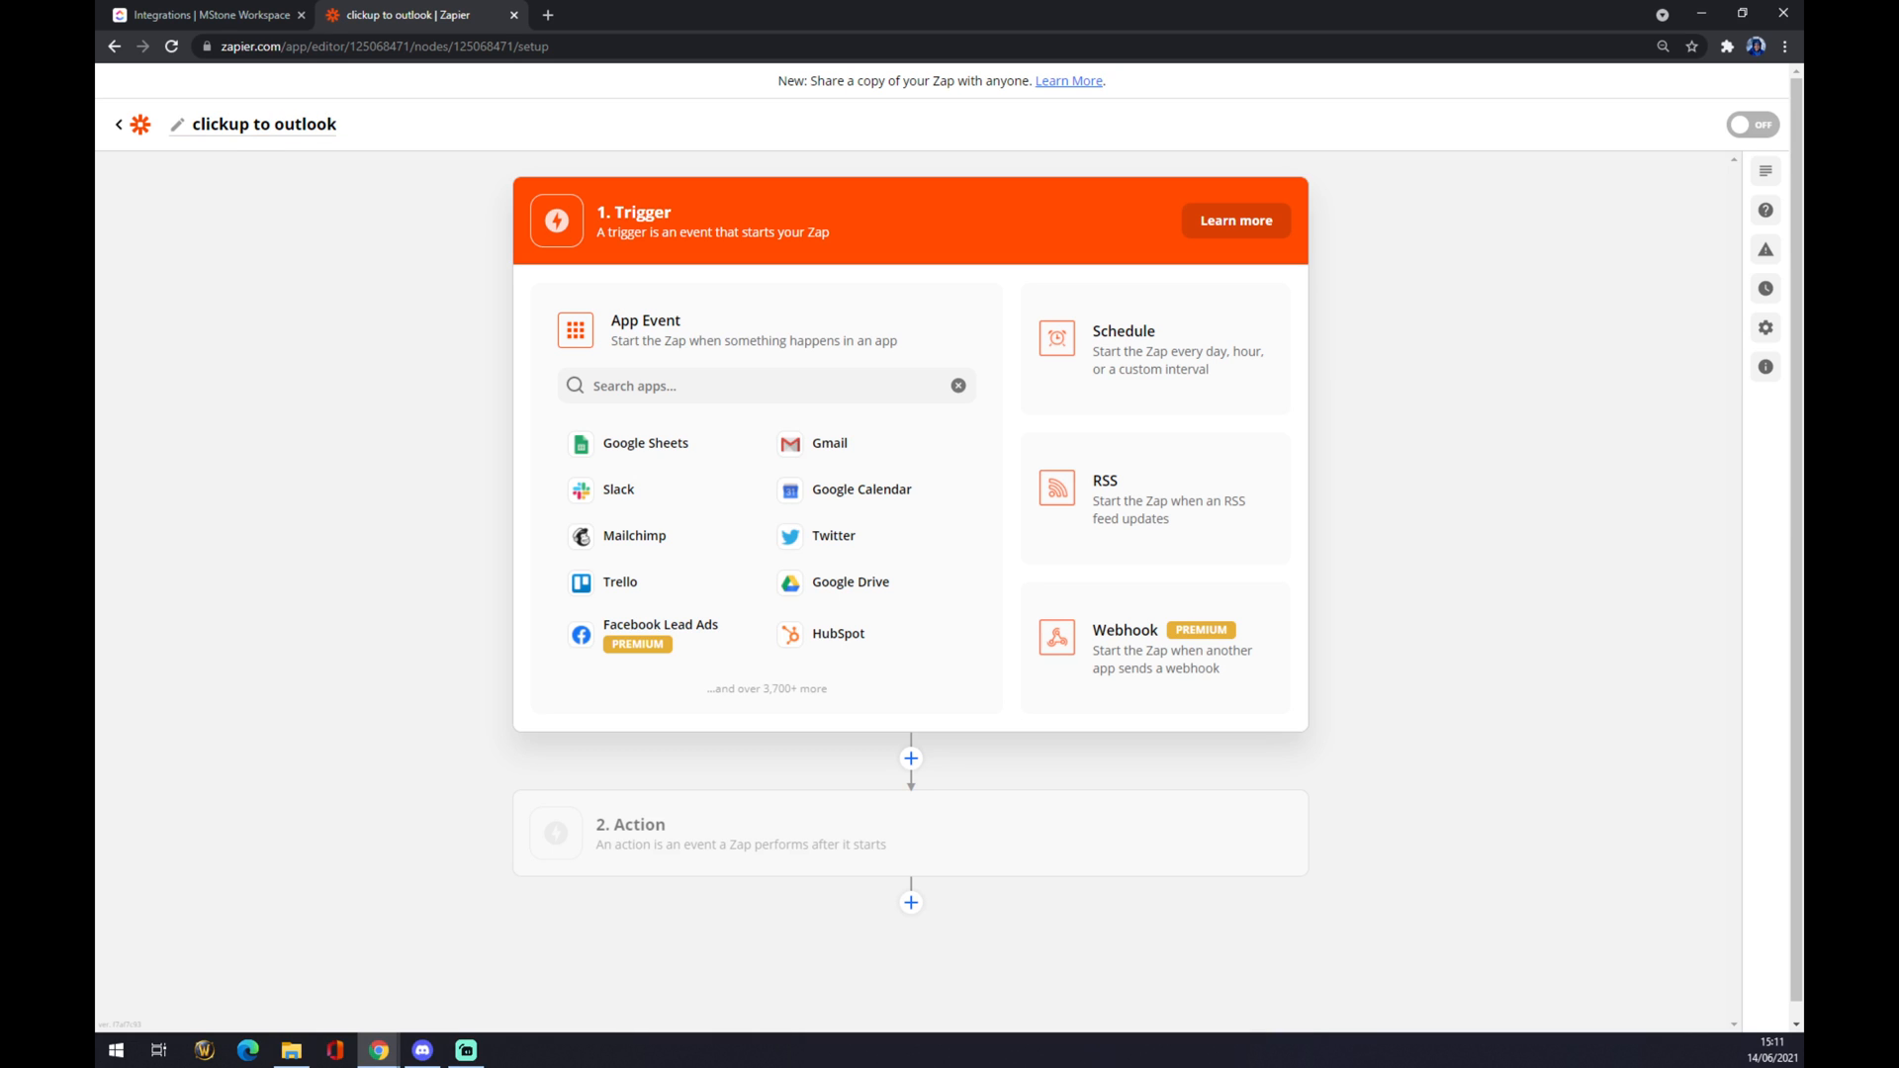
{"action": "mouse_move", "coordinate": [639, 255]}
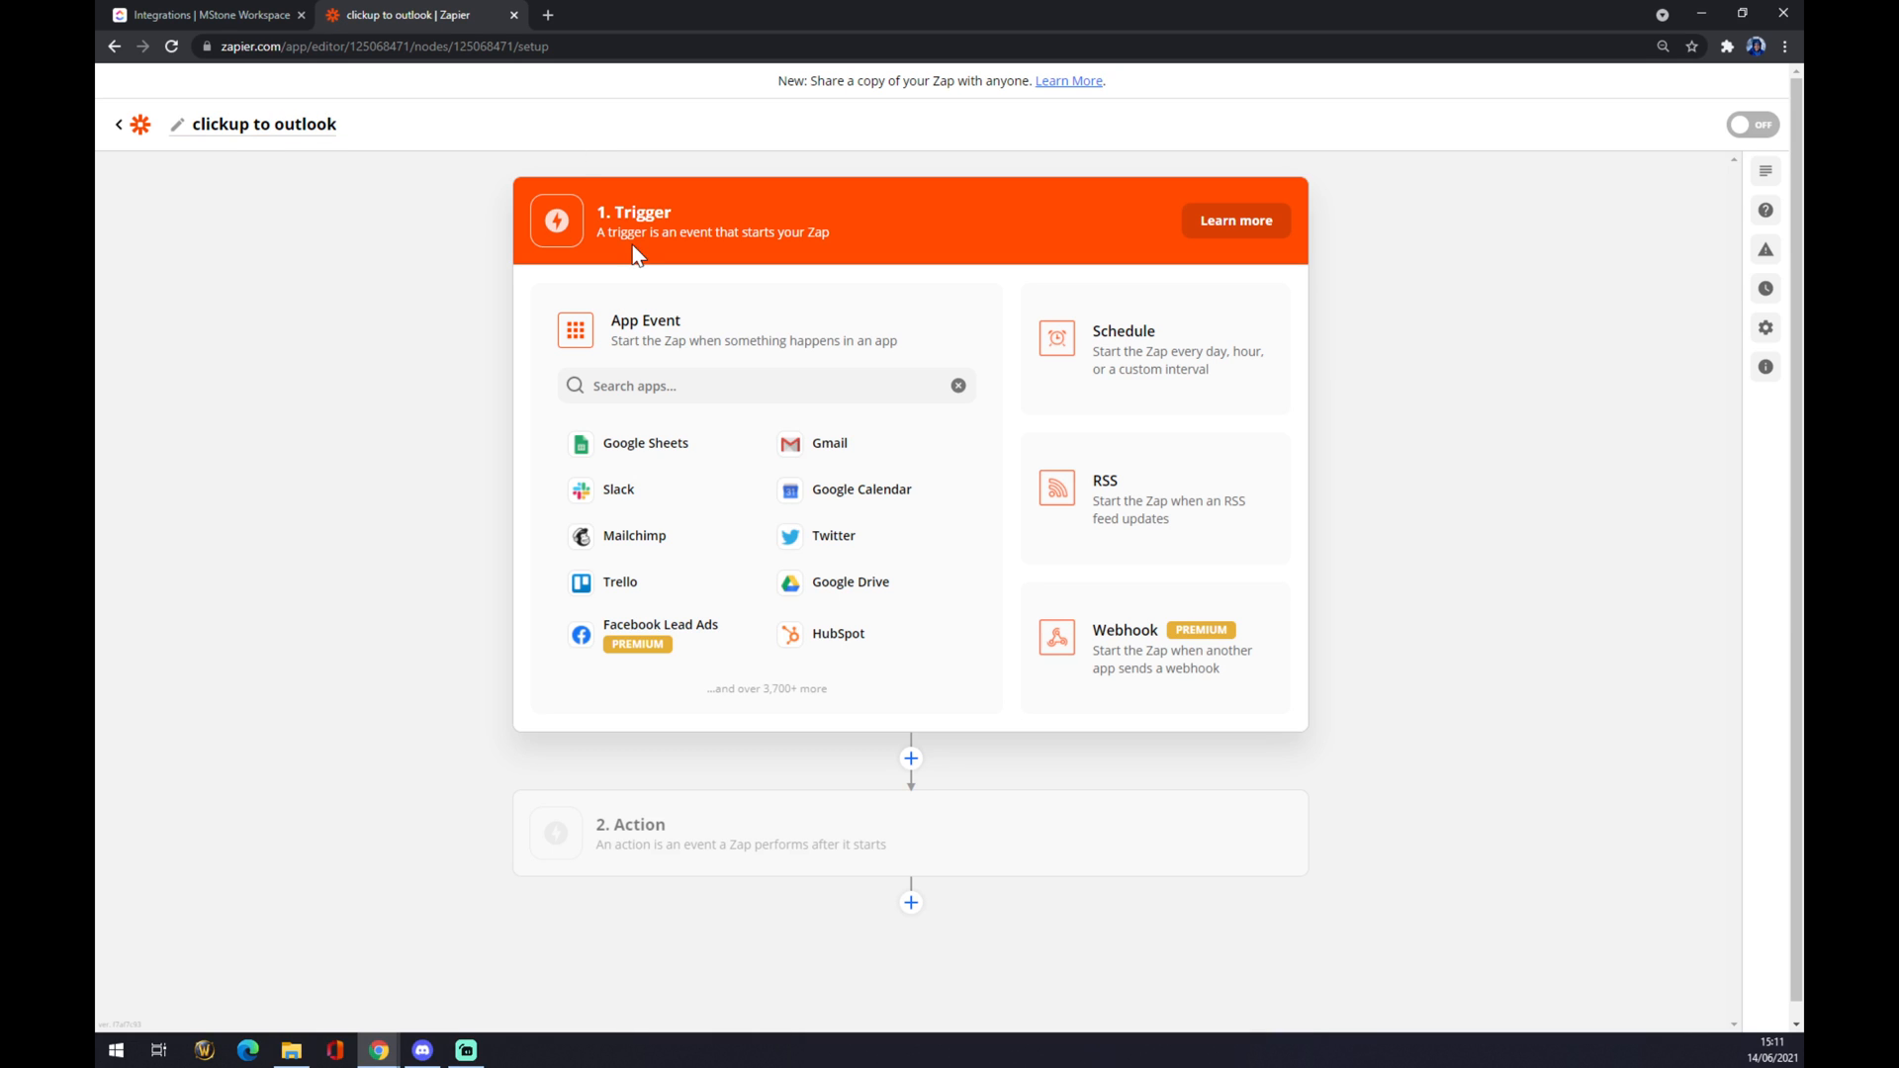
{"action": "left_click", "coordinate": [766, 386]}
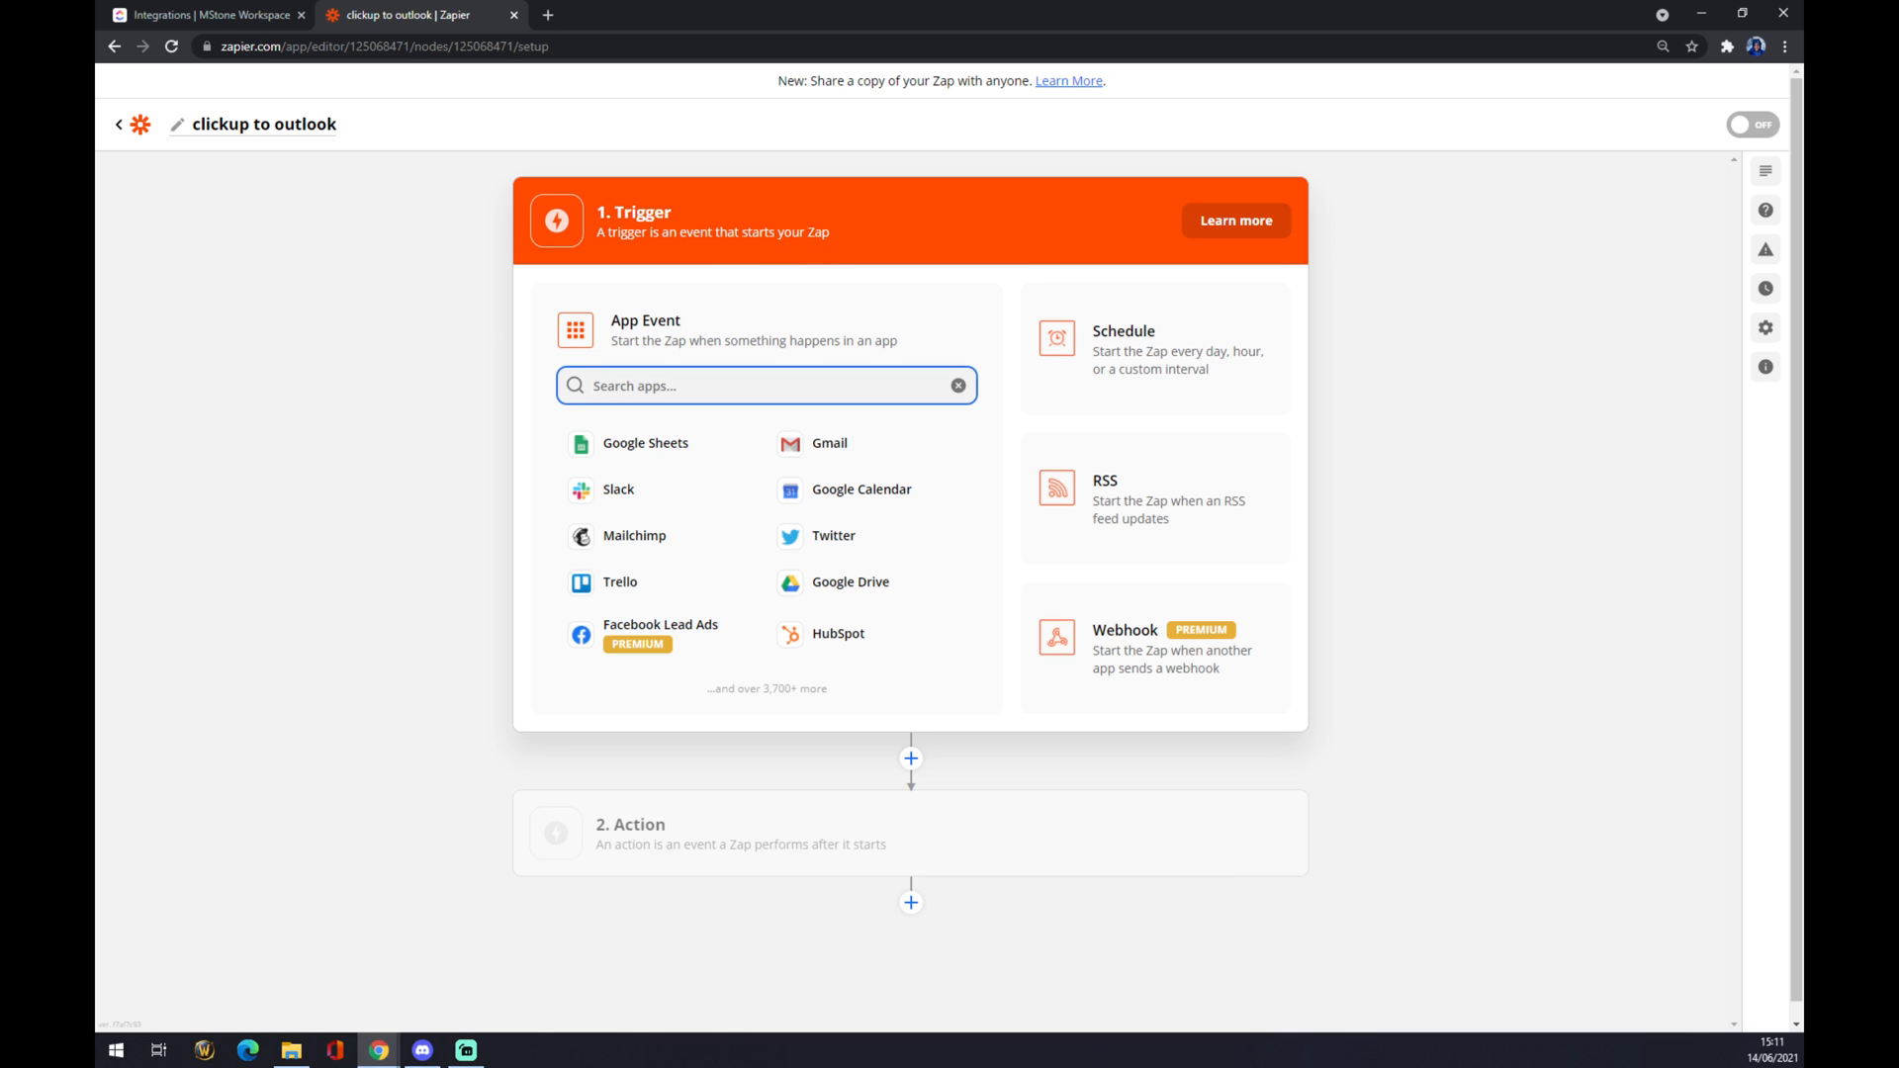
Choose ClickUp as the trigger app with New Task as its trigger event.
{"action": "type", "text": "clic"}
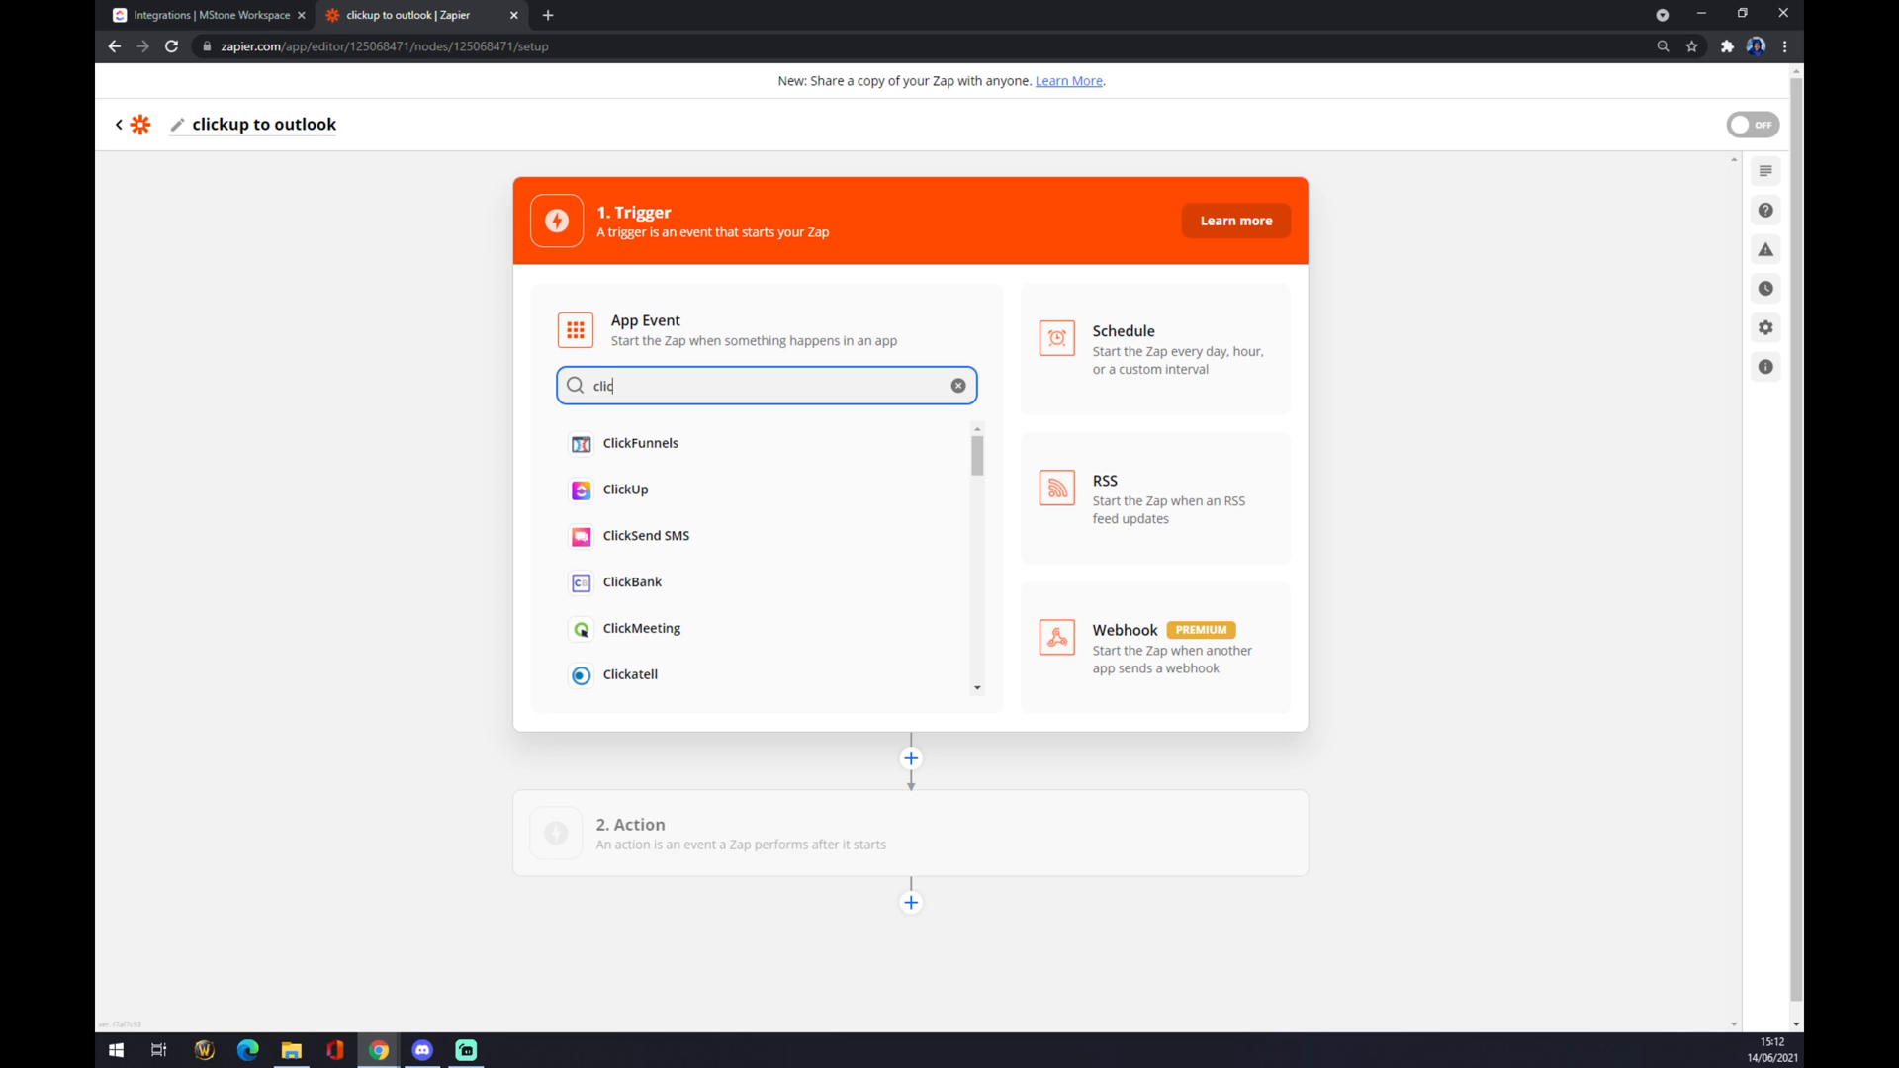
{"action": "left_click", "coordinate": [627, 488]}
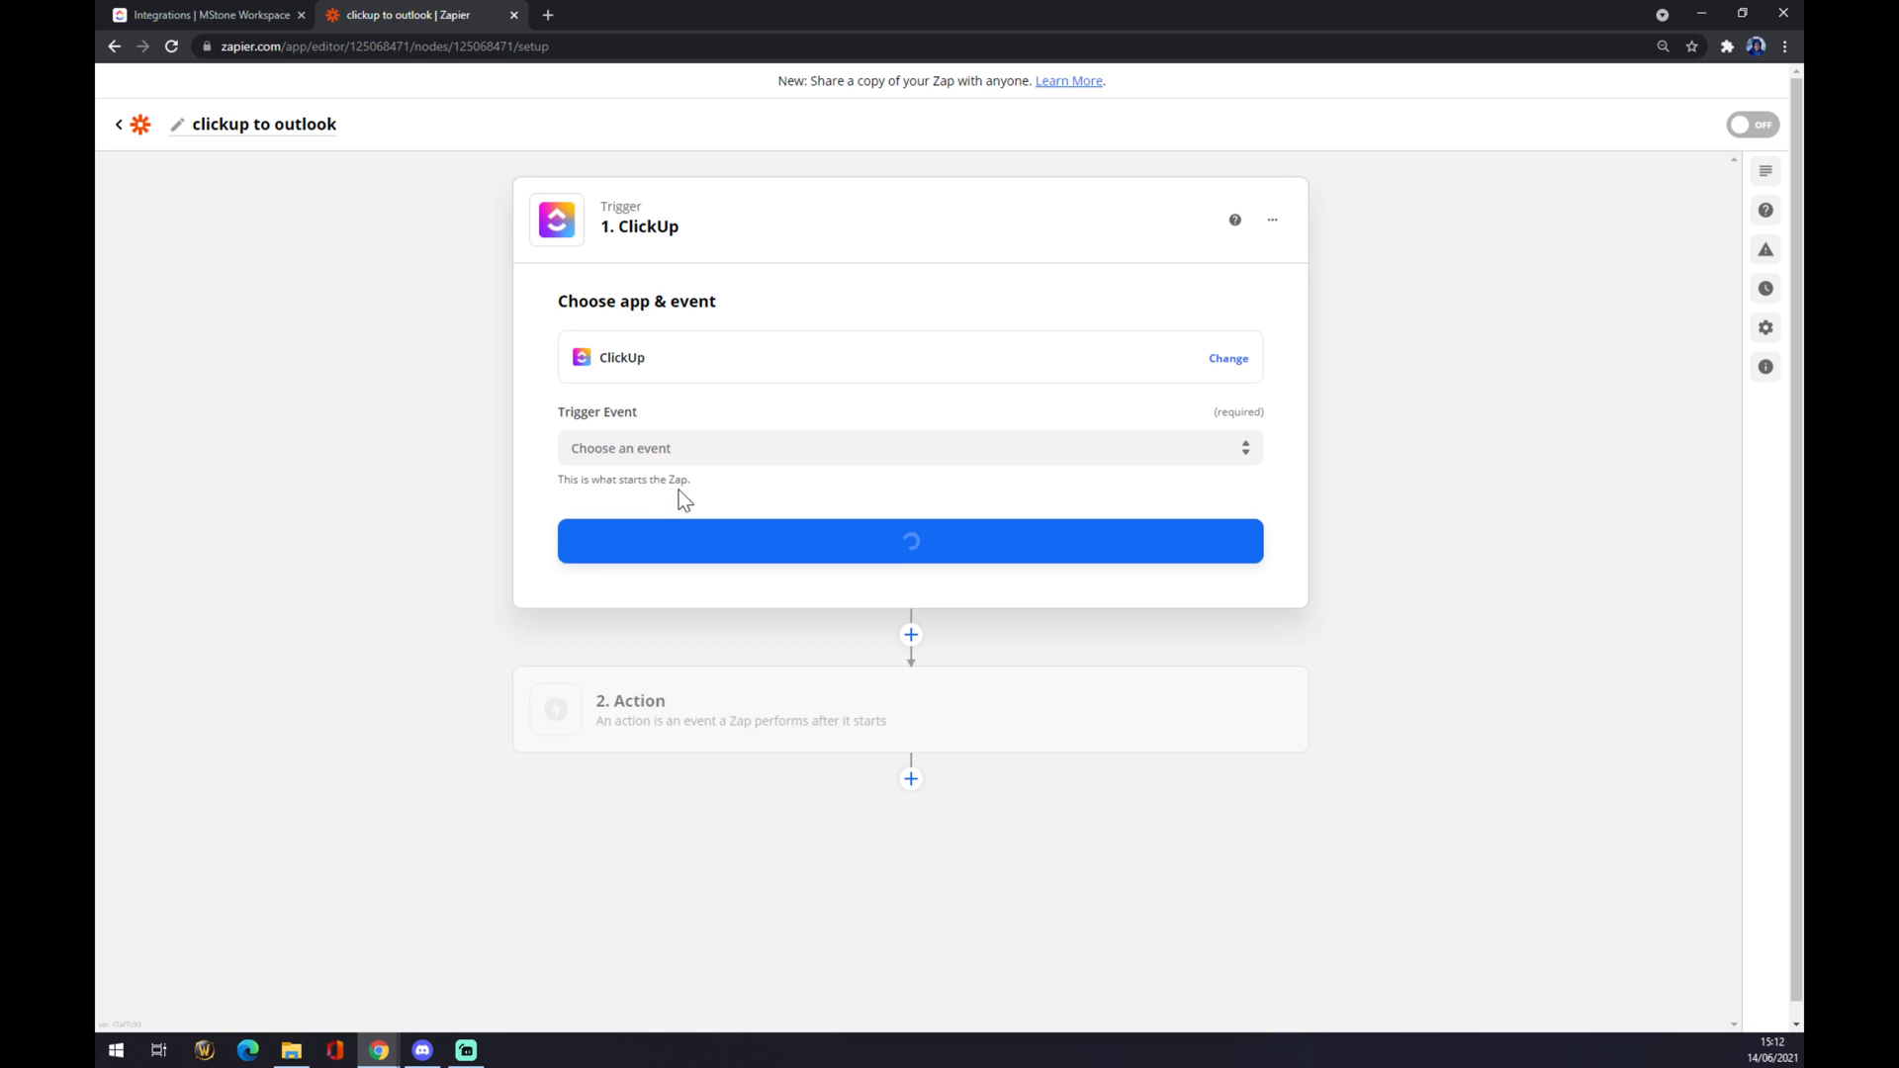
{"action": "left_click", "coordinate": [910, 447]}
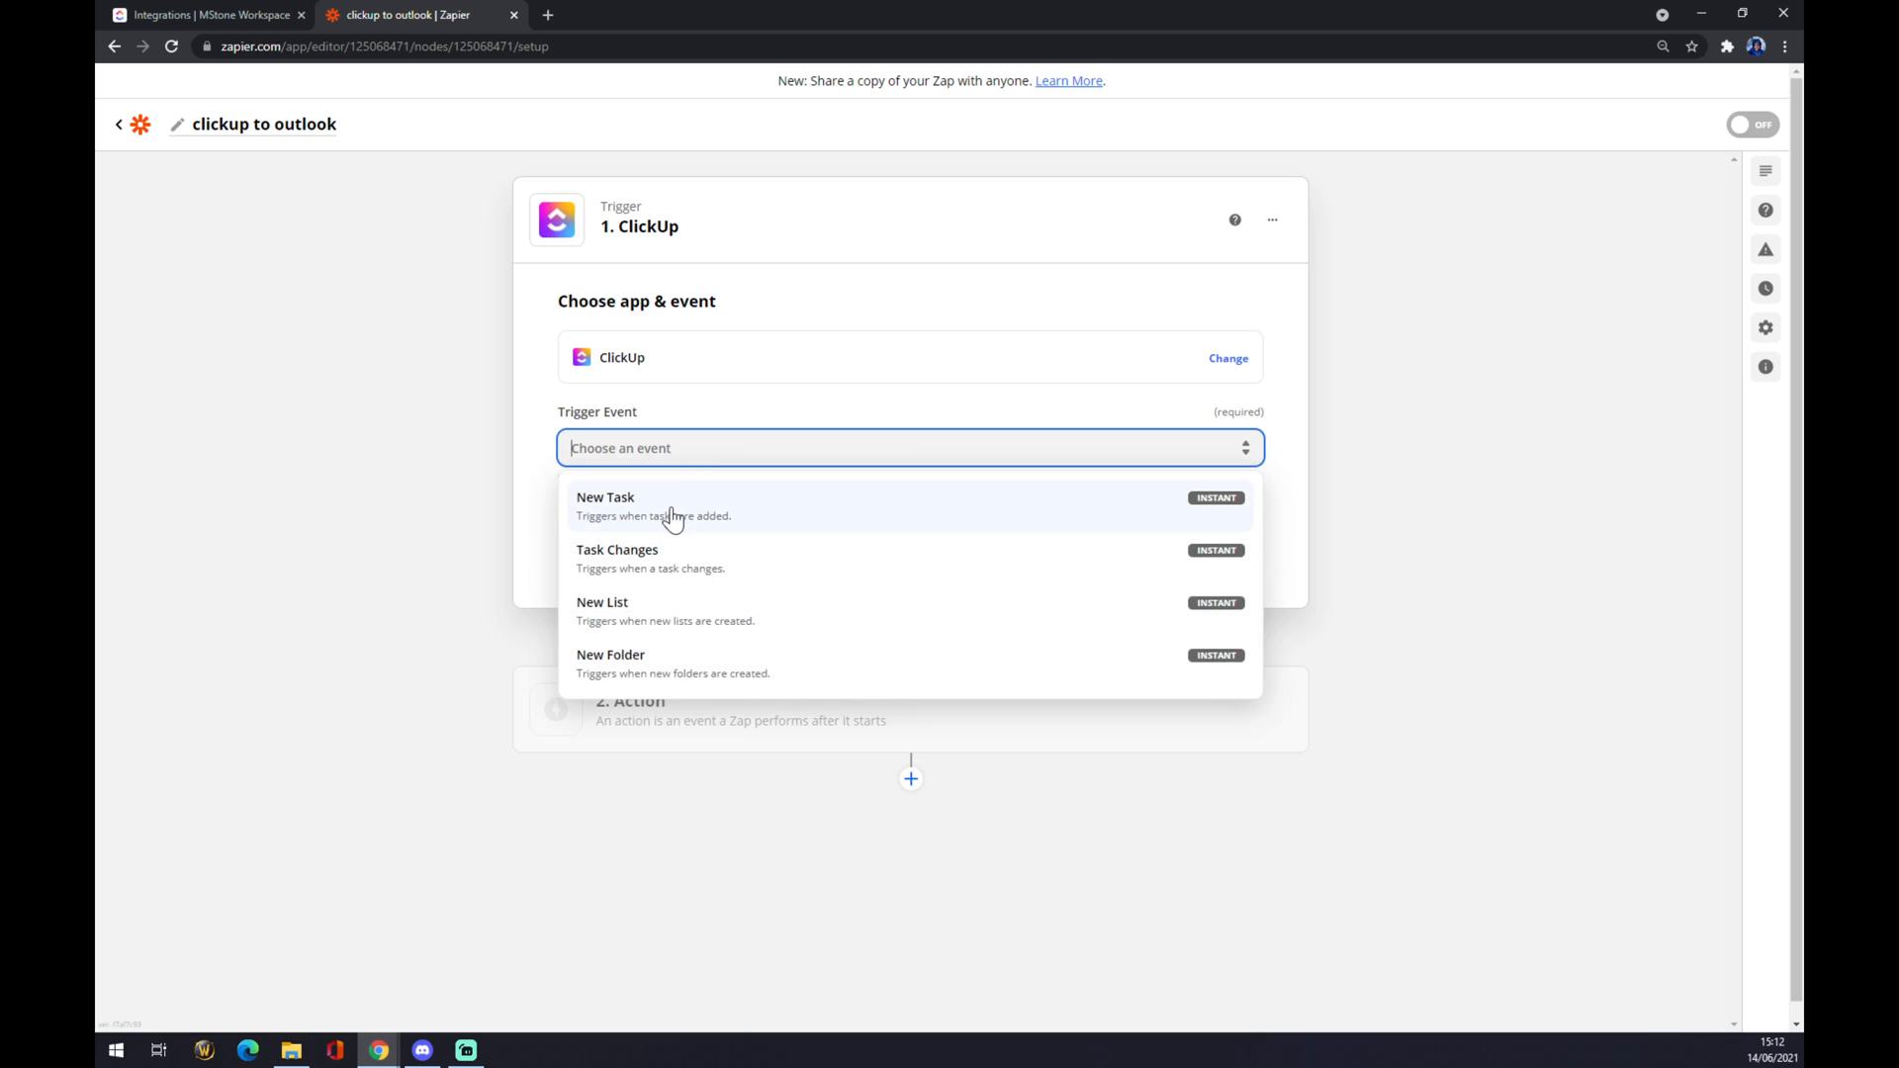
{"action": "mouse_move", "coordinate": [660, 554]}
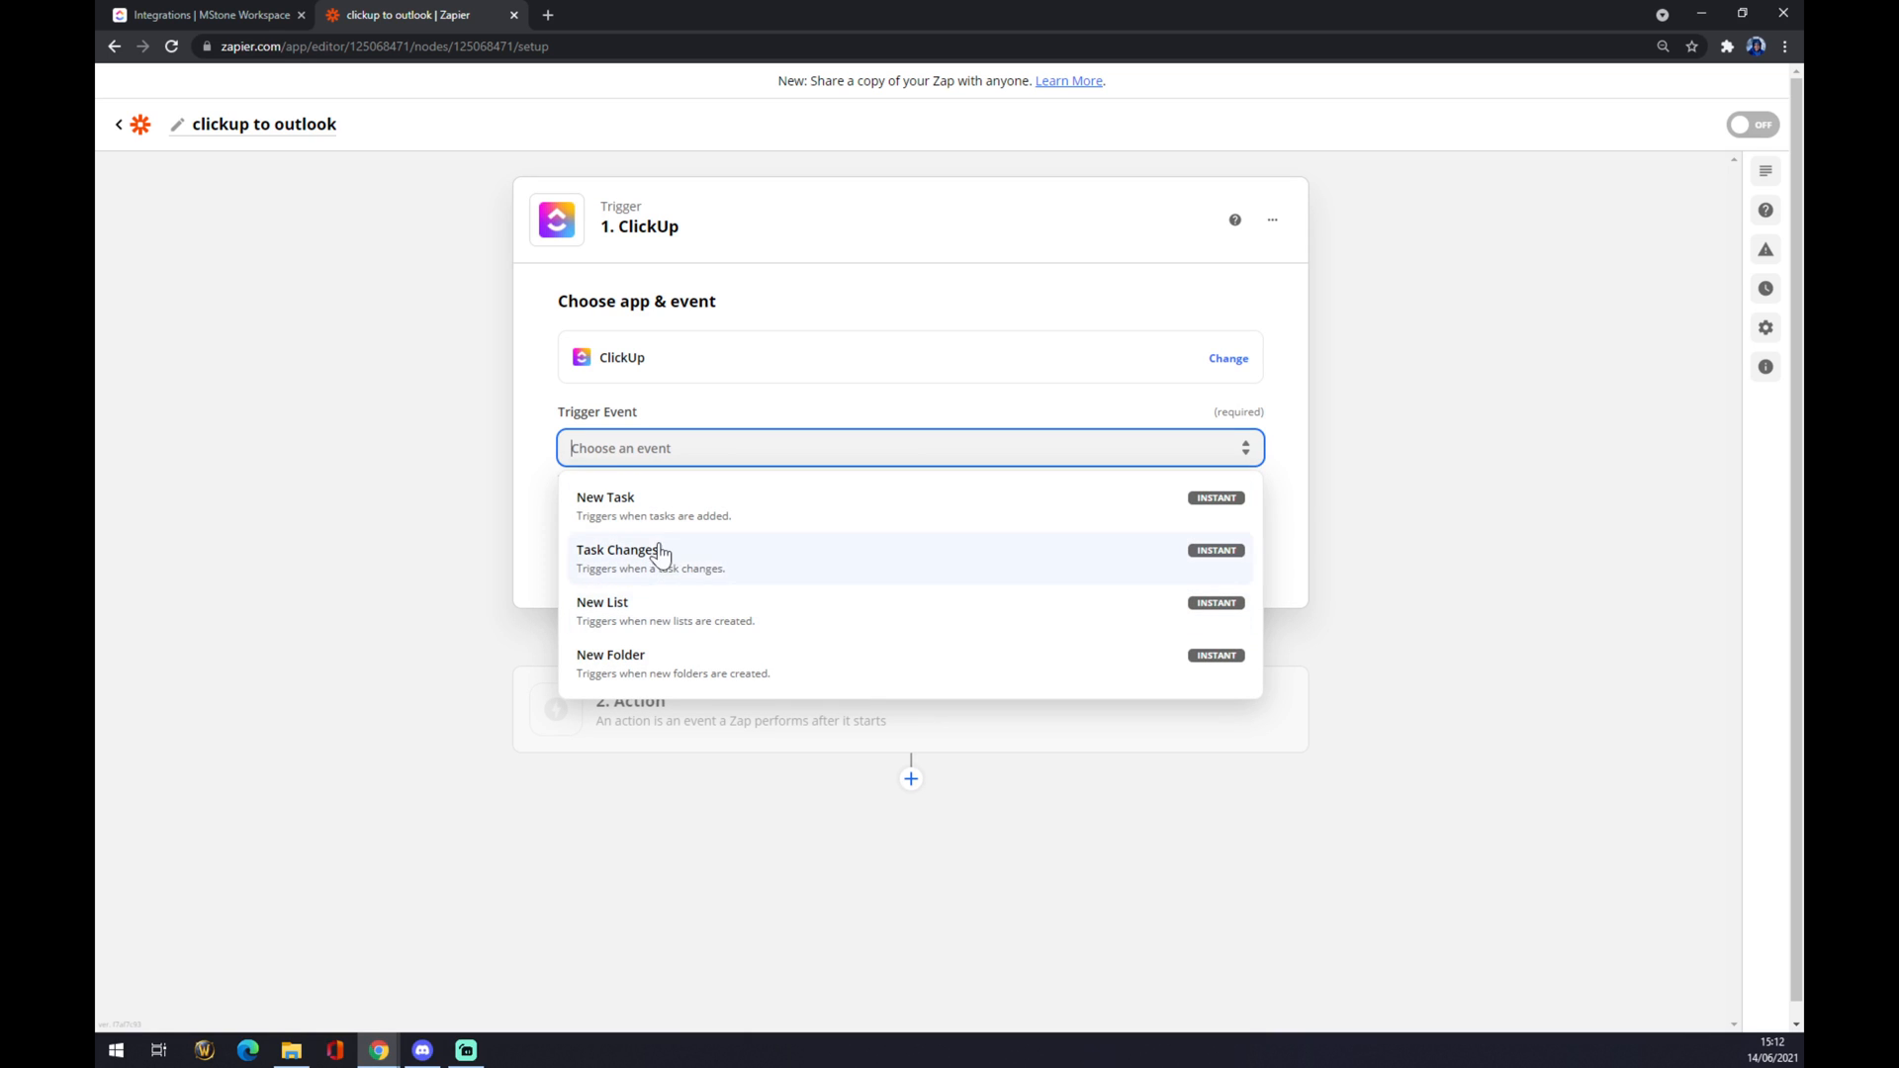
{"action": "mouse_move", "coordinate": [641, 526]}
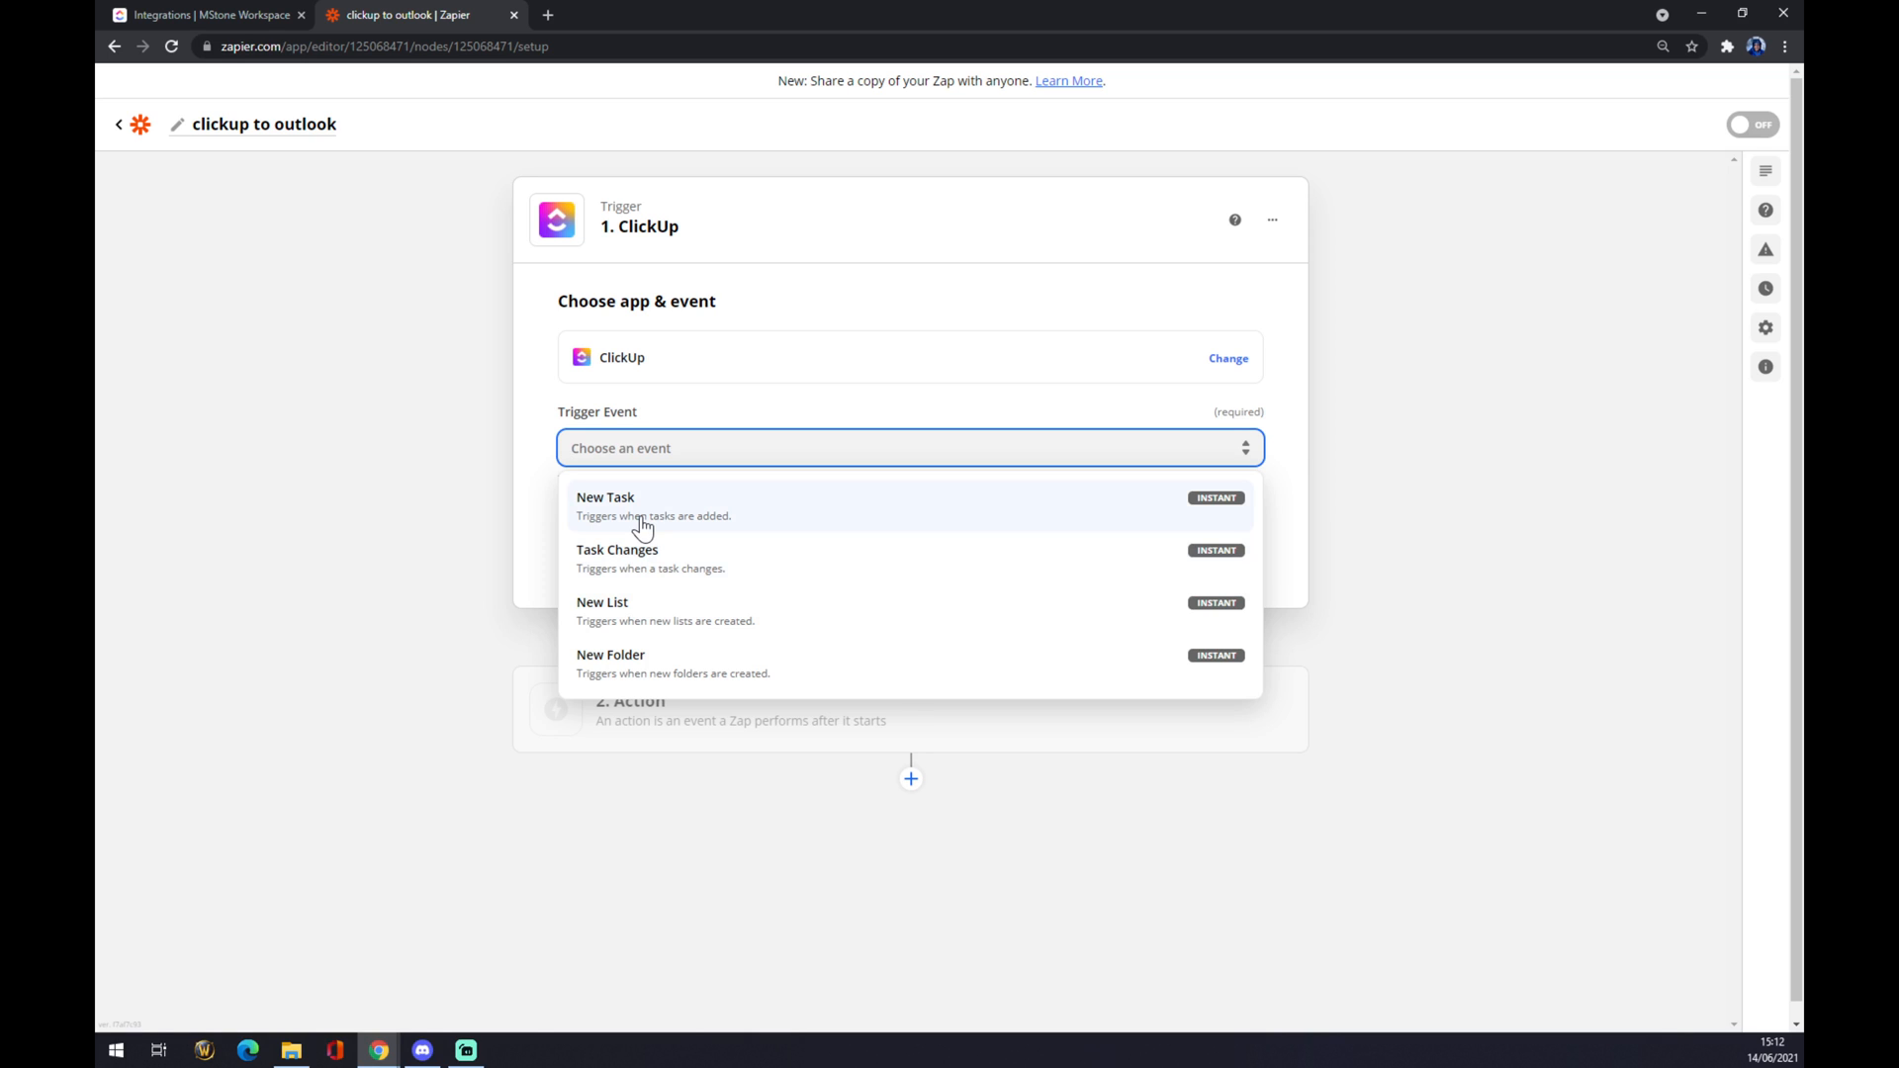
{"action": "left_click", "coordinate": [606, 497]}
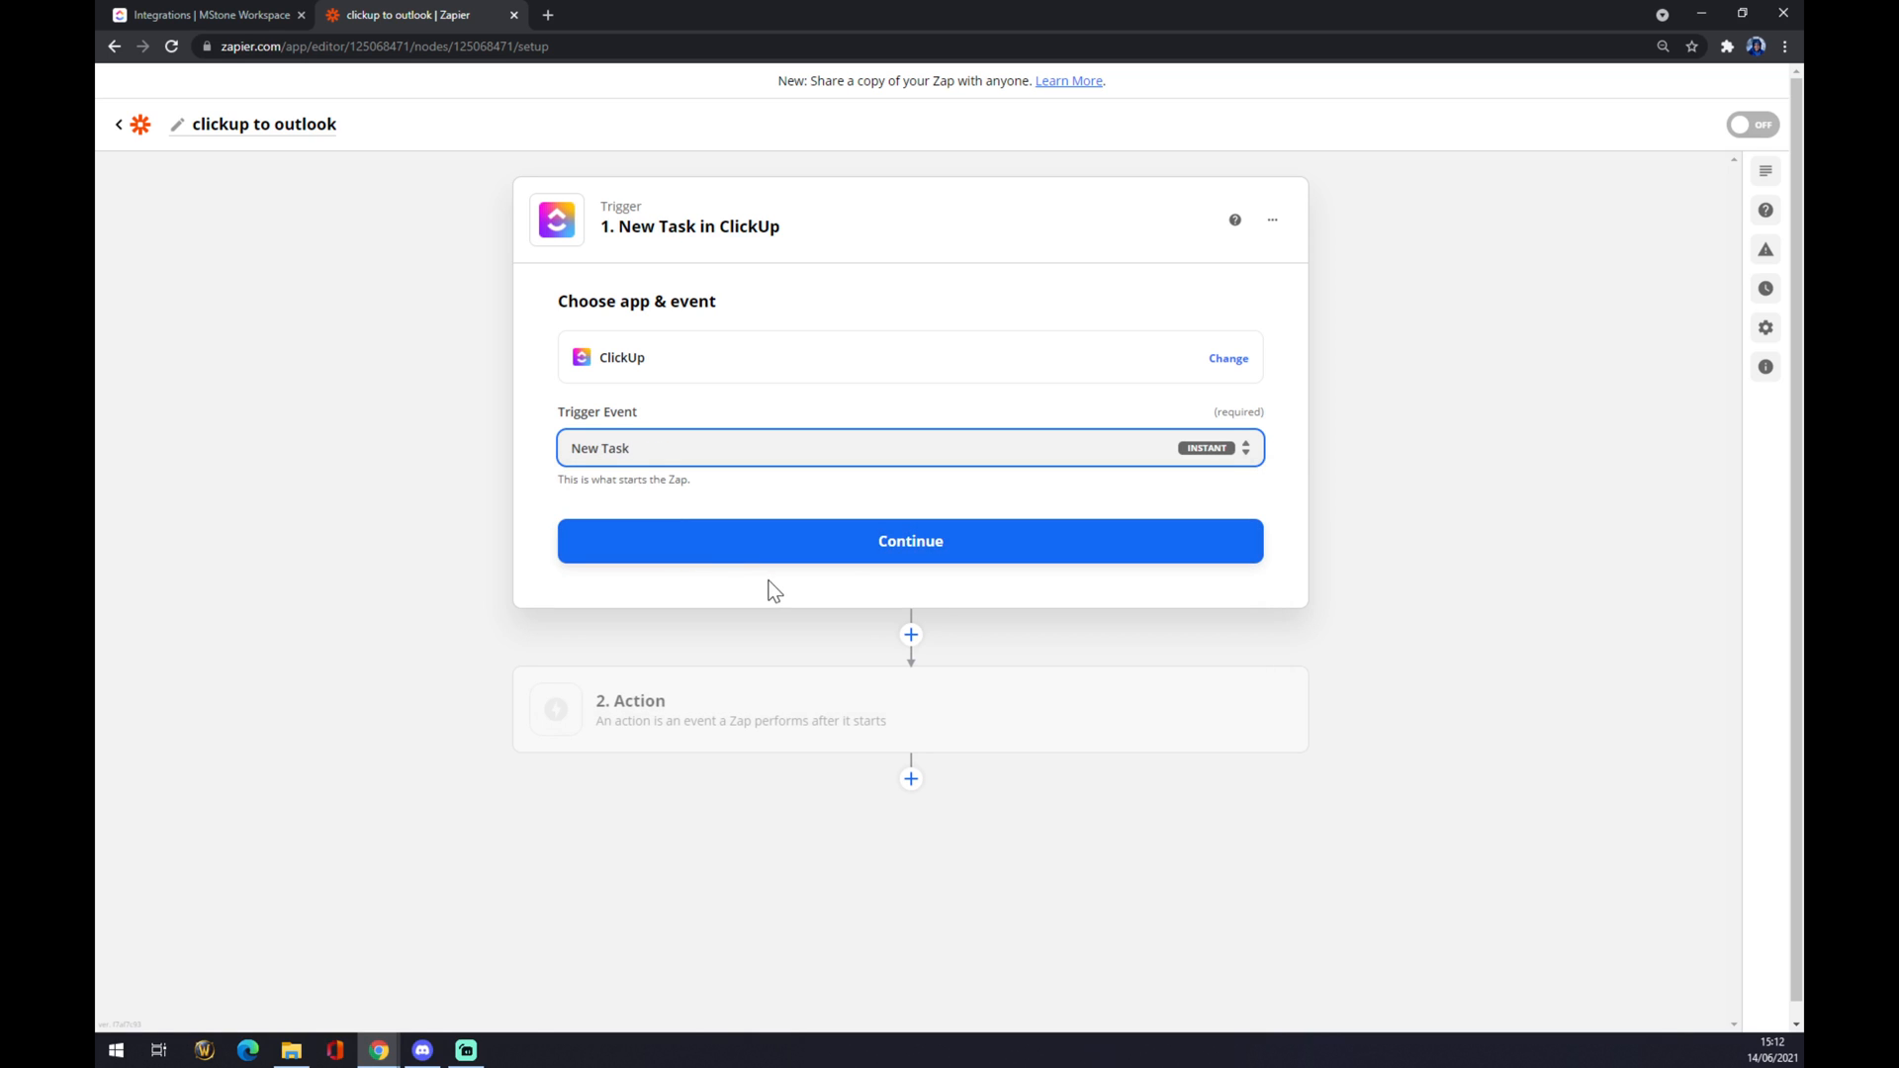
Continue to the account step and connect the existing ClickUp account.
{"action": "left_click", "coordinate": [909, 540]}
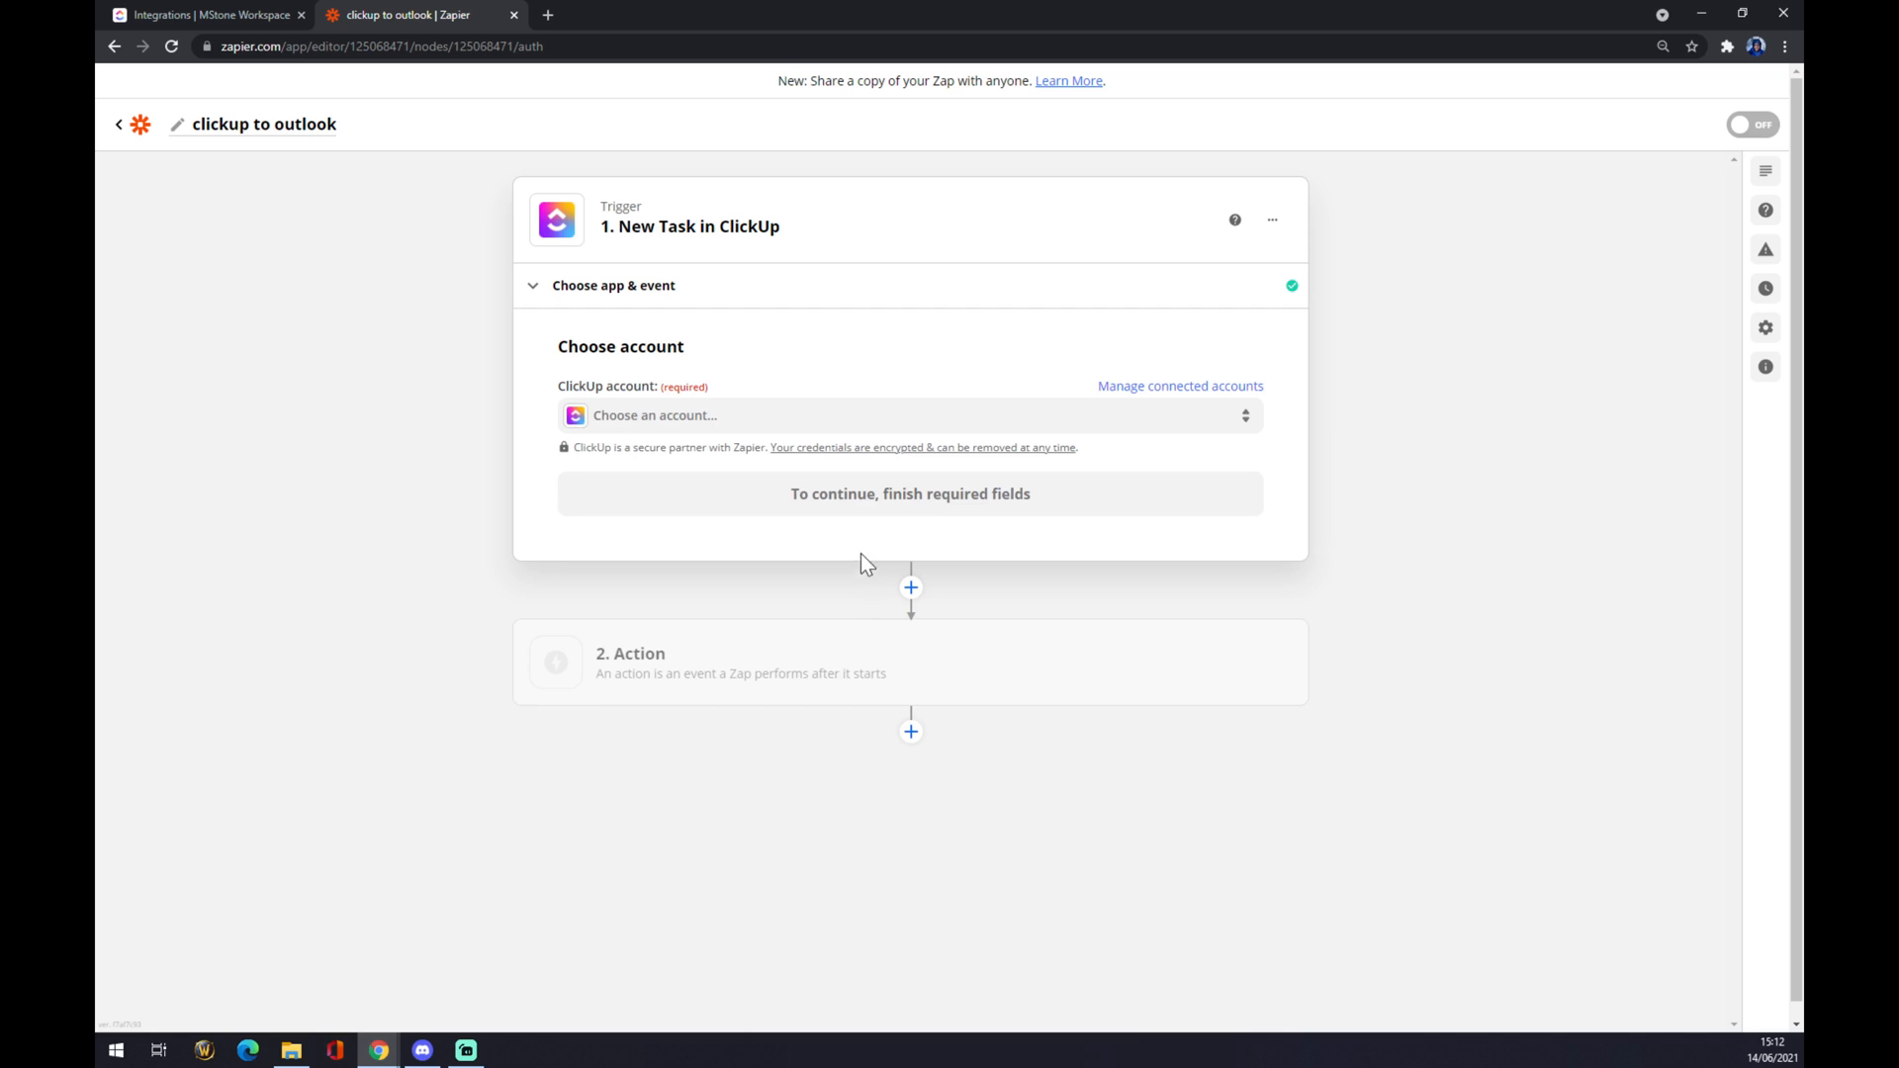
{"action": "left_click", "coordinate": [908, 414]}
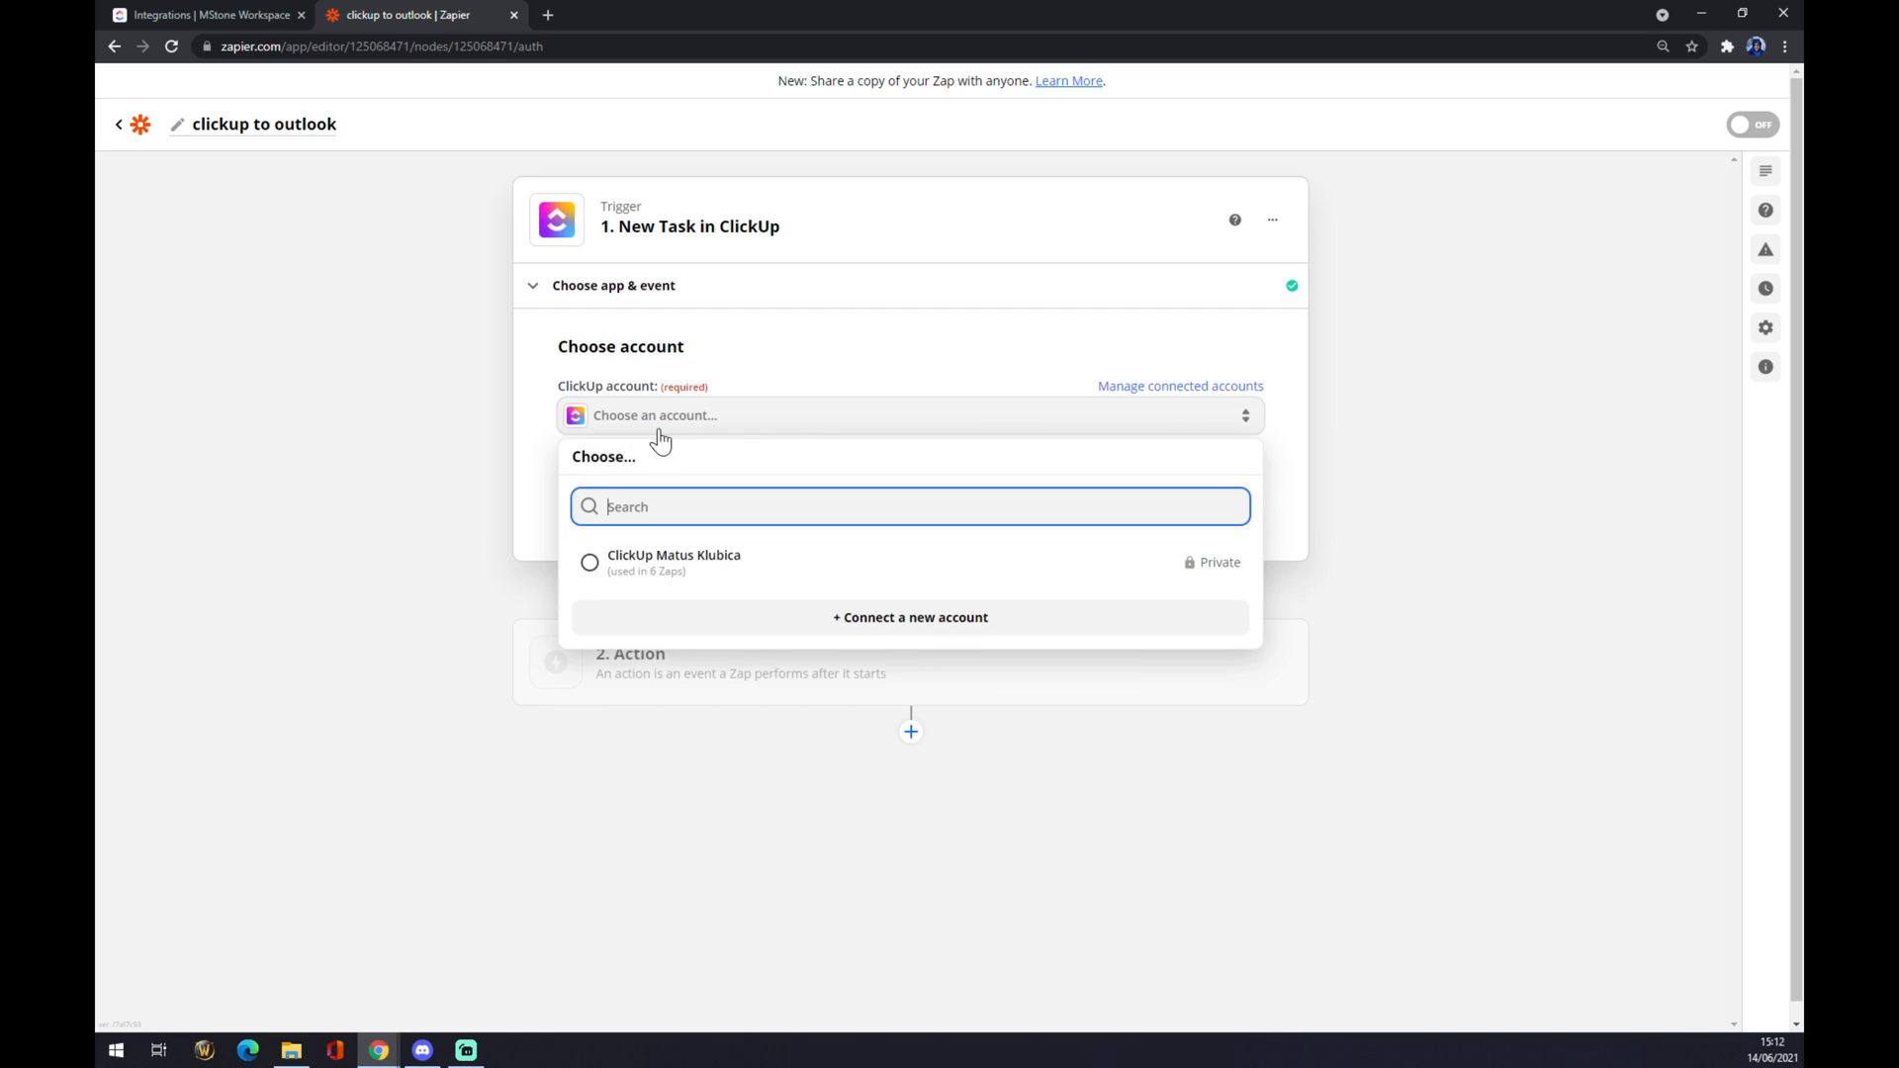
{"action": "mouse_move", "coordinate": [672, 439]}
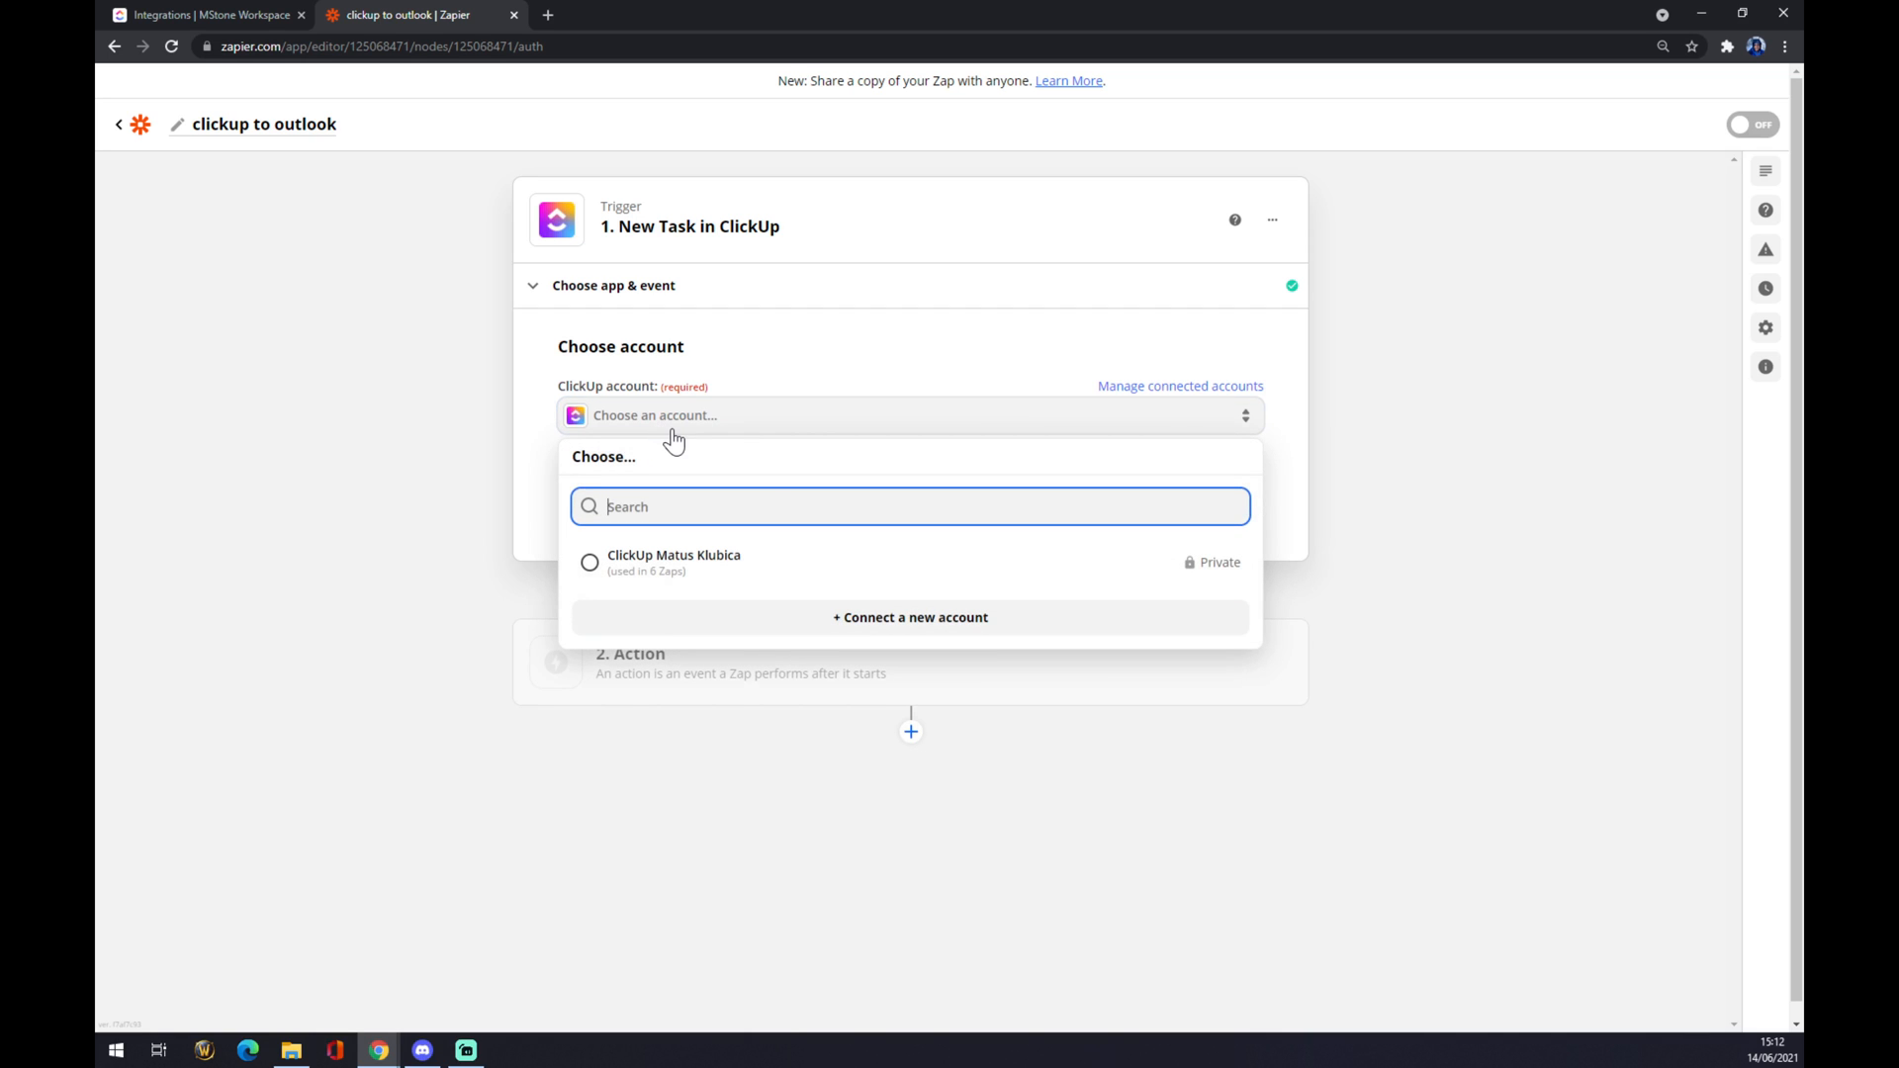
{"action": "left_click", "coordinate": [589, 561]}
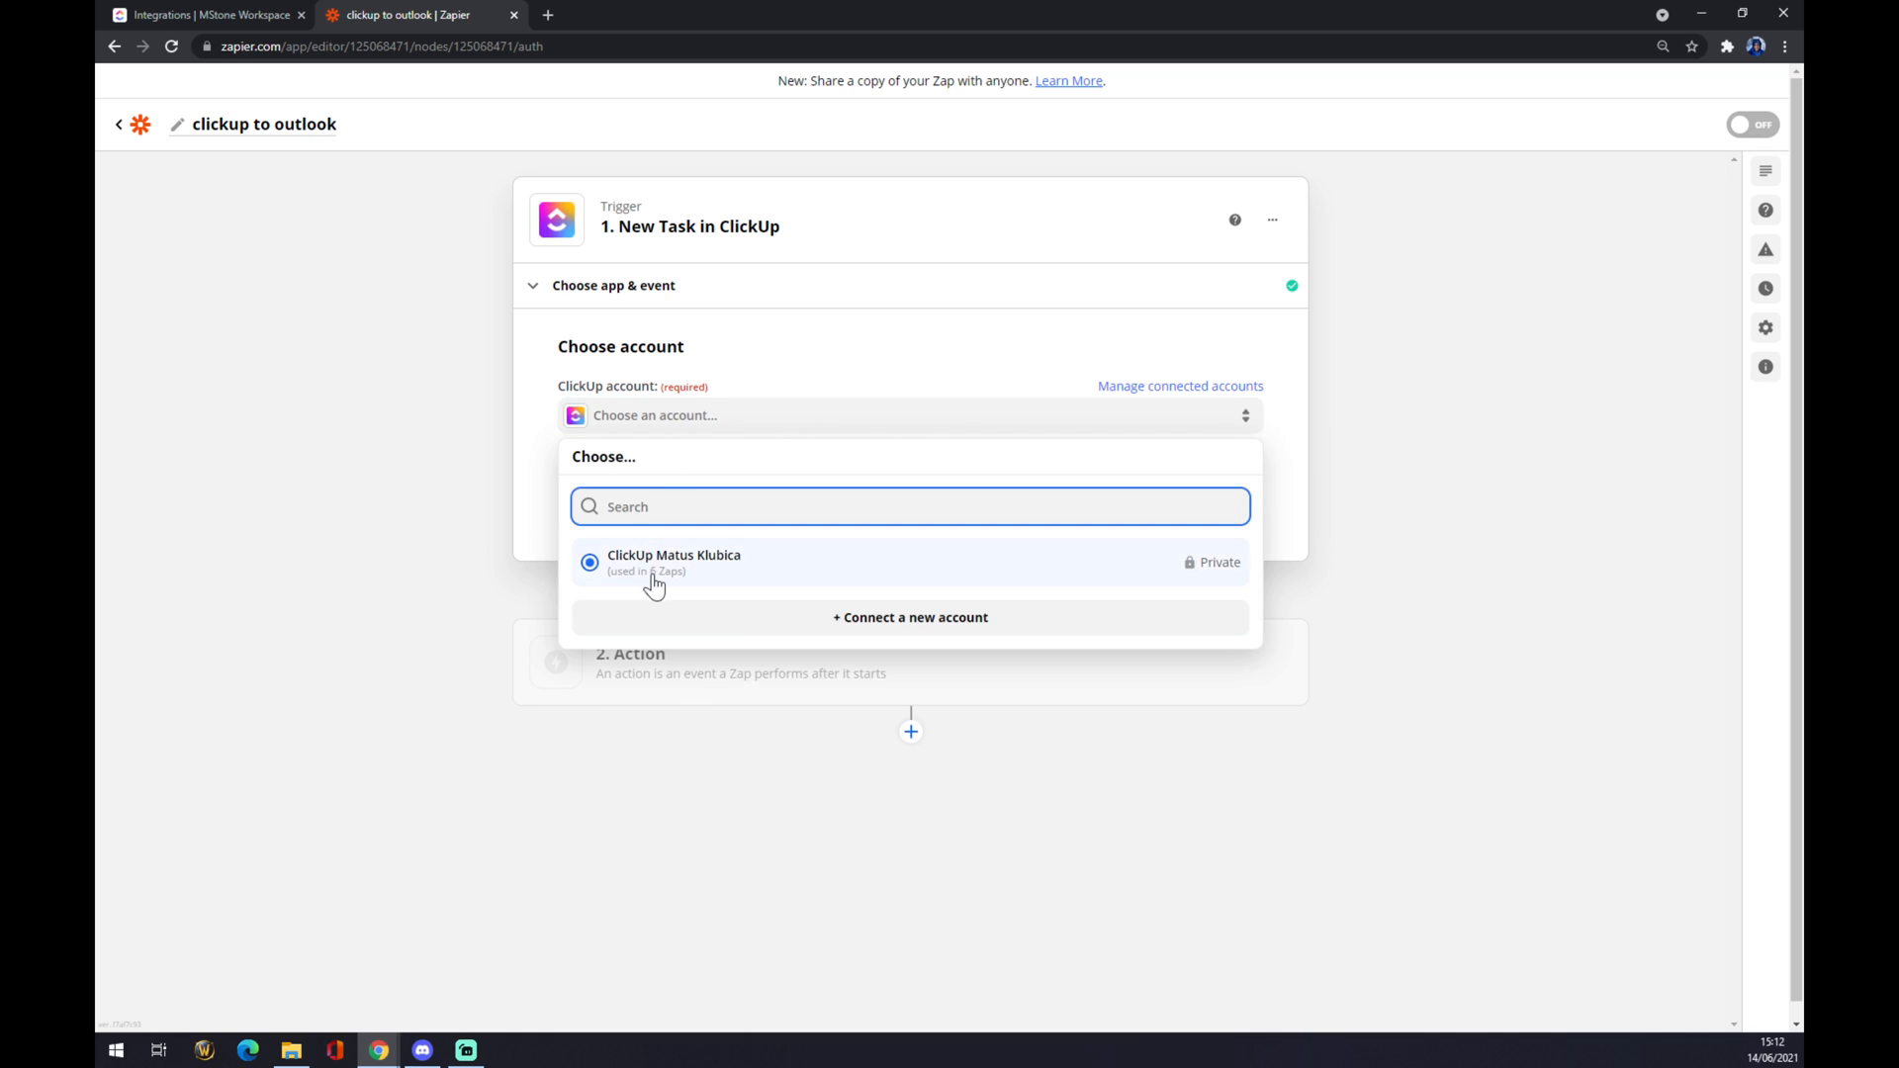
{"action": "left_click", "coordinate": [673, 560]}
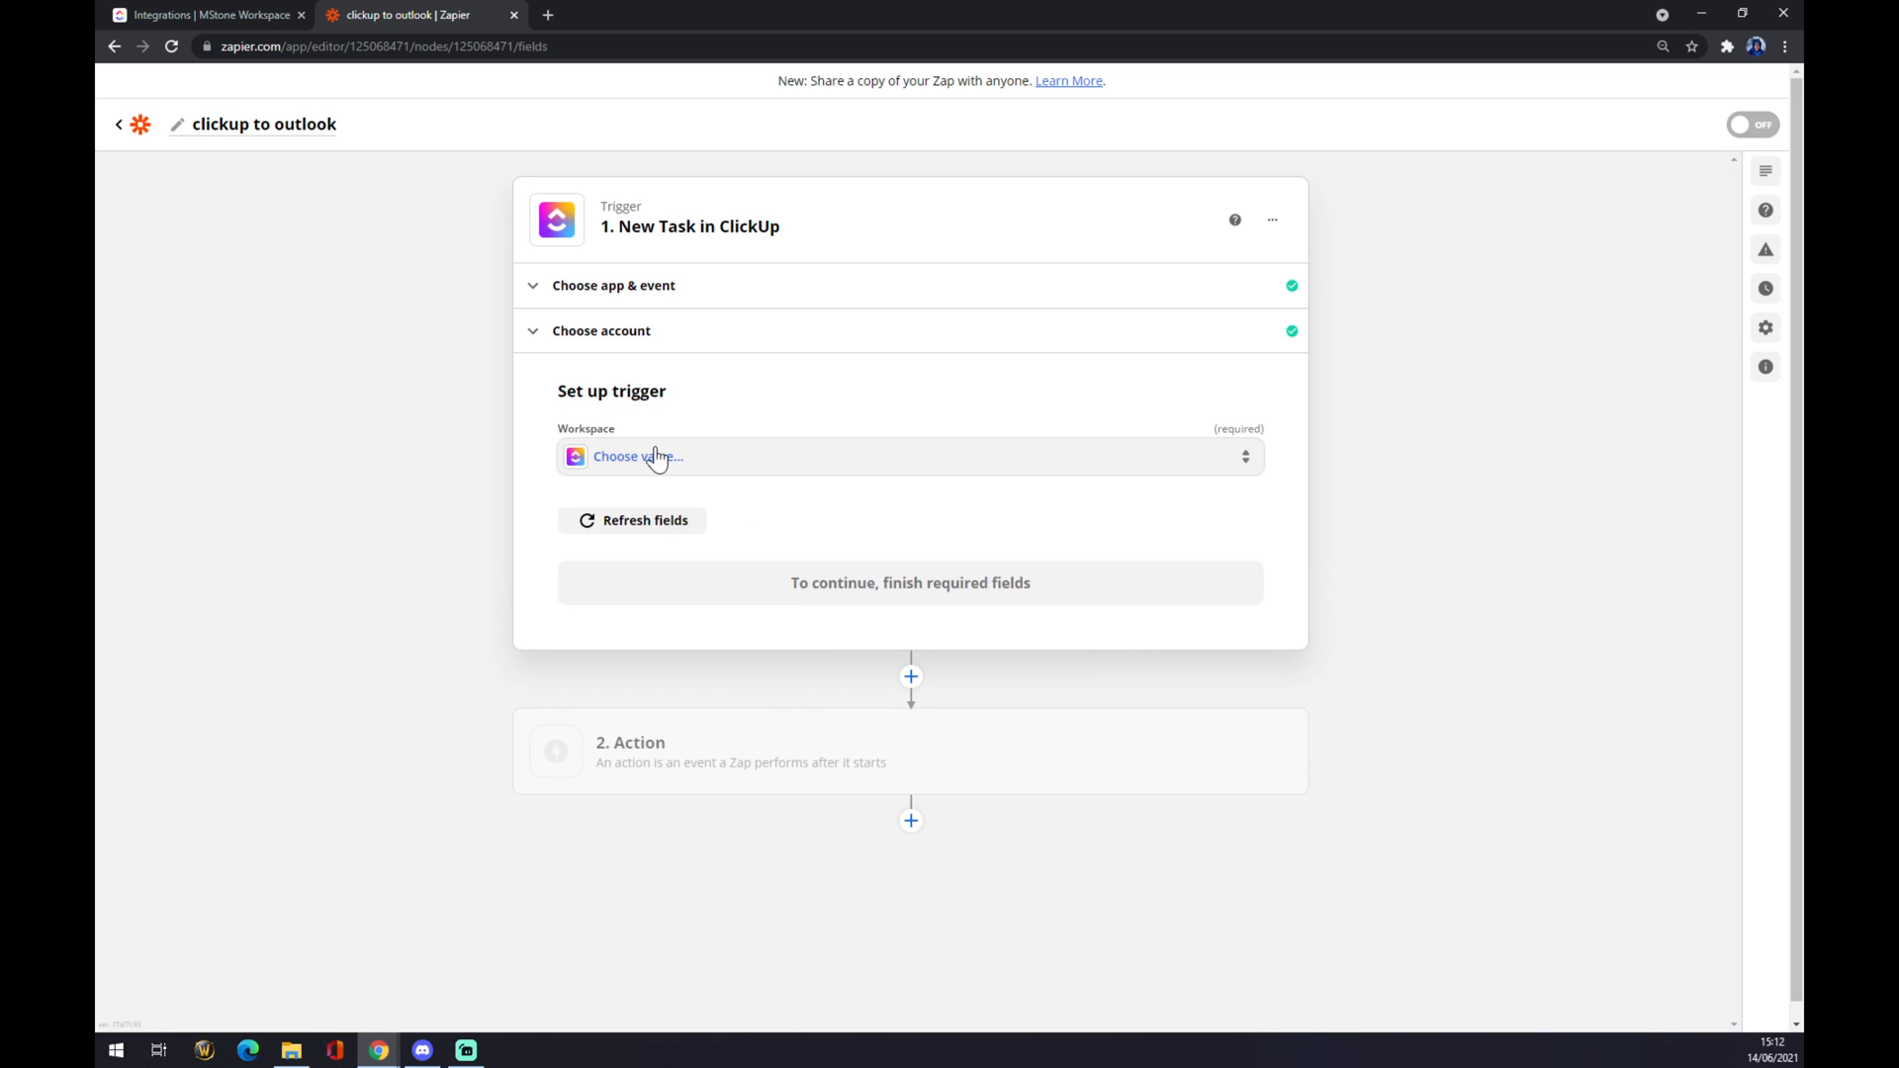
{"action": "mouse_move", "coordinate": [655, 463]}
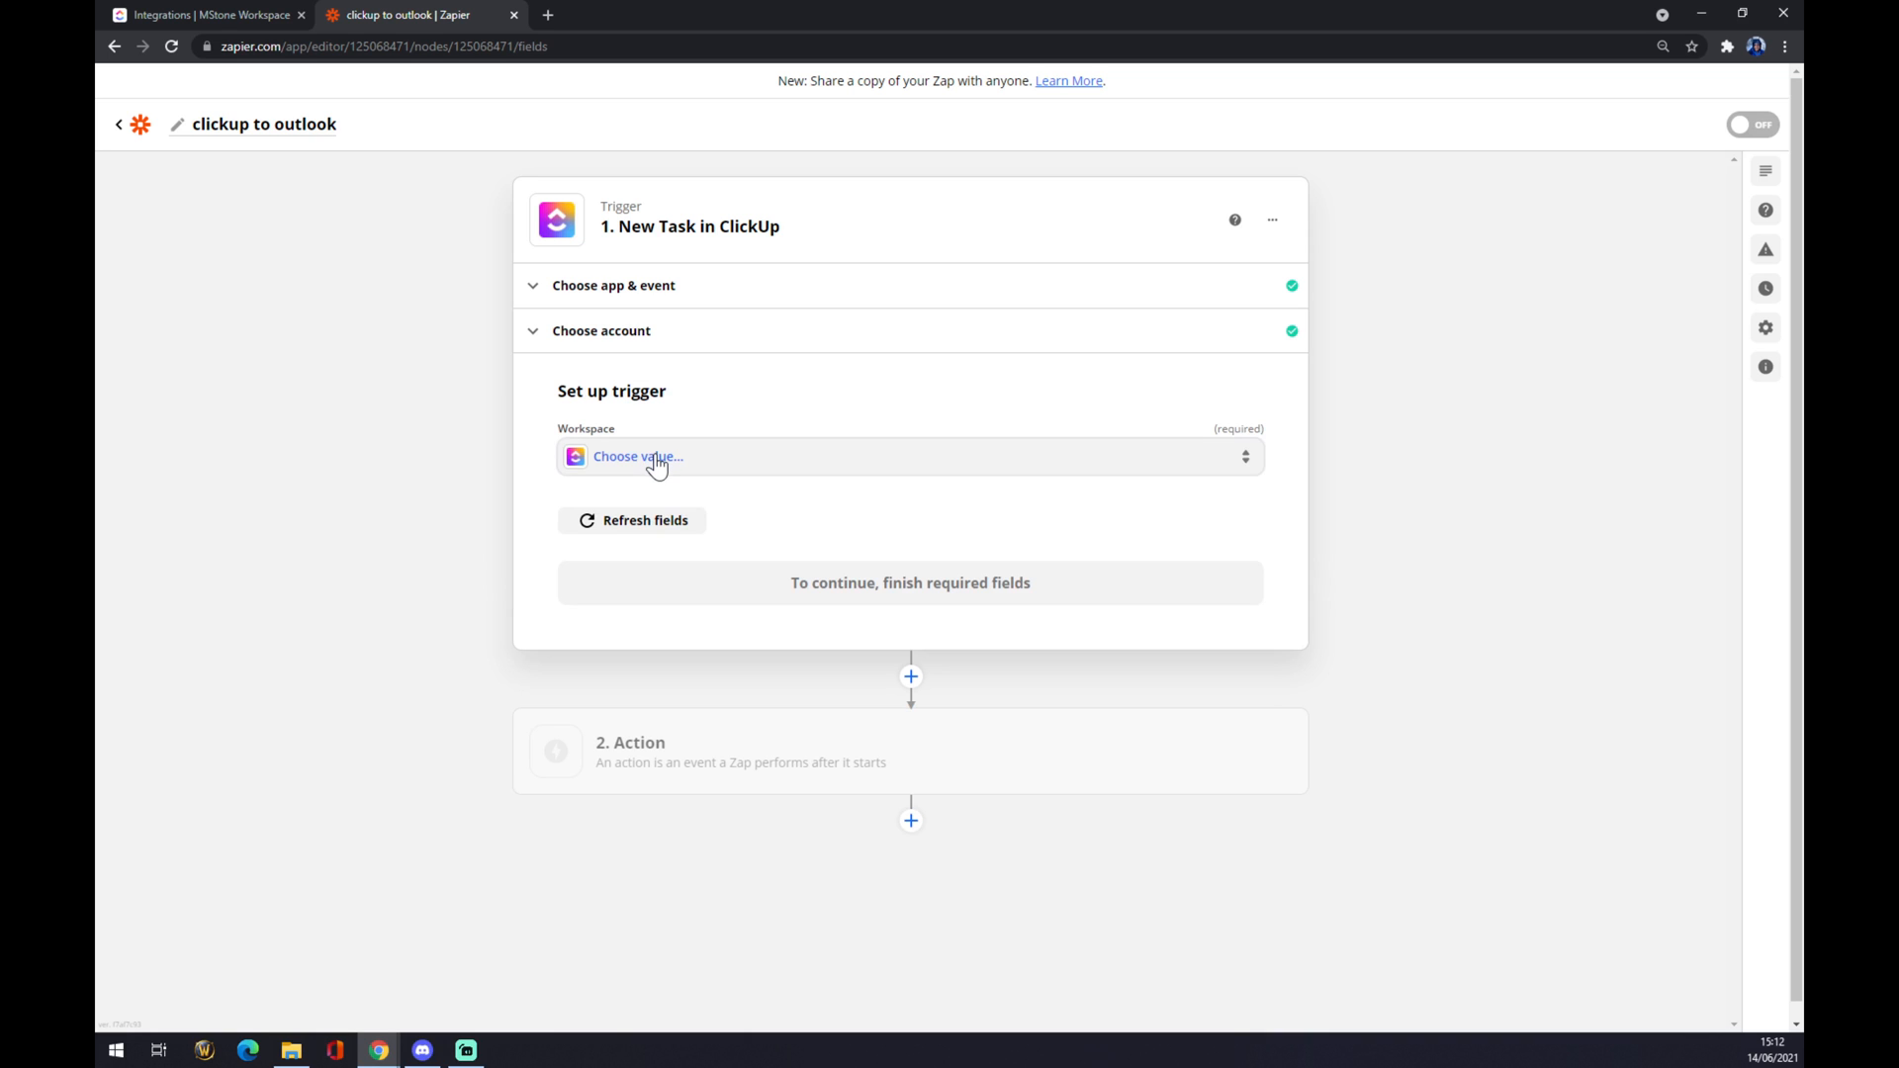
Point the trigger at the MStone Workspace and its space 'Space', then continue.
{"action": "left_click", "coordinate": [637, 455]}
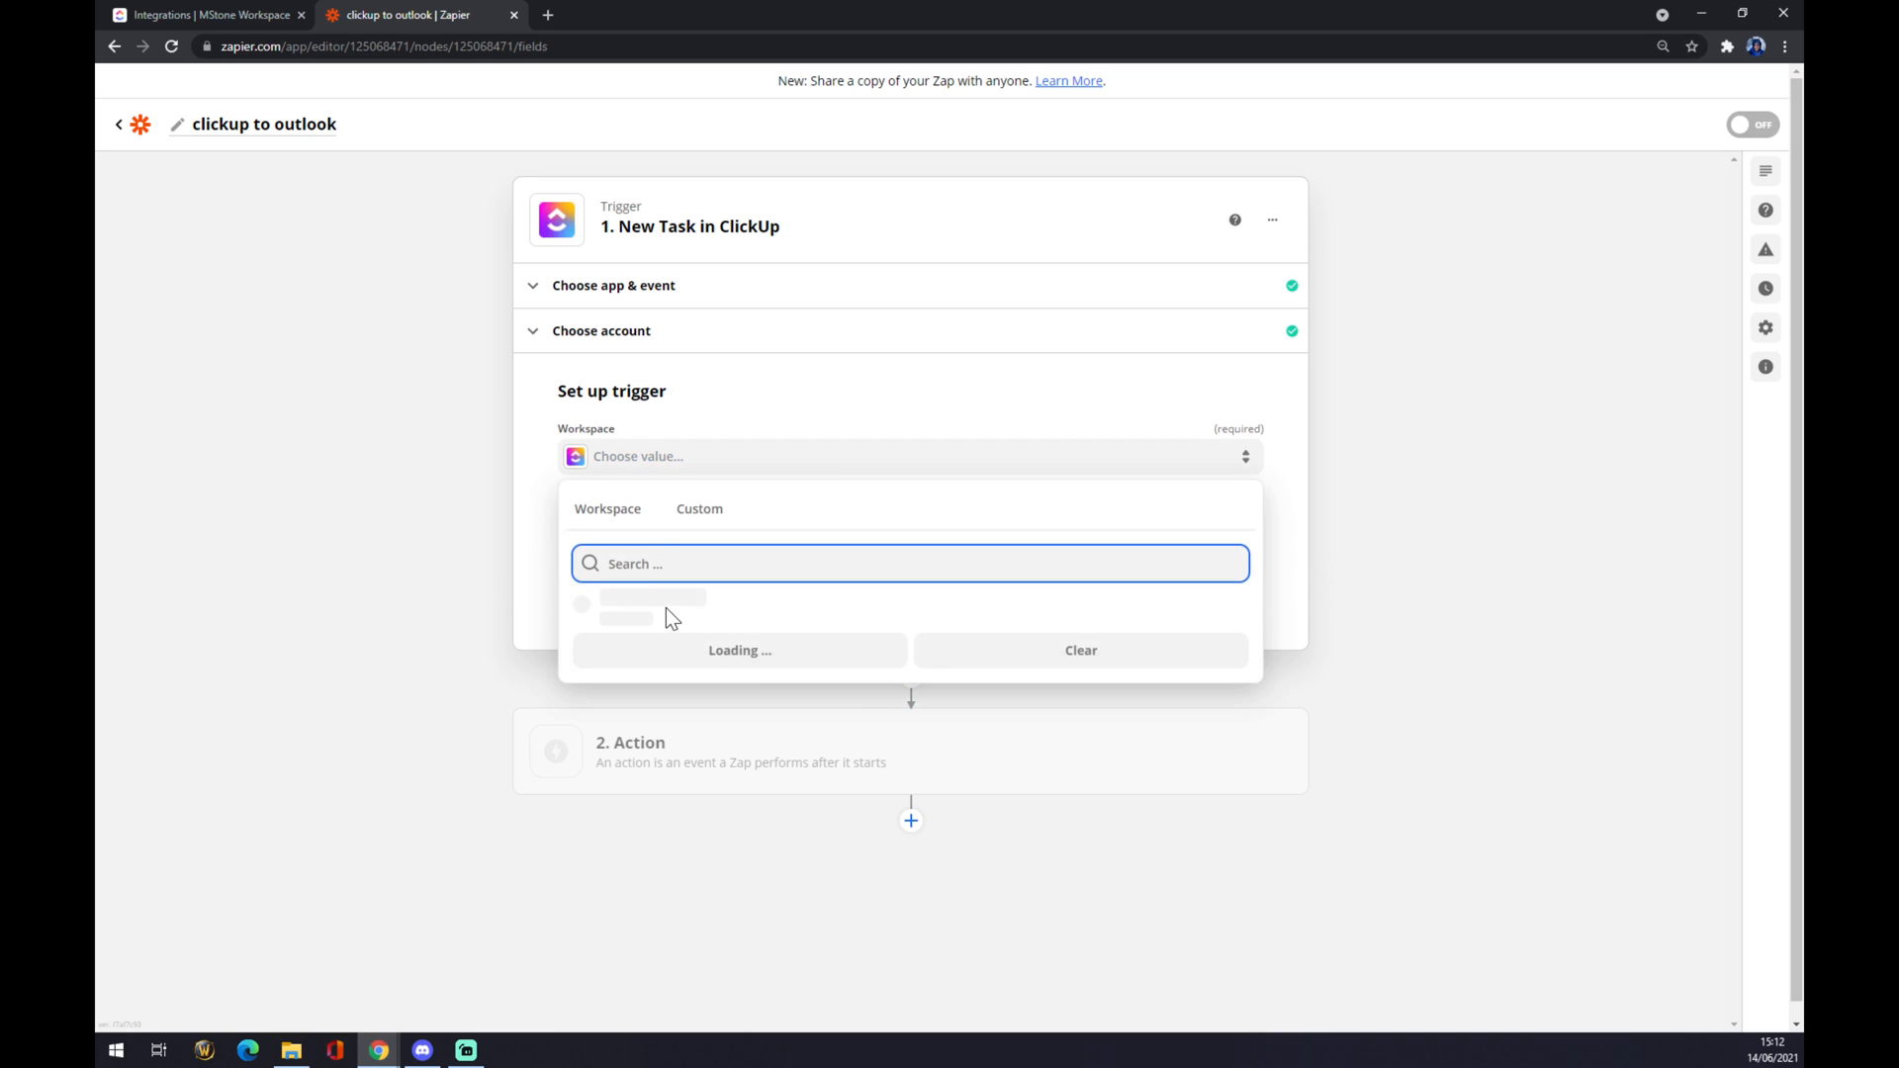
{"action": "left_click", "coordinate": [650, 601]}
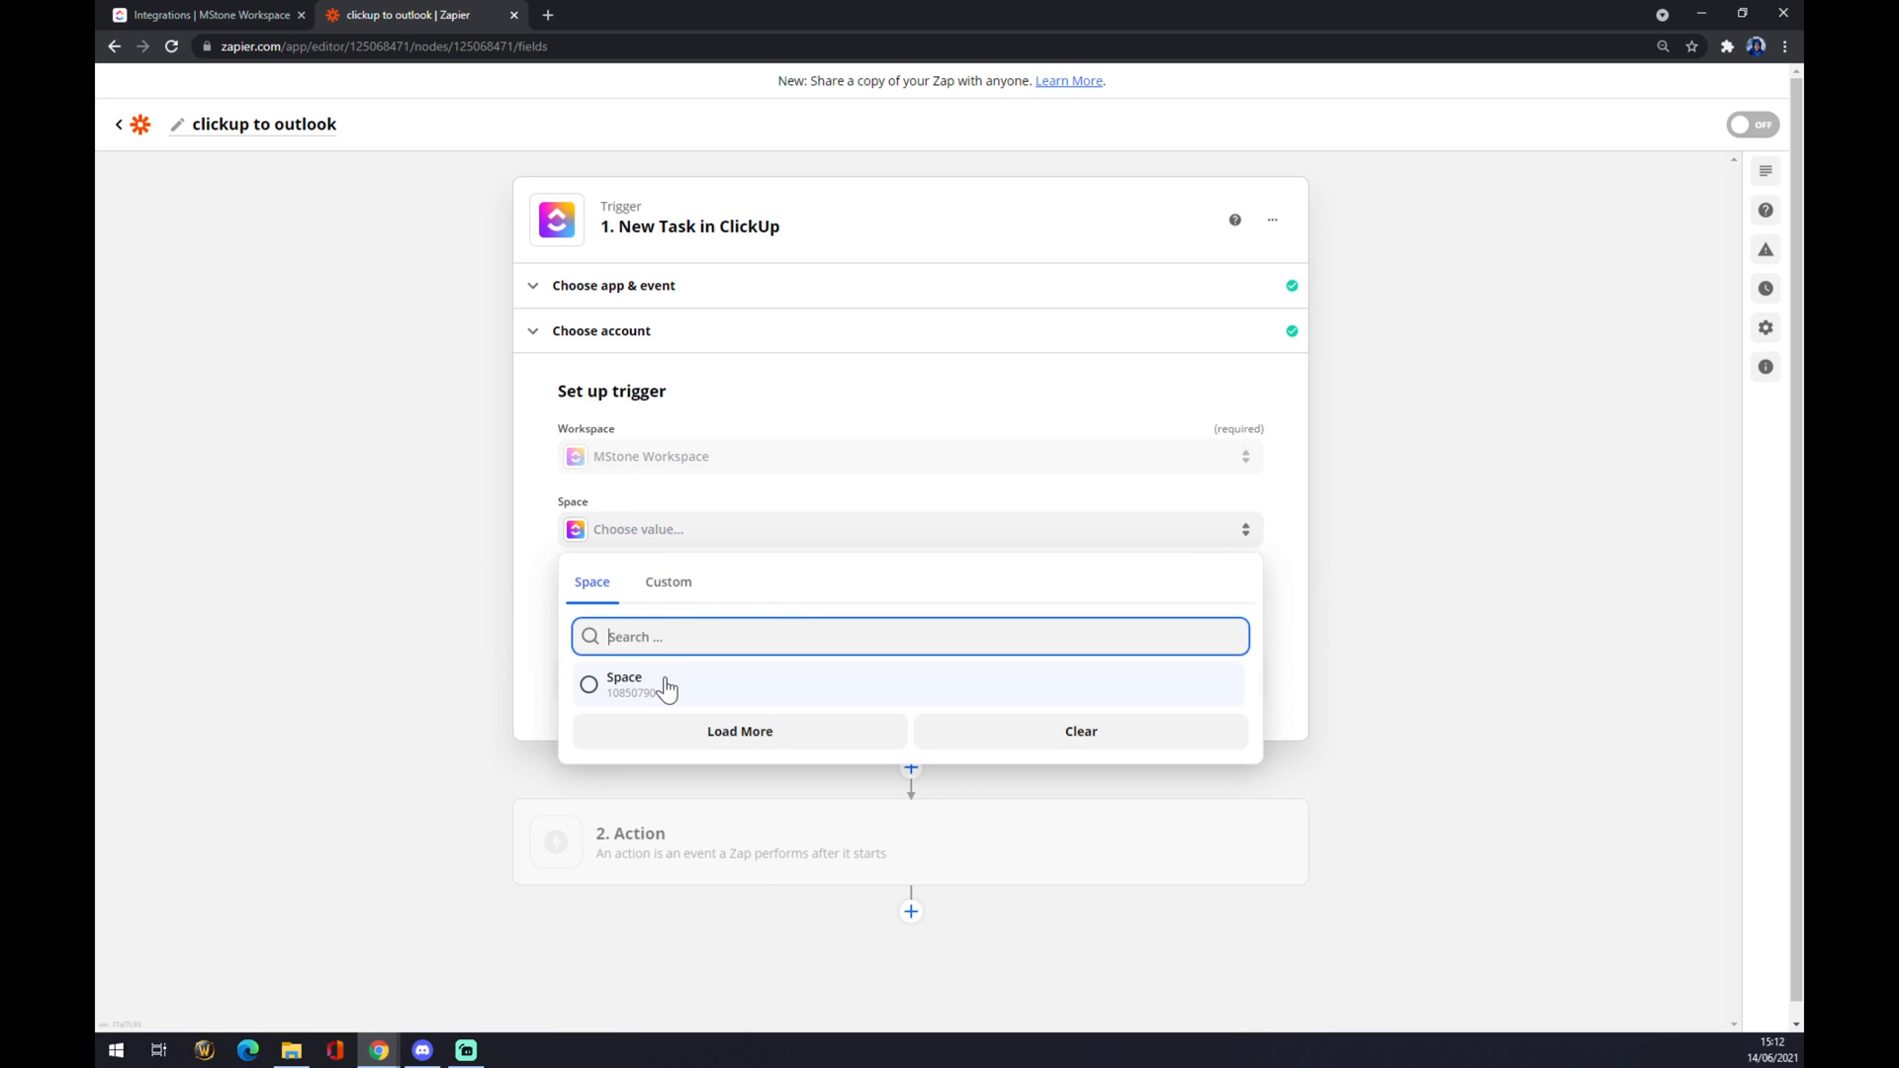
{"action": "left_click", "coordinate": [623, 682]}
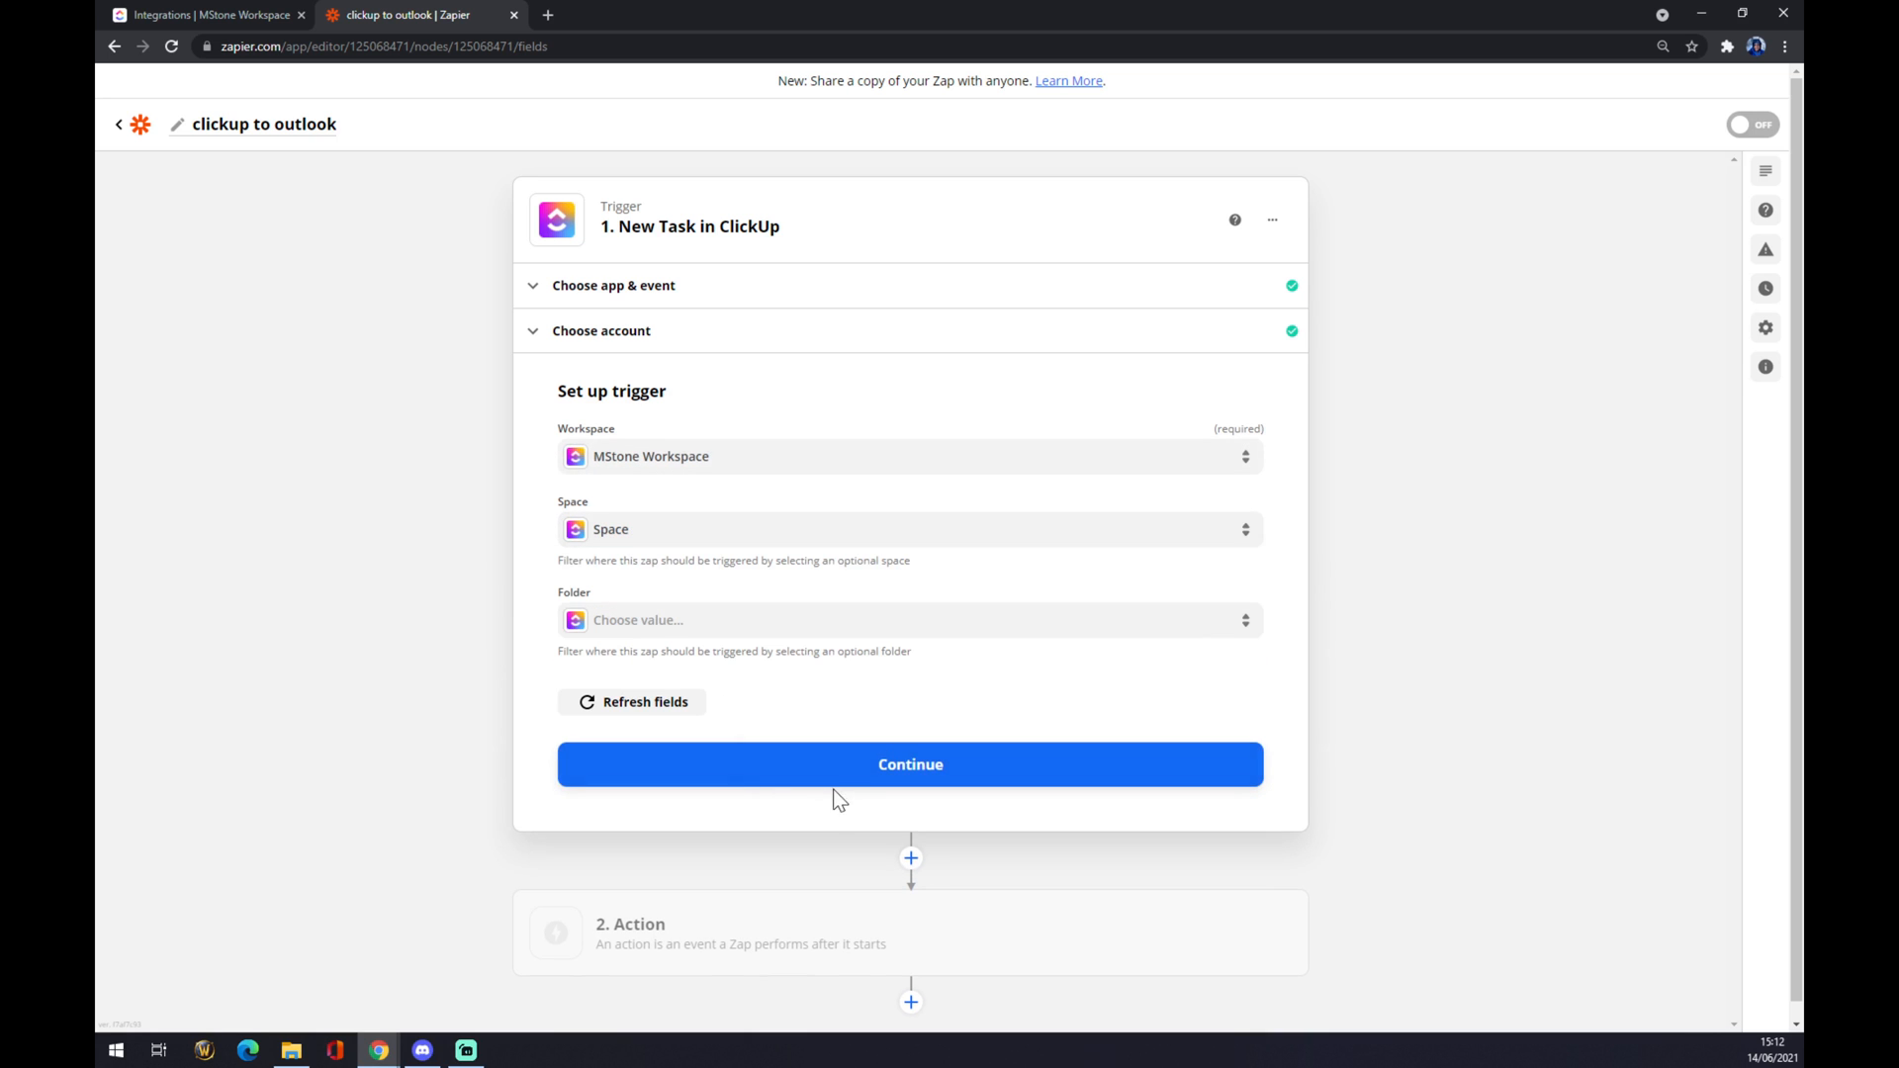
{"action": "left_click", "coordinate": [910, 764]}
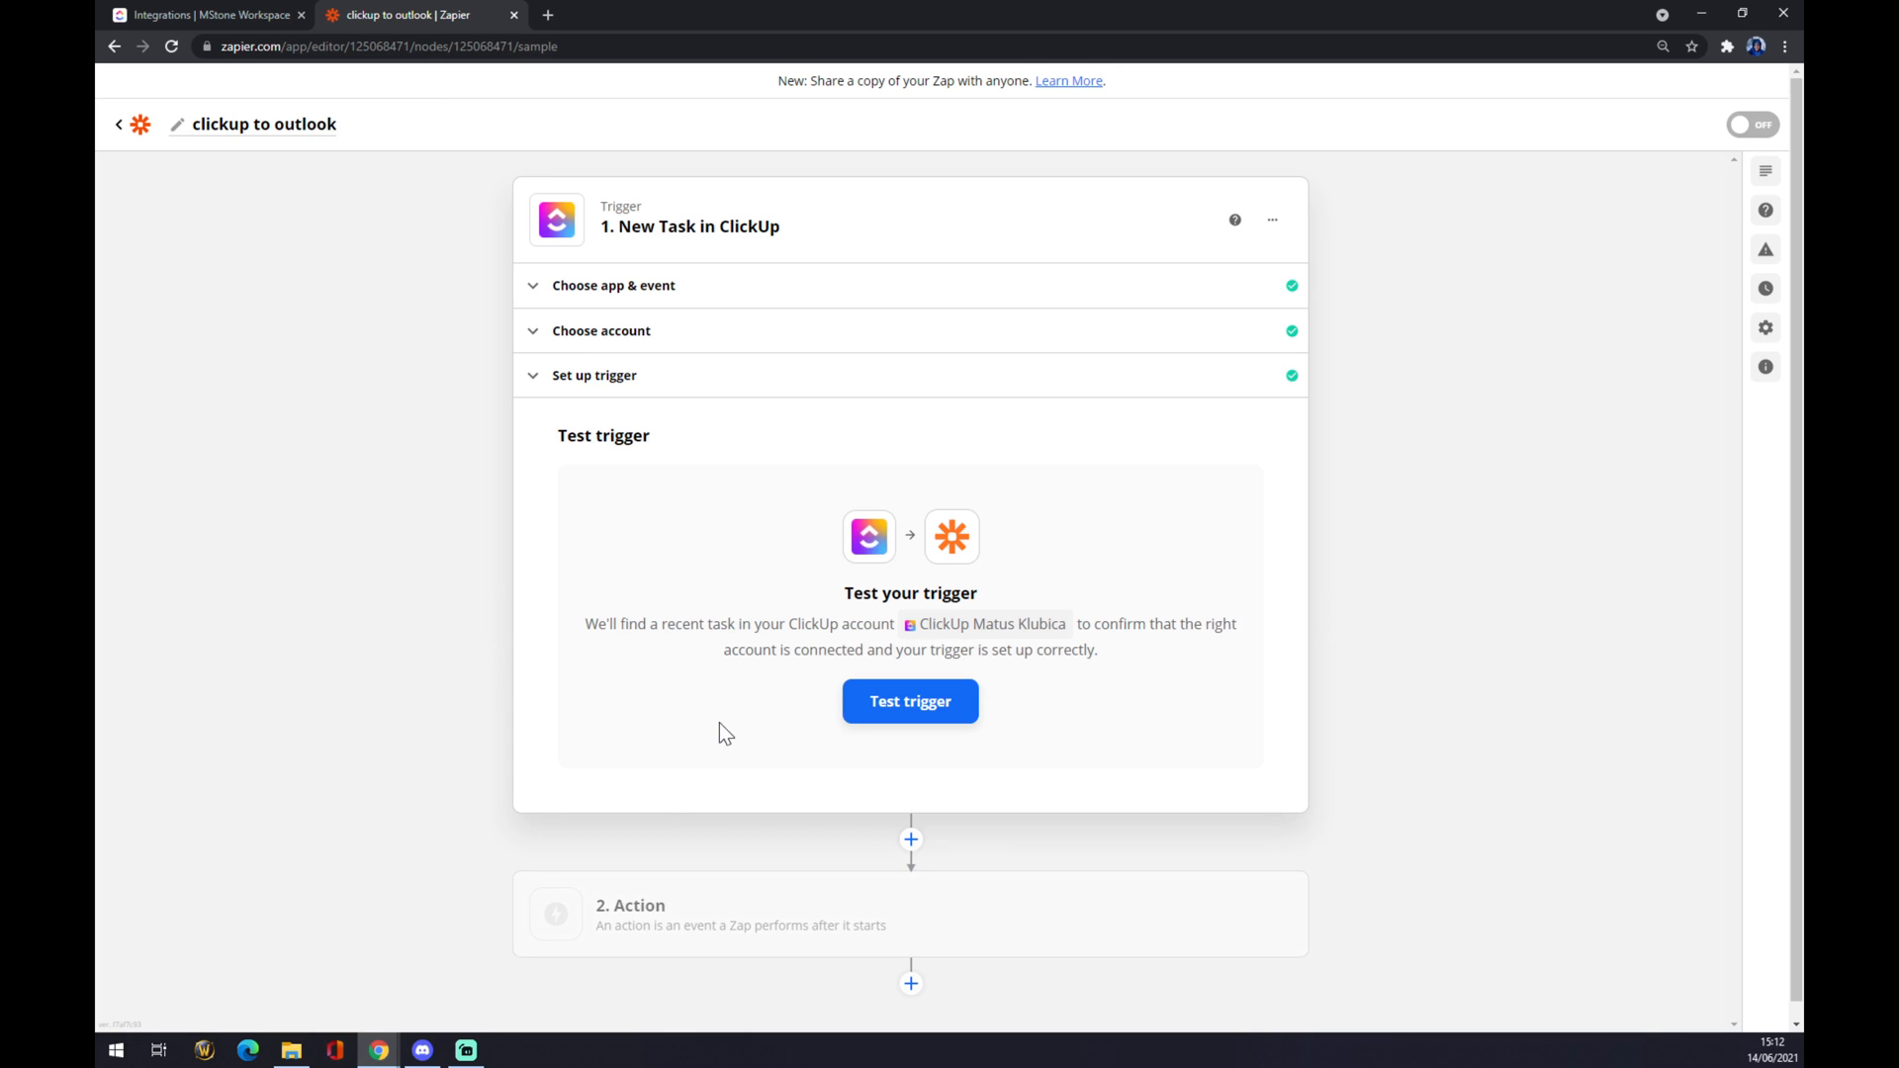
{"action": "mouse_move", "coordinate": [696, 714]}
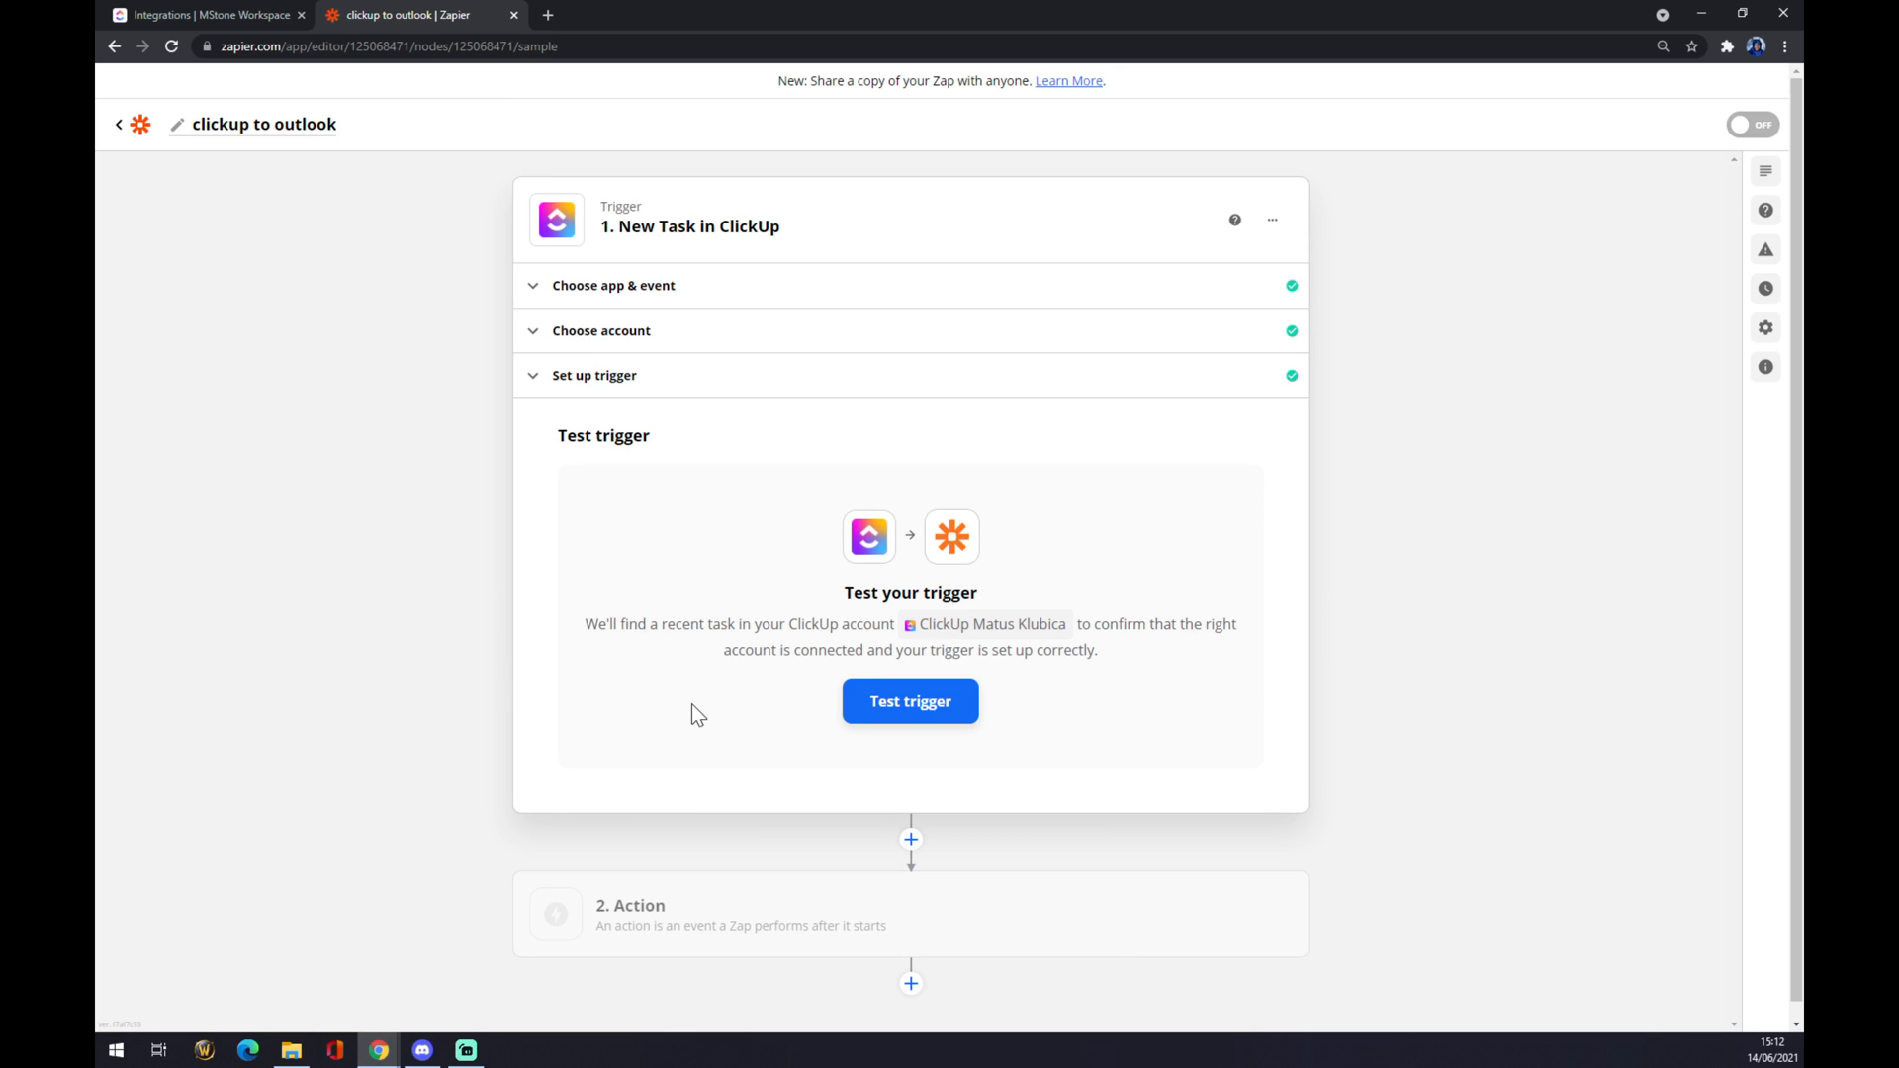
{"action": "mouse_move", "coordinate": [714, 910]}
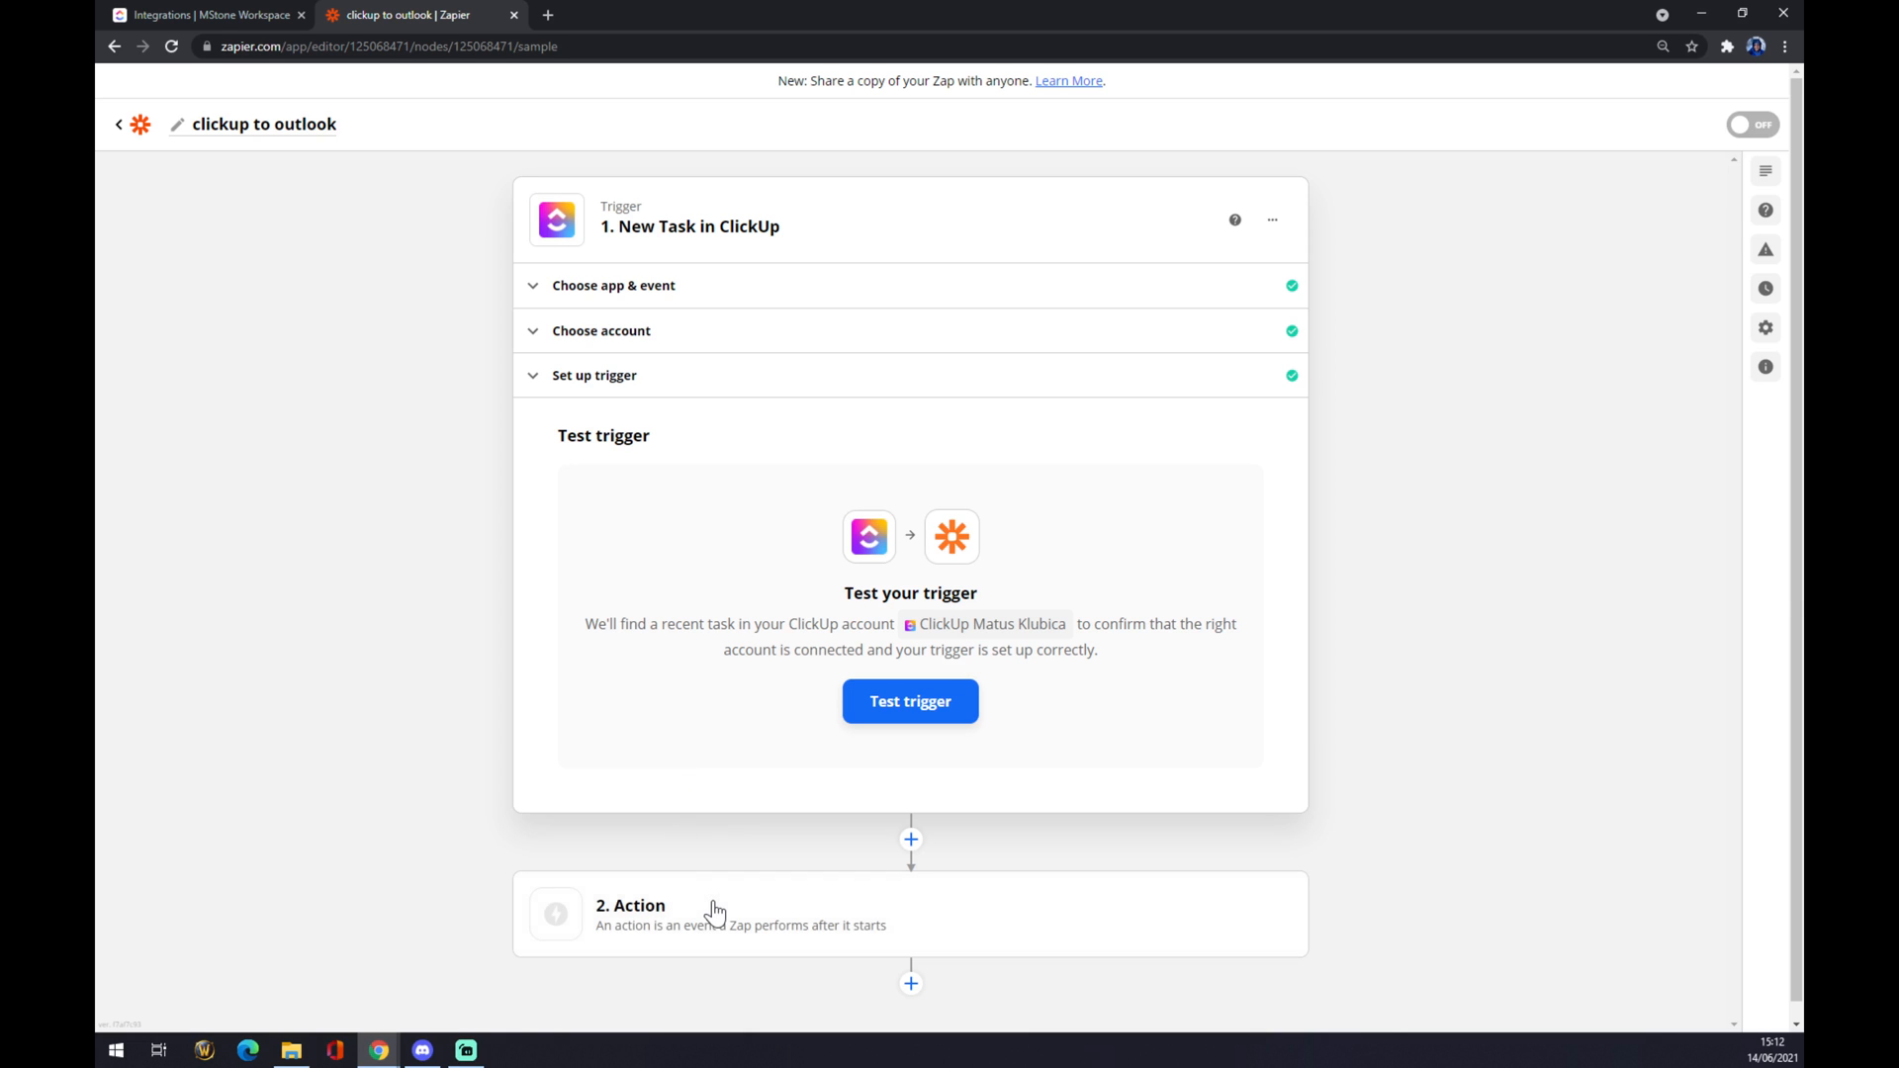
{"action": "mouse_move", "coordinate": [714, 919]}
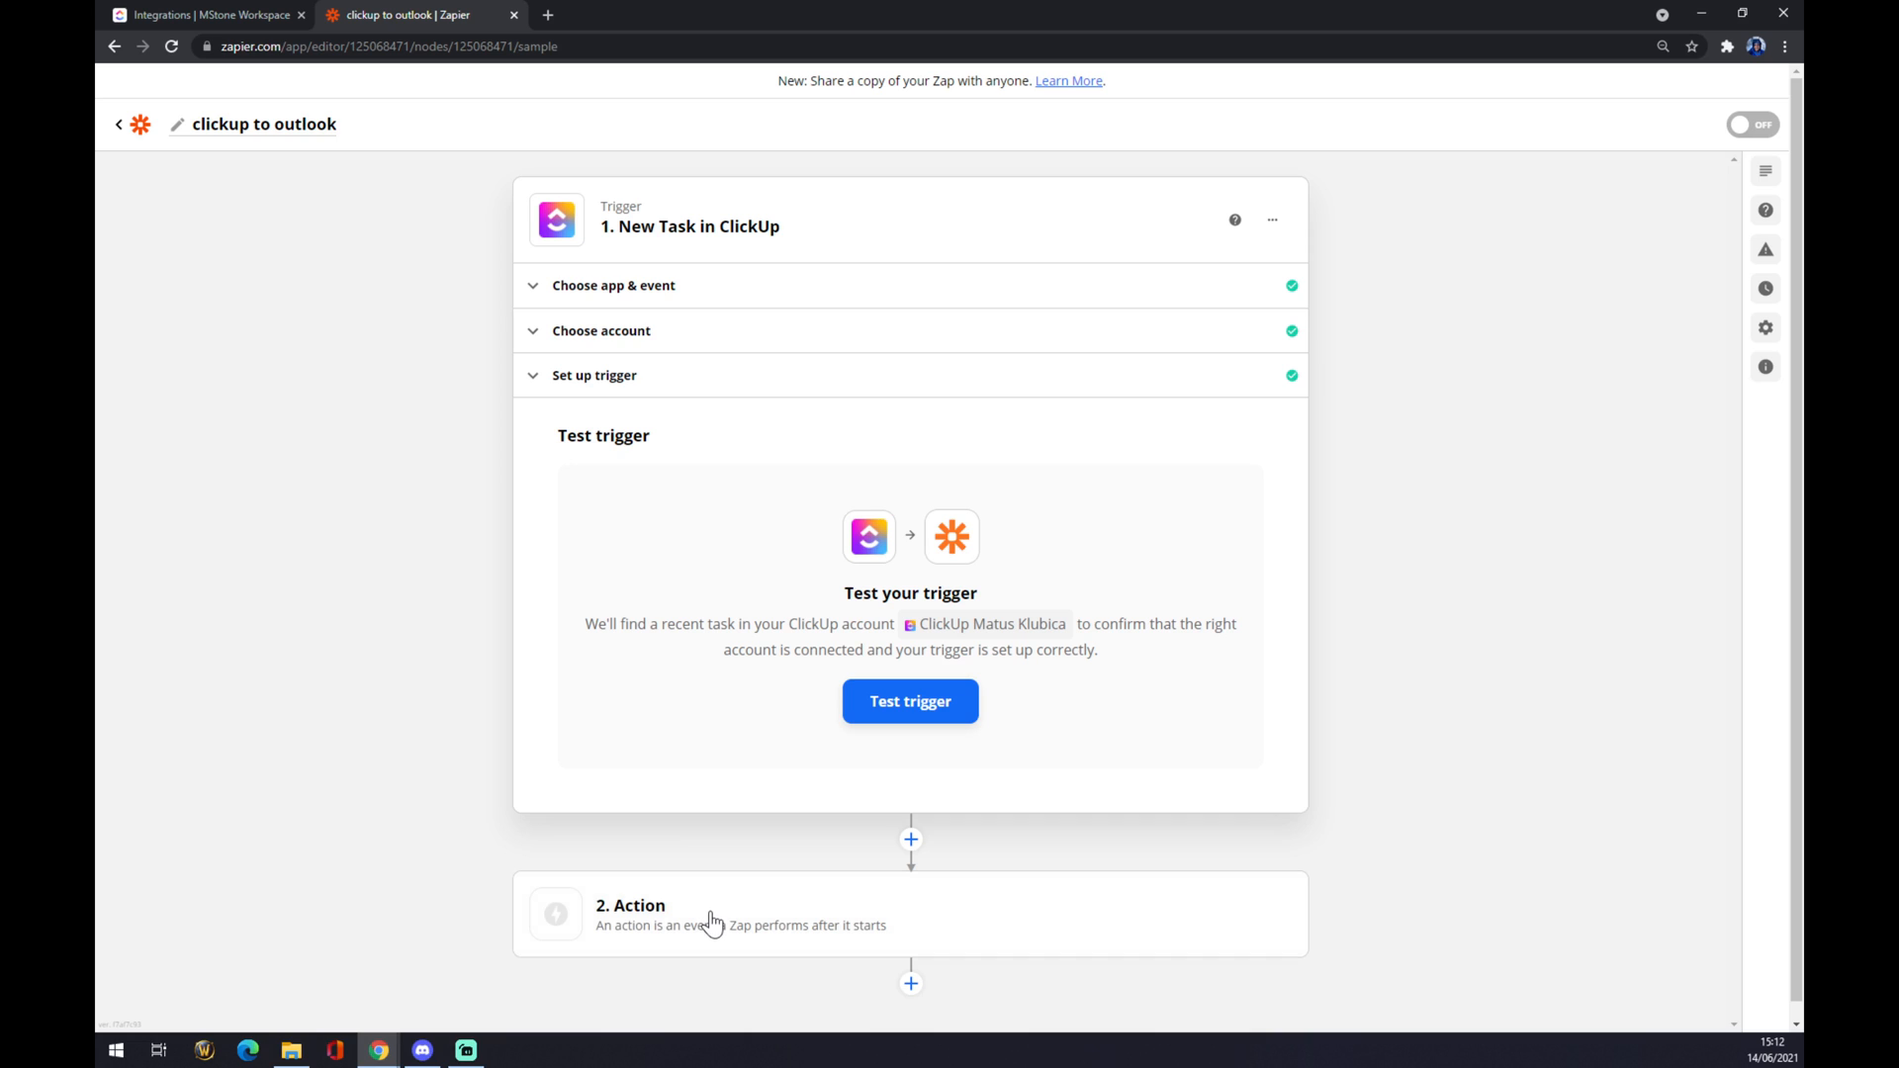
{"action": "mouse_move", "coordinate": [741, 853]}
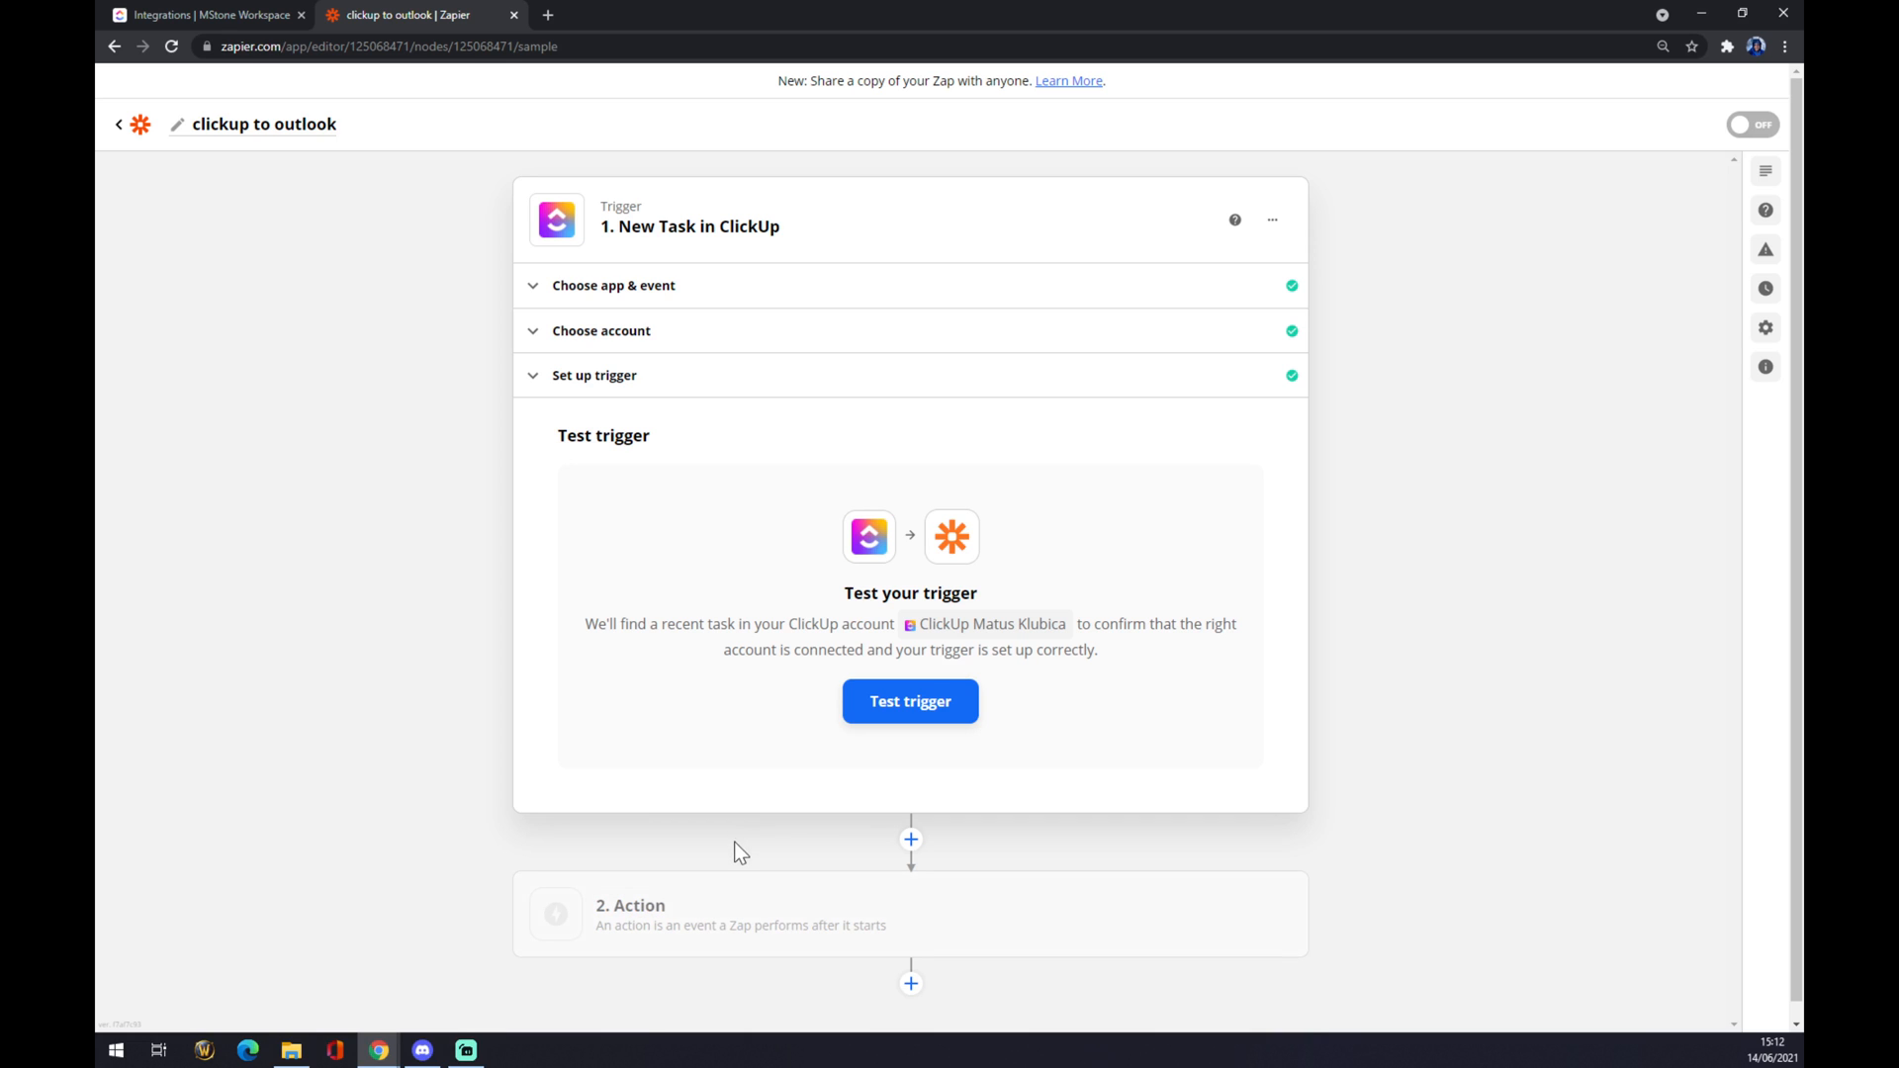
{"action": "mouse_move", "coordinate": [706, 915]}
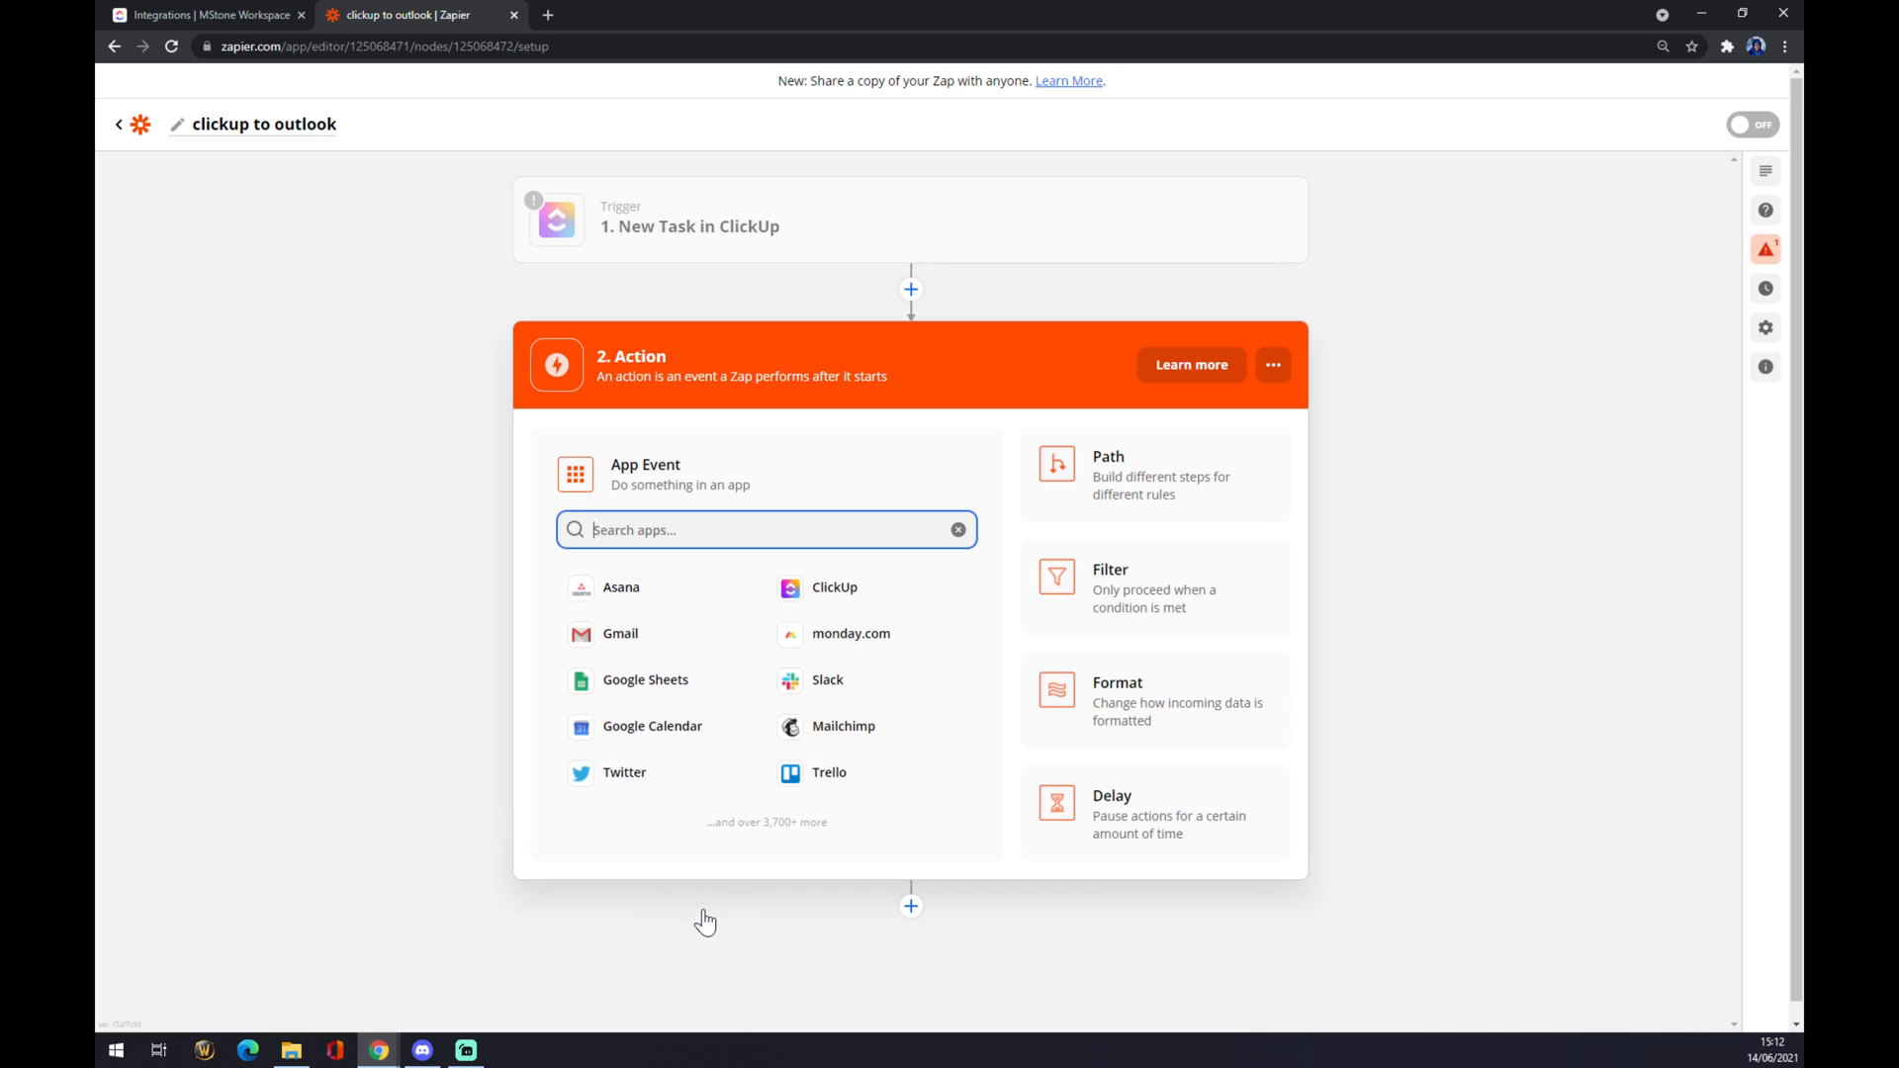
{"action": "mouse_move", "coordinate": [245, 570]}
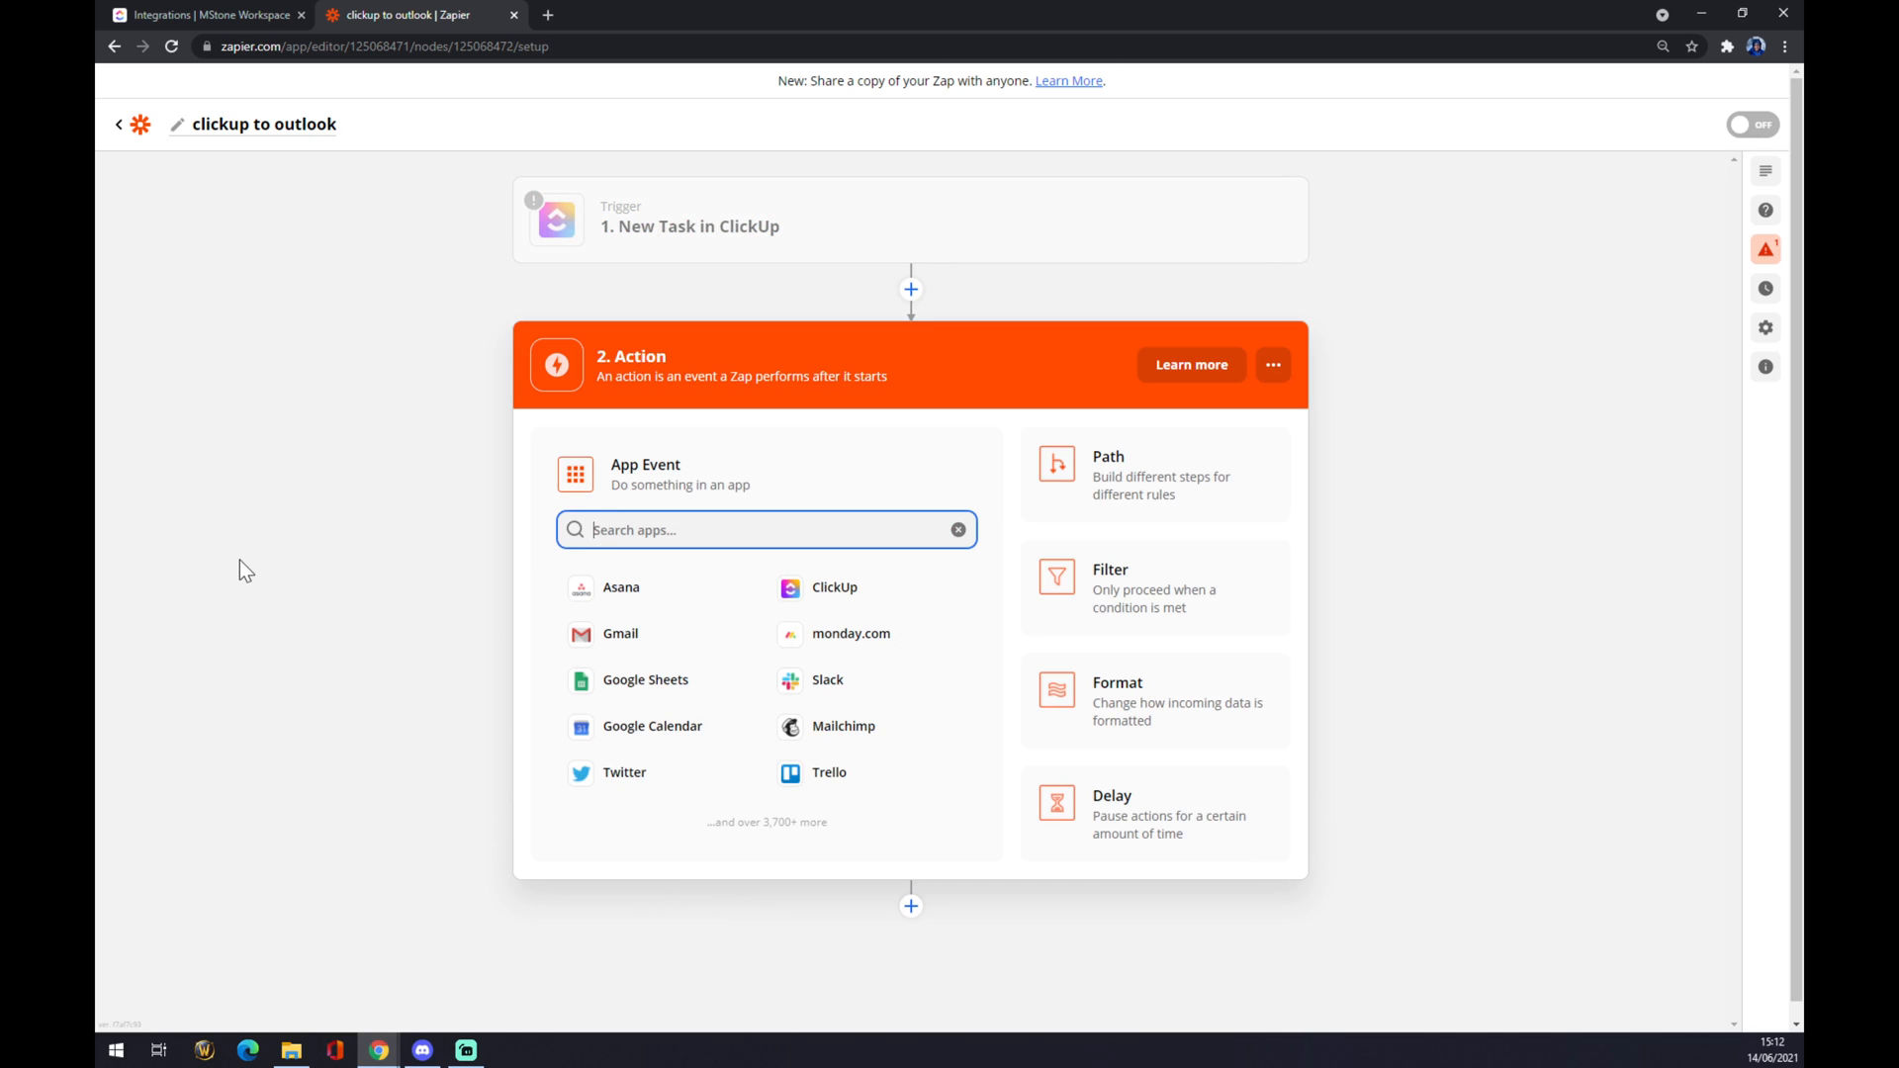
{"action": "mouse_move", "coordinate": [428, 439]}
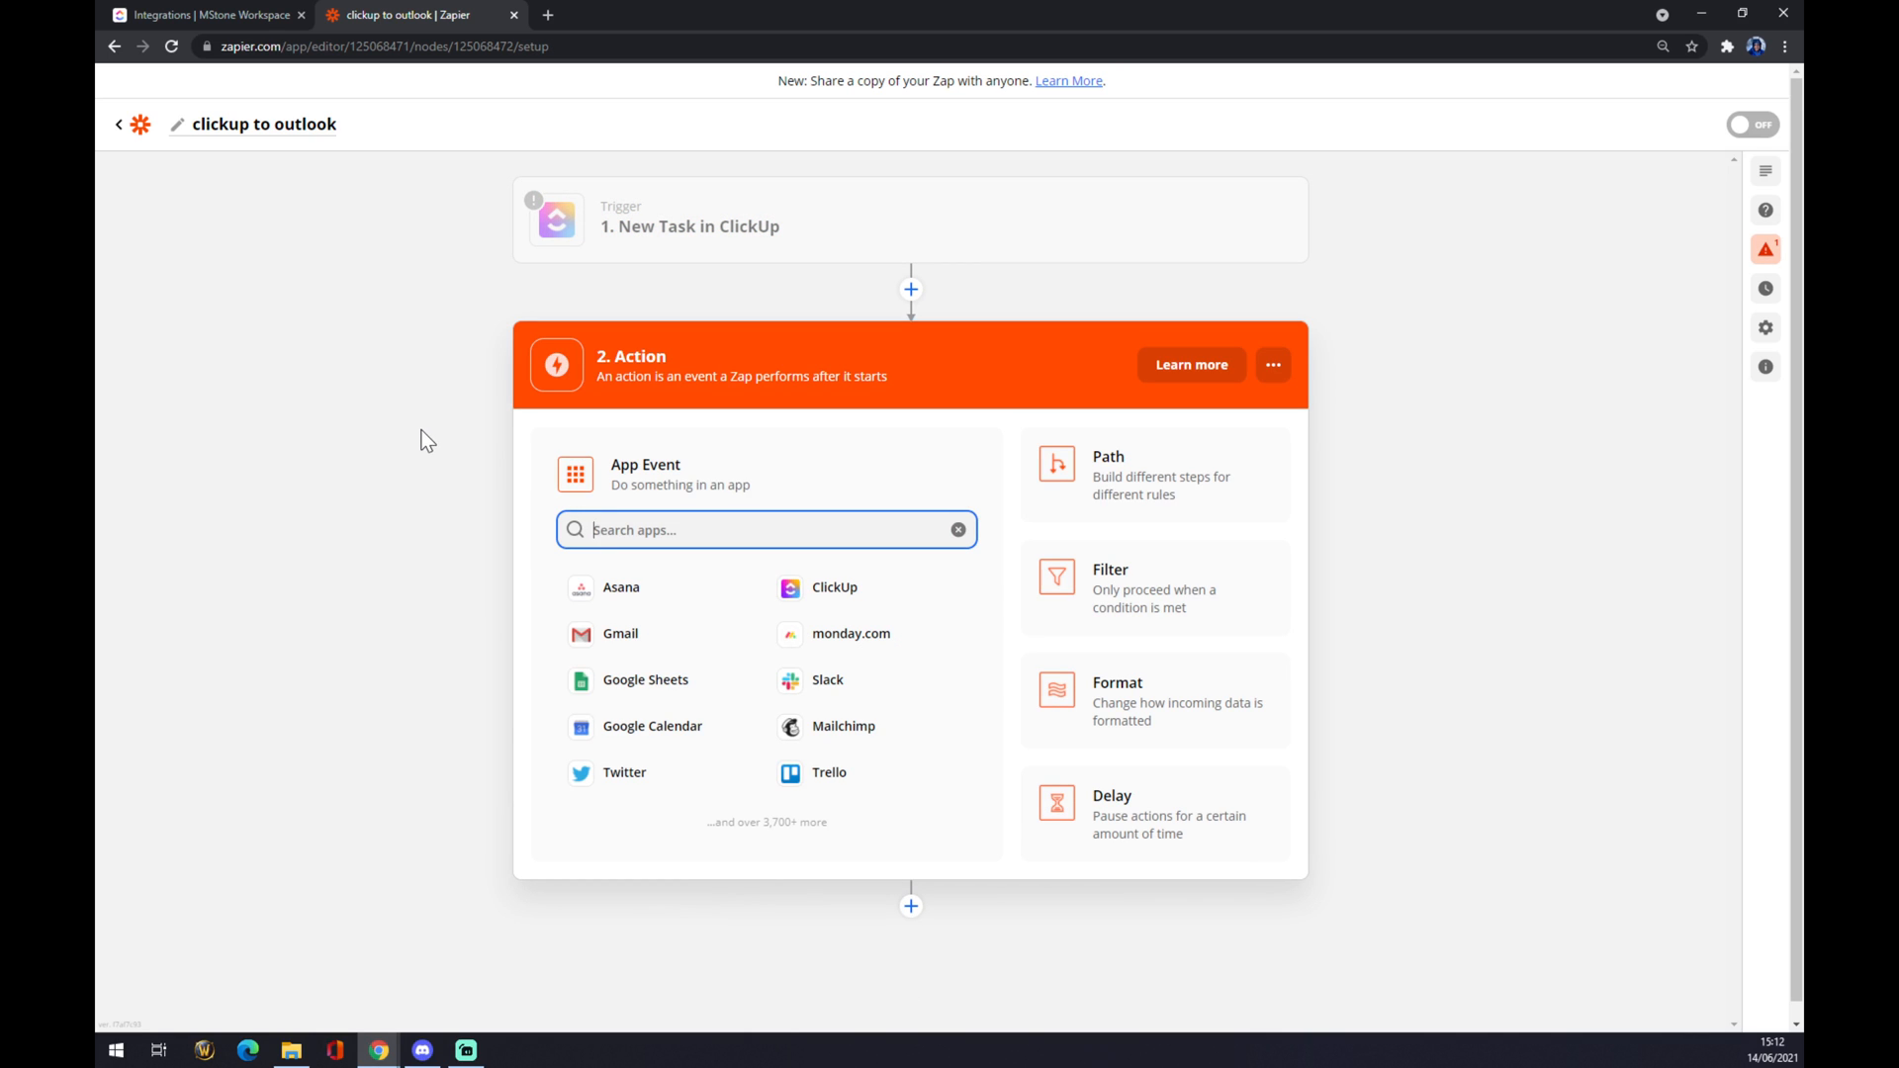
Search 'outlook' and pick Microsoft Outlook as the action app.
{"action": "type", "text": "o"}
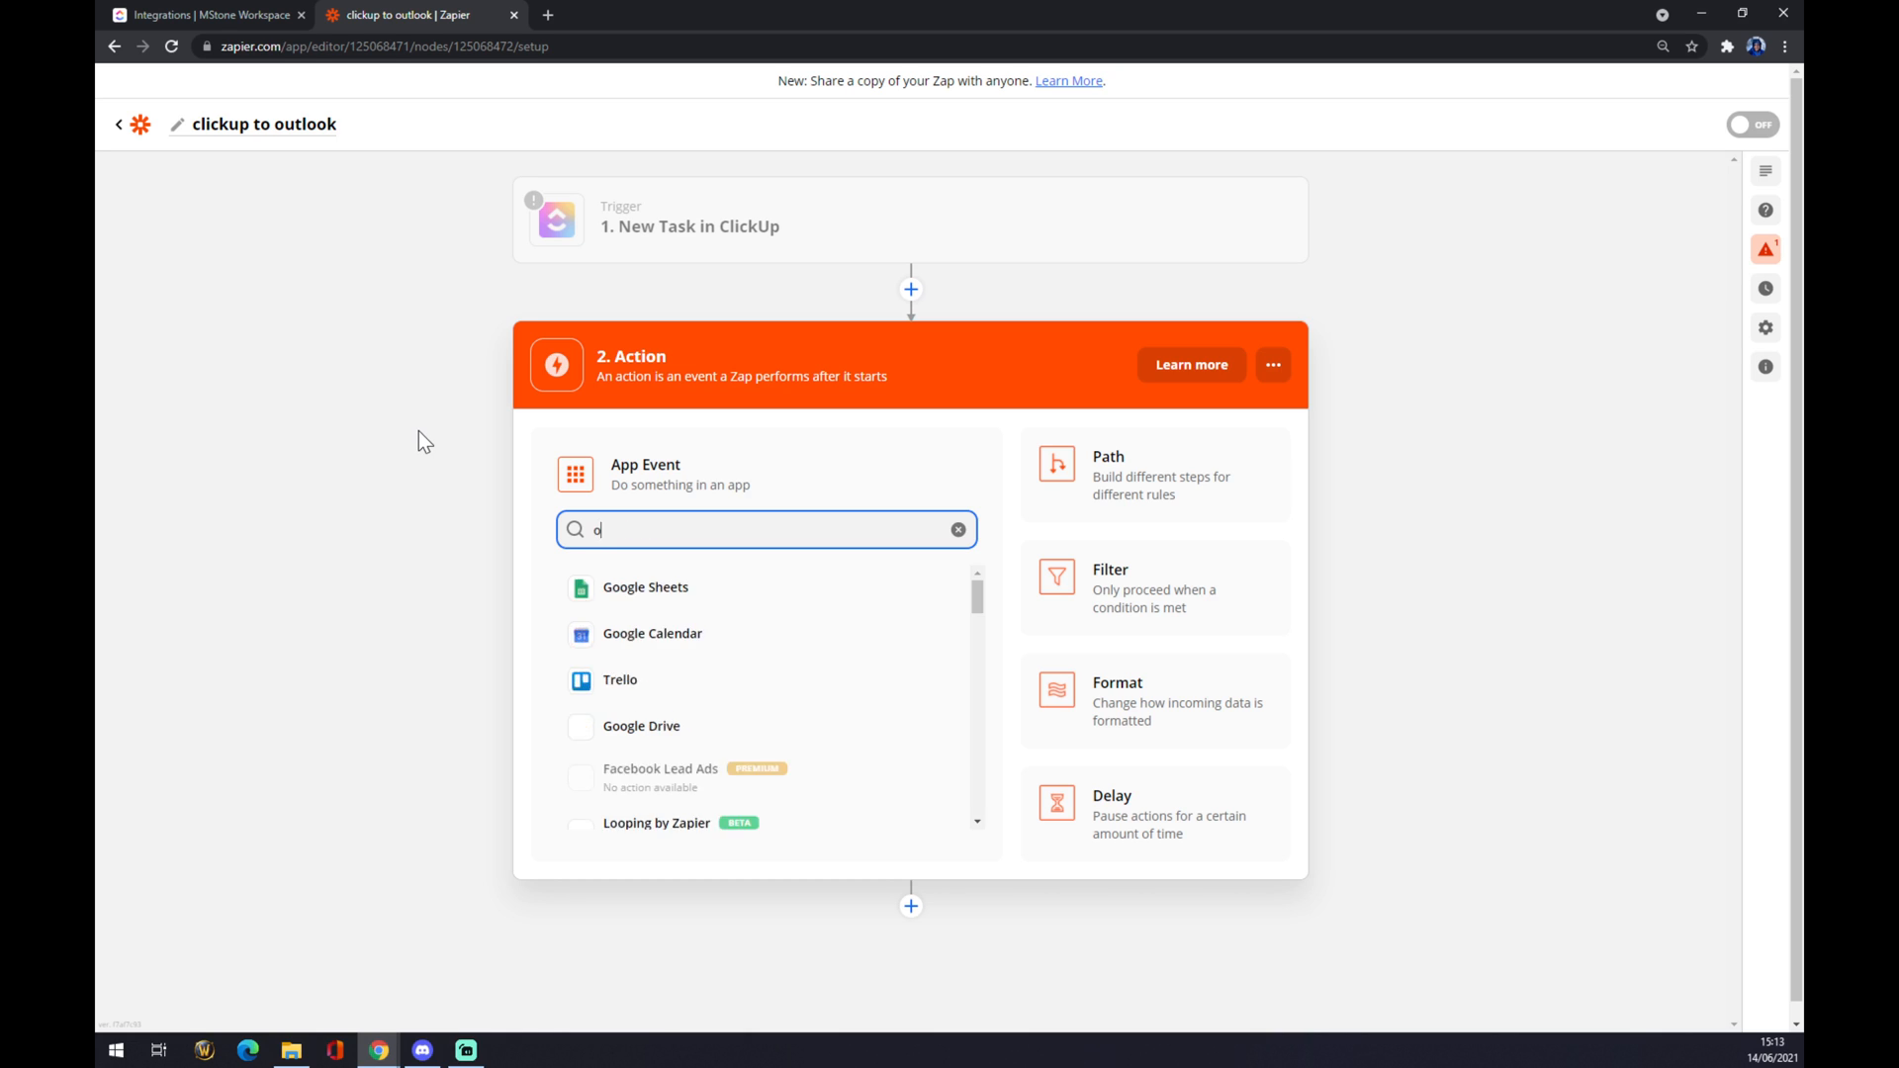
{"action": "type", "text": "utlod"}
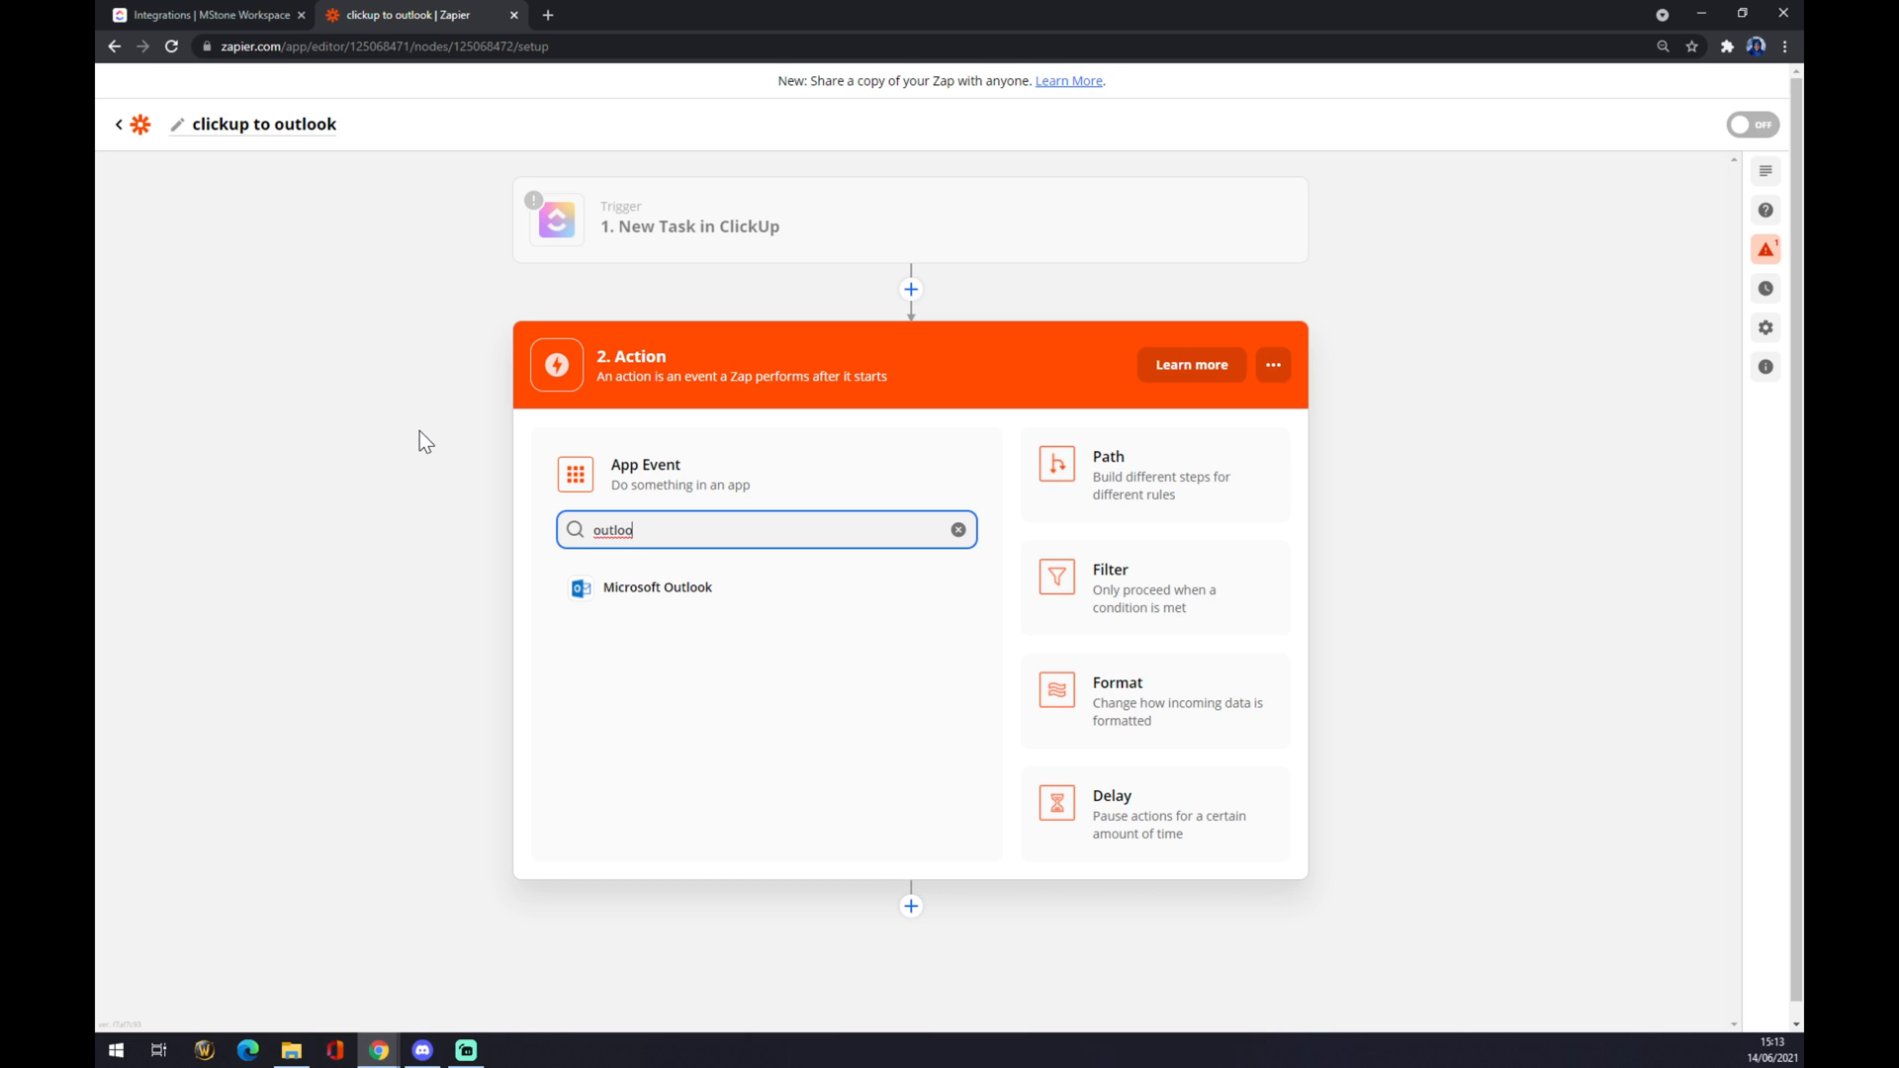
{"action": "mouse_move", "coordinate": [645, 602]}
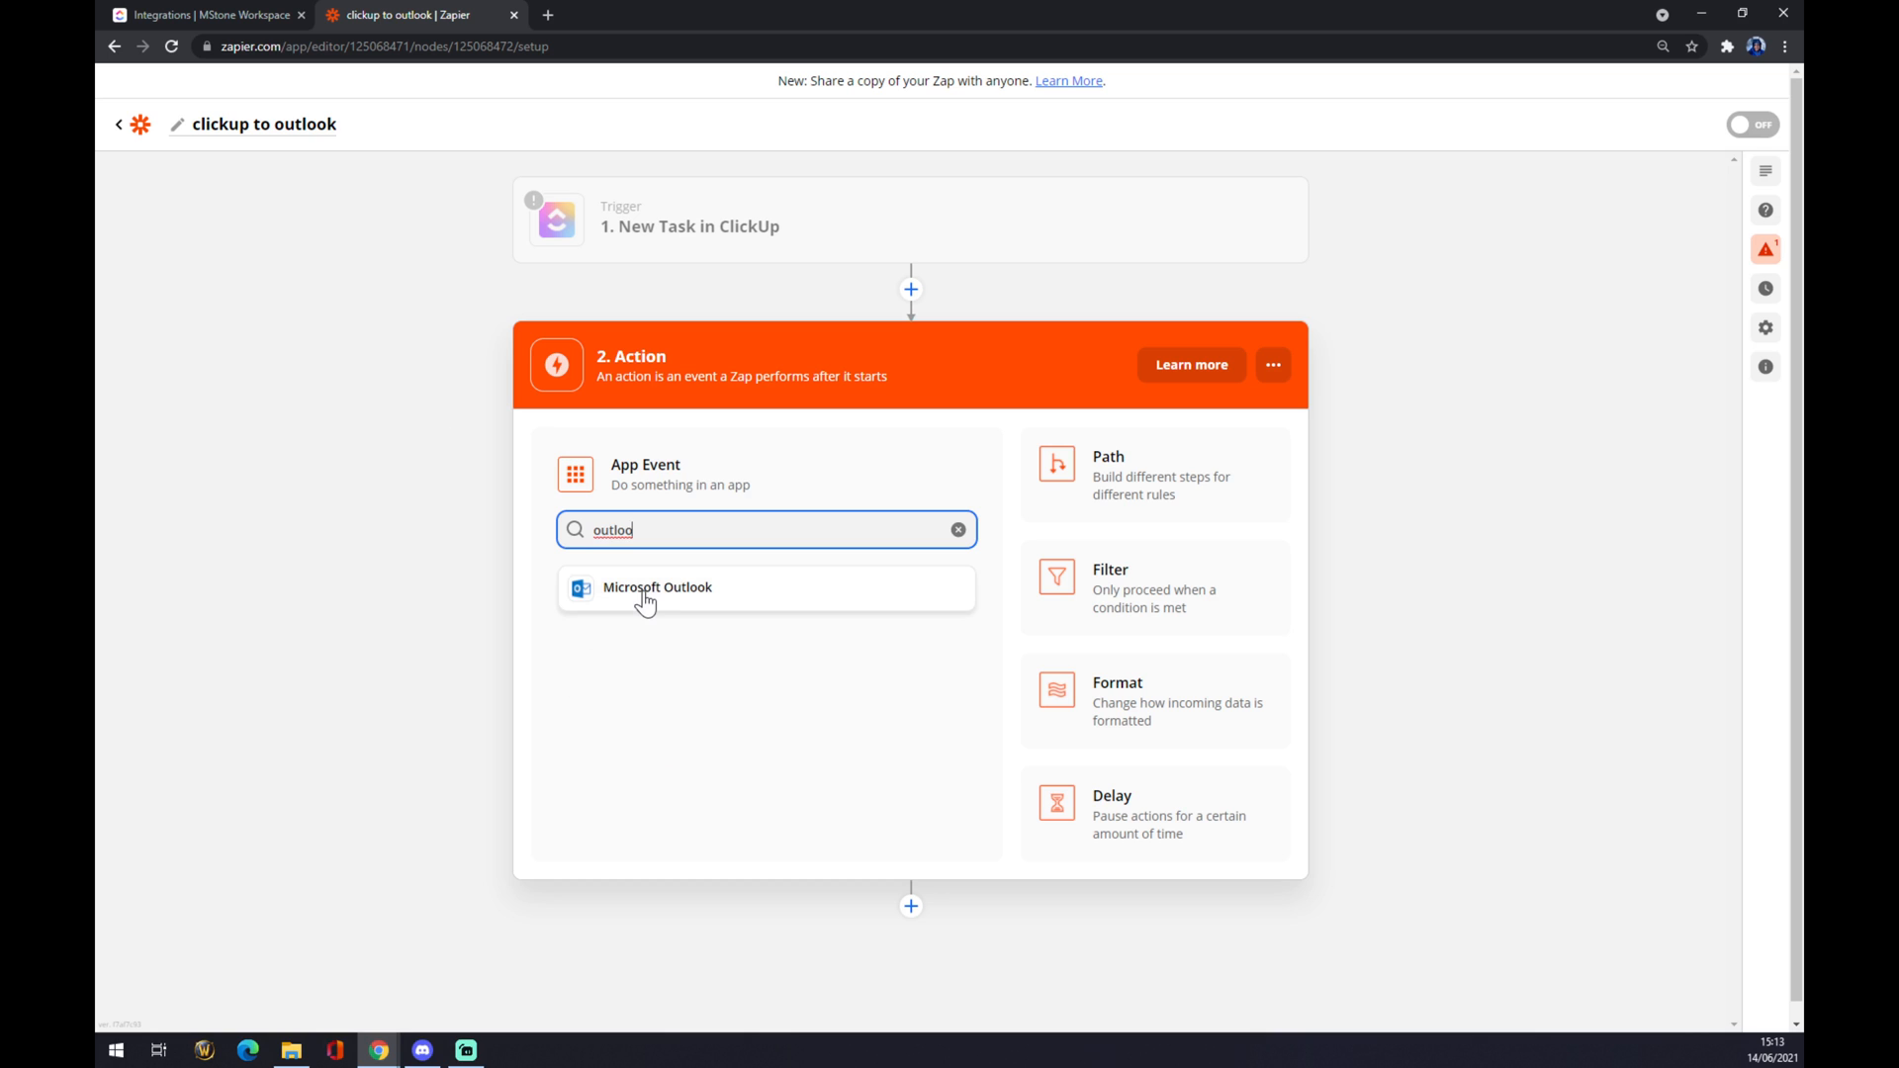
{"action": "left_click", "coordinate": [657, 588]}
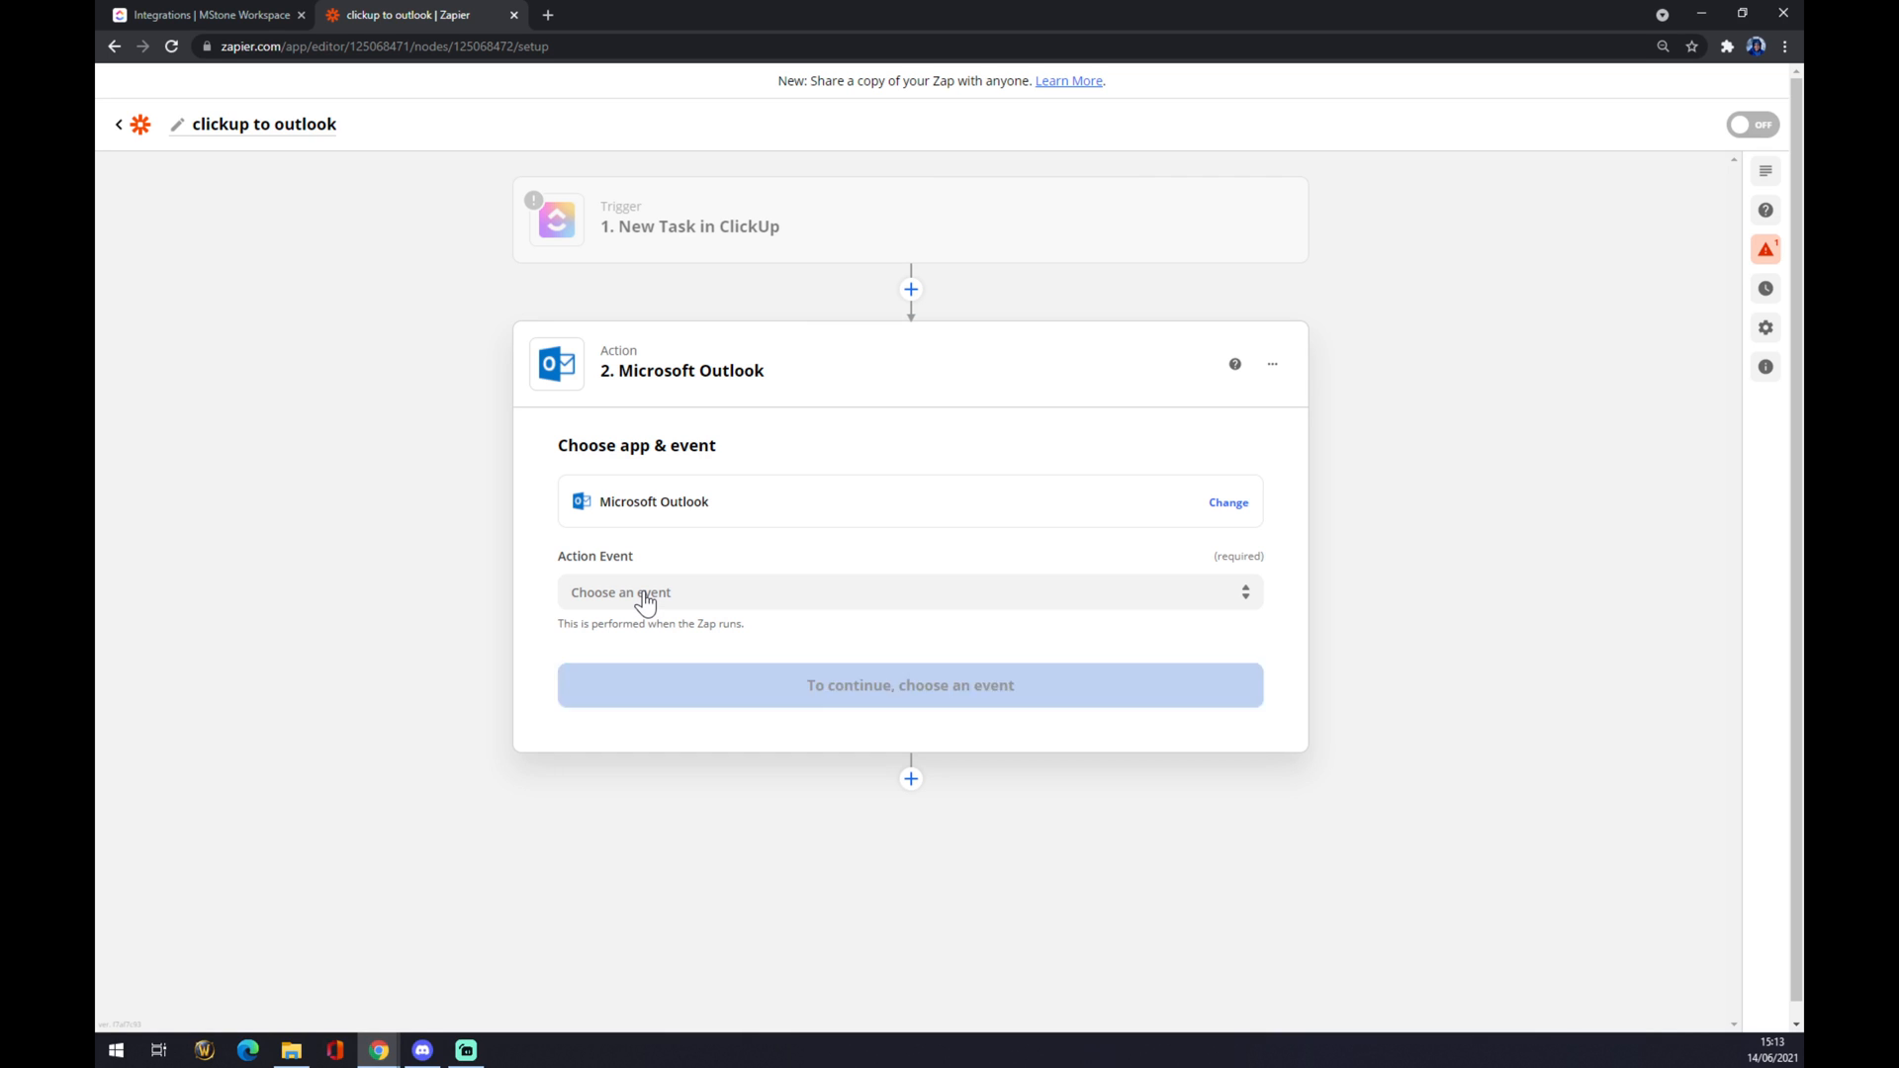
Set Update Contact as the Outlook action event and continue to account sign-in.
{"action": "left_click", "coordinate": [908, 591]}
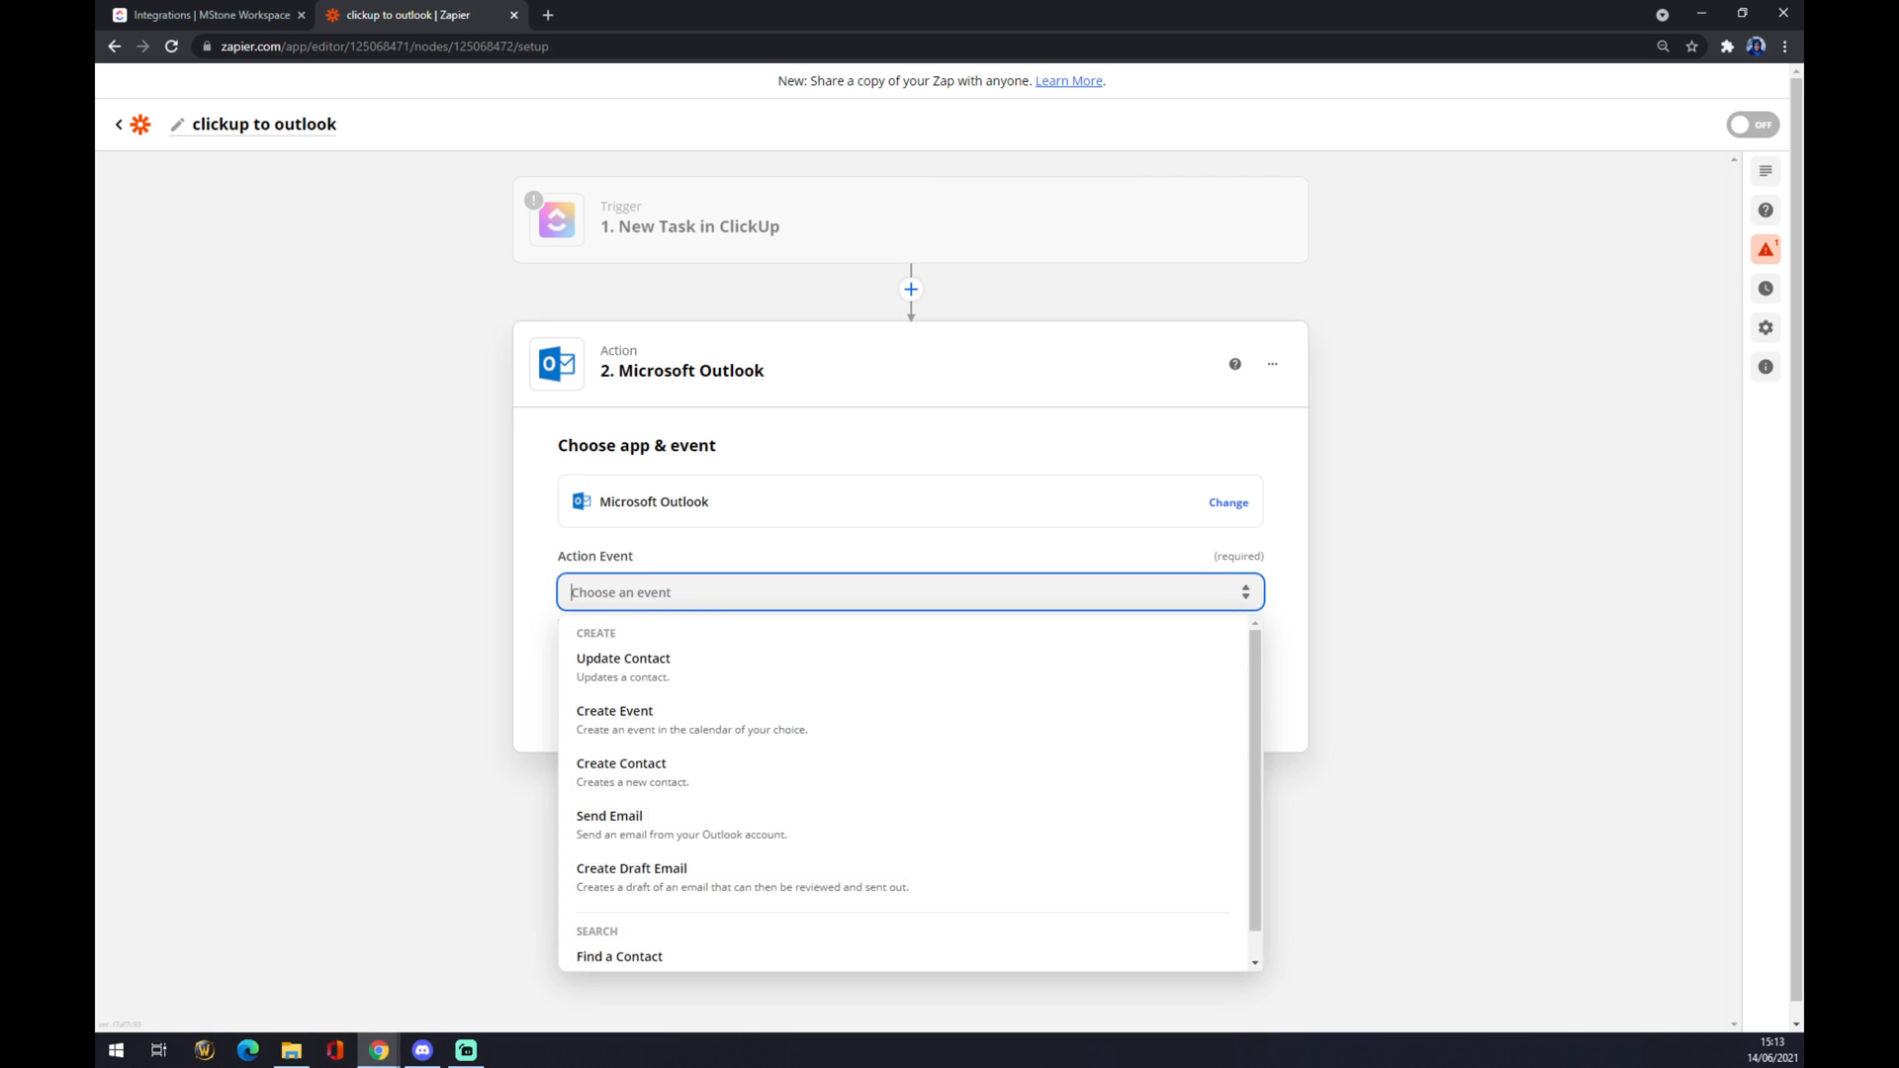
{"action": "mouse_move", "coordinate": [687, 257]}
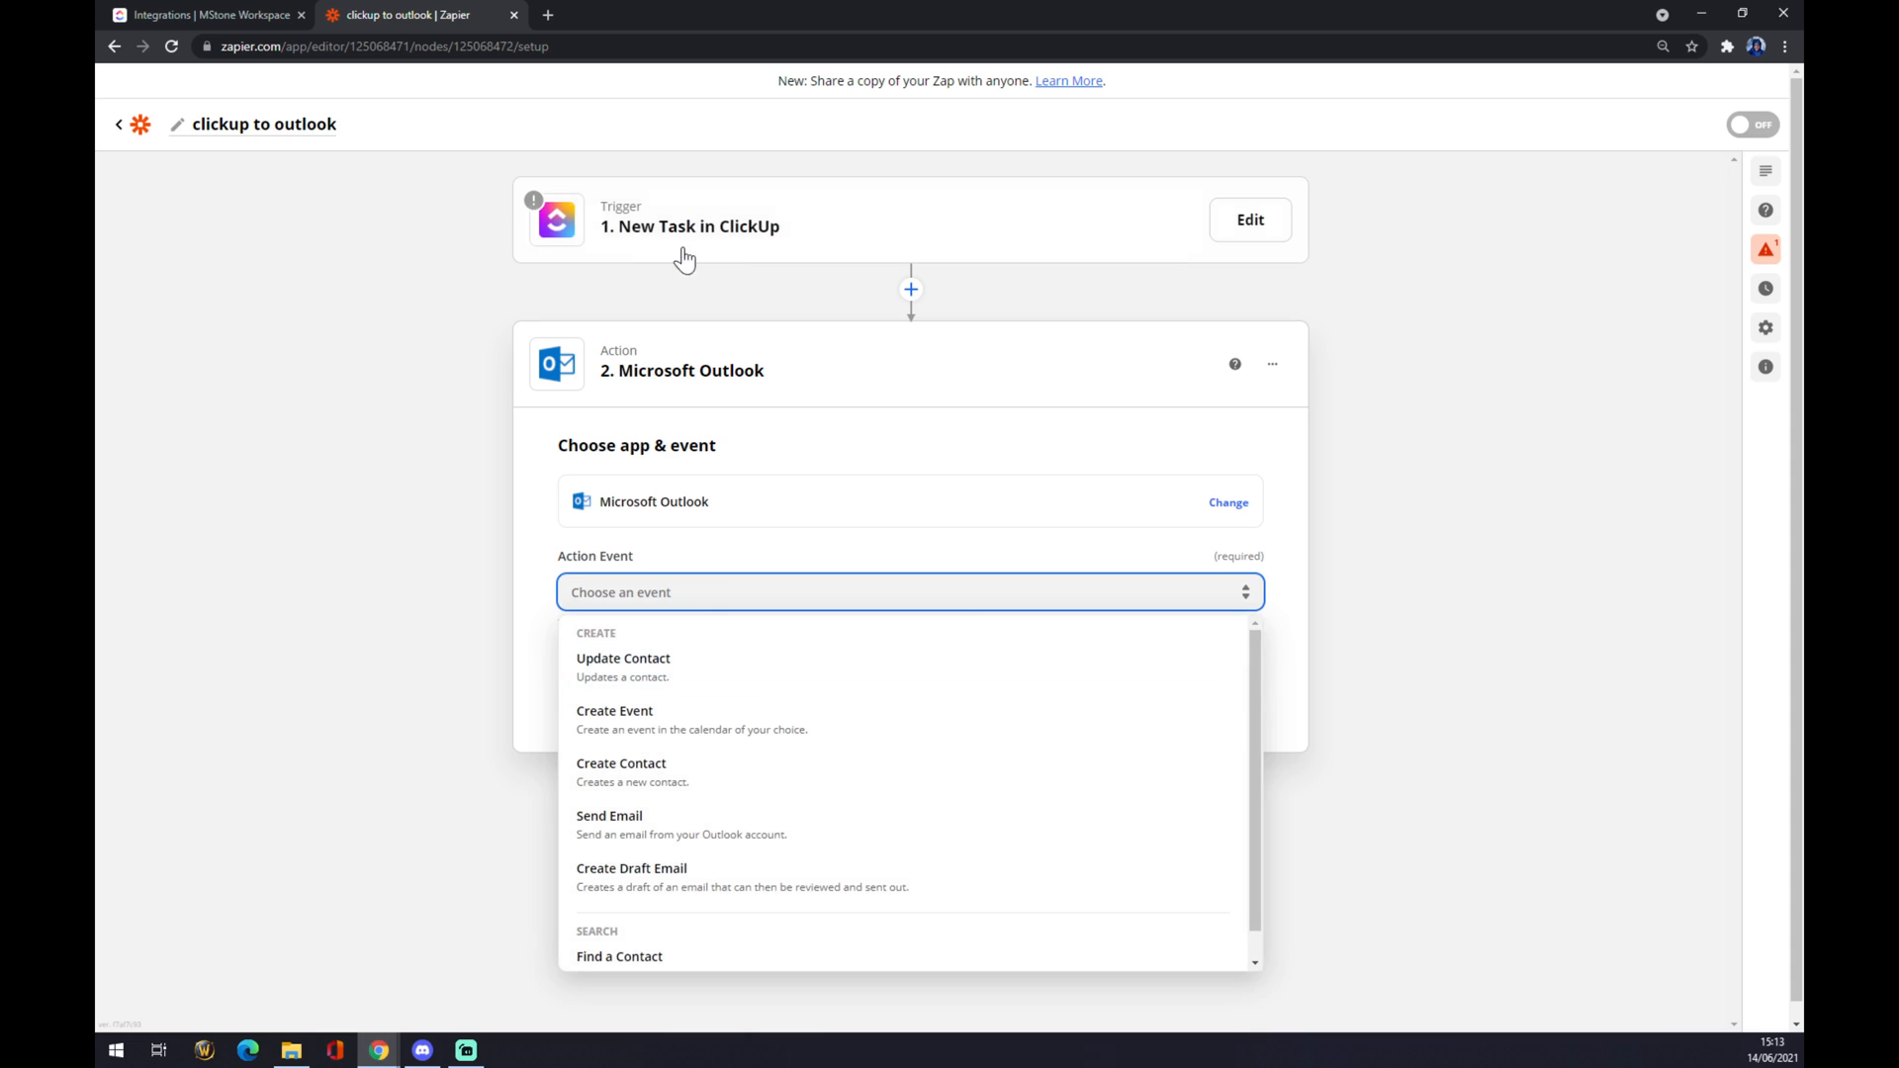
{"action": "mouse_move", "coordinate": [629, 230]}
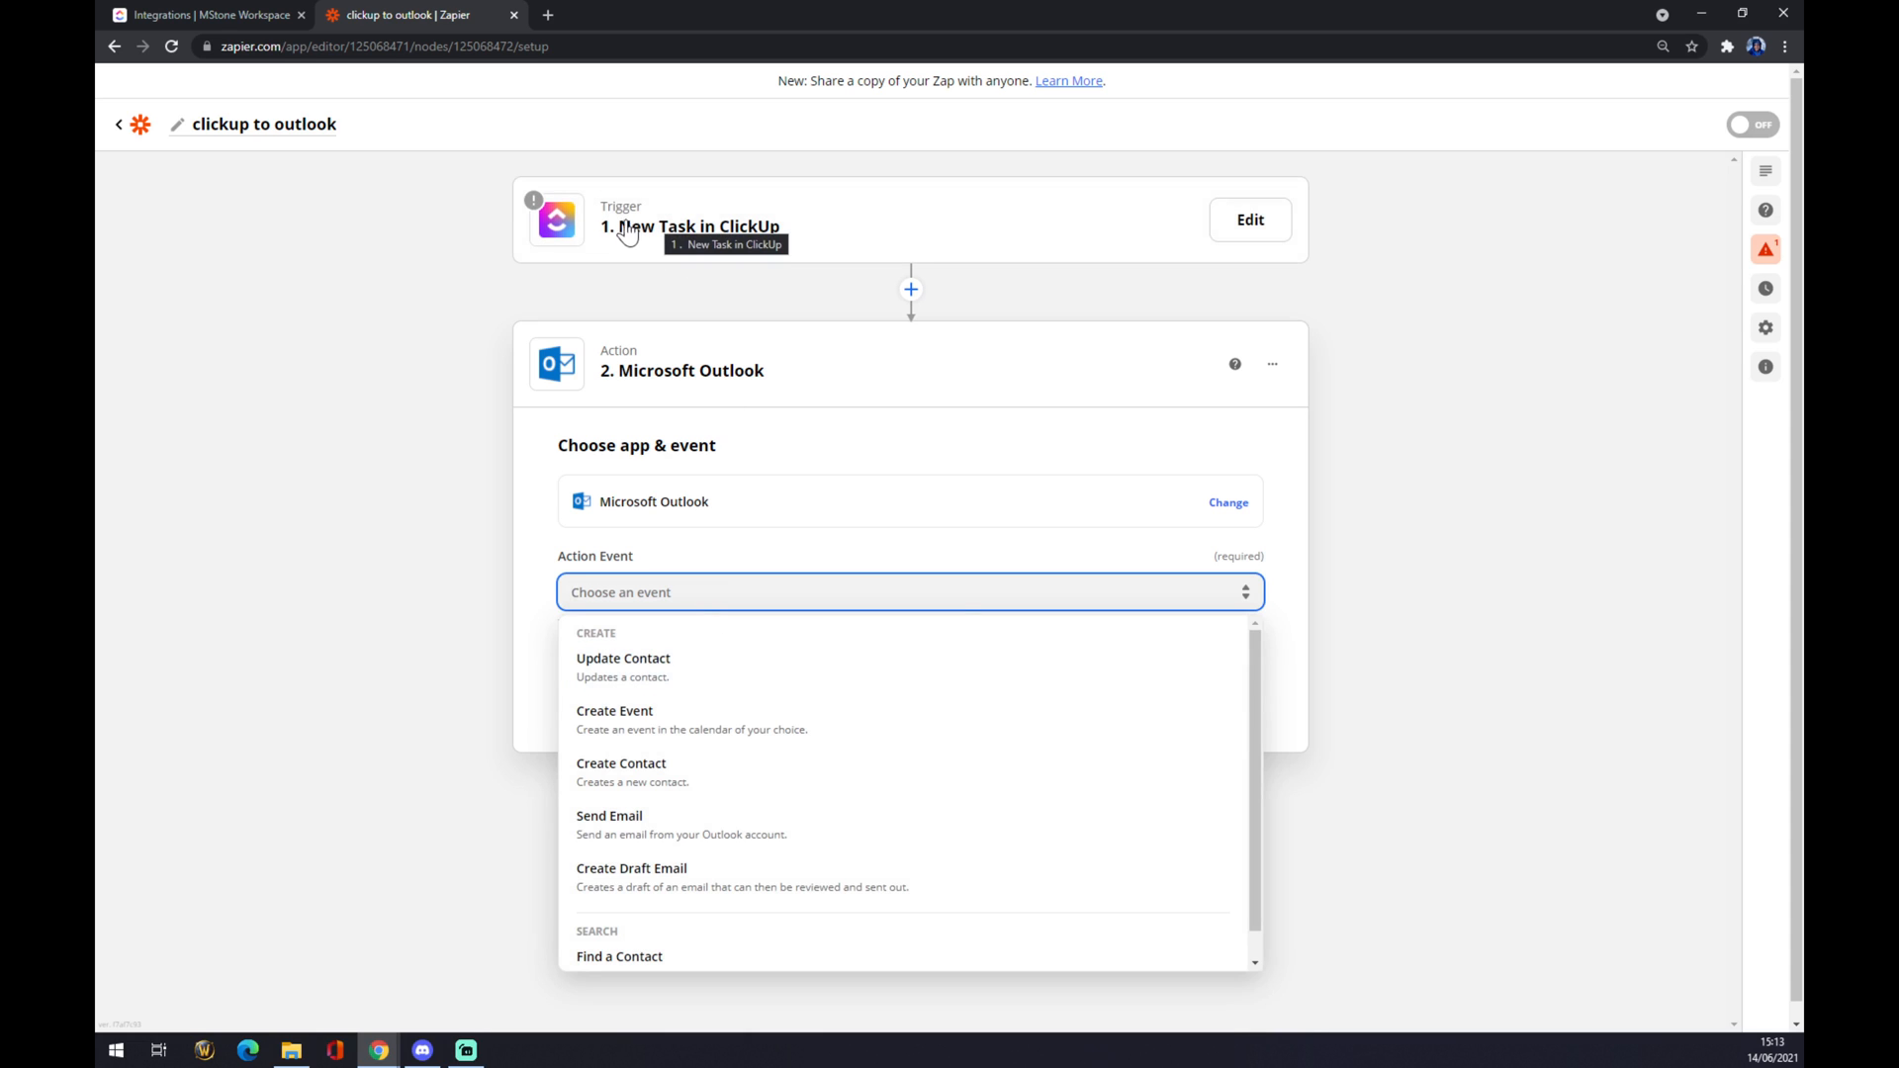
{"action": "mouse_move", "coordinate": [801, 257]}
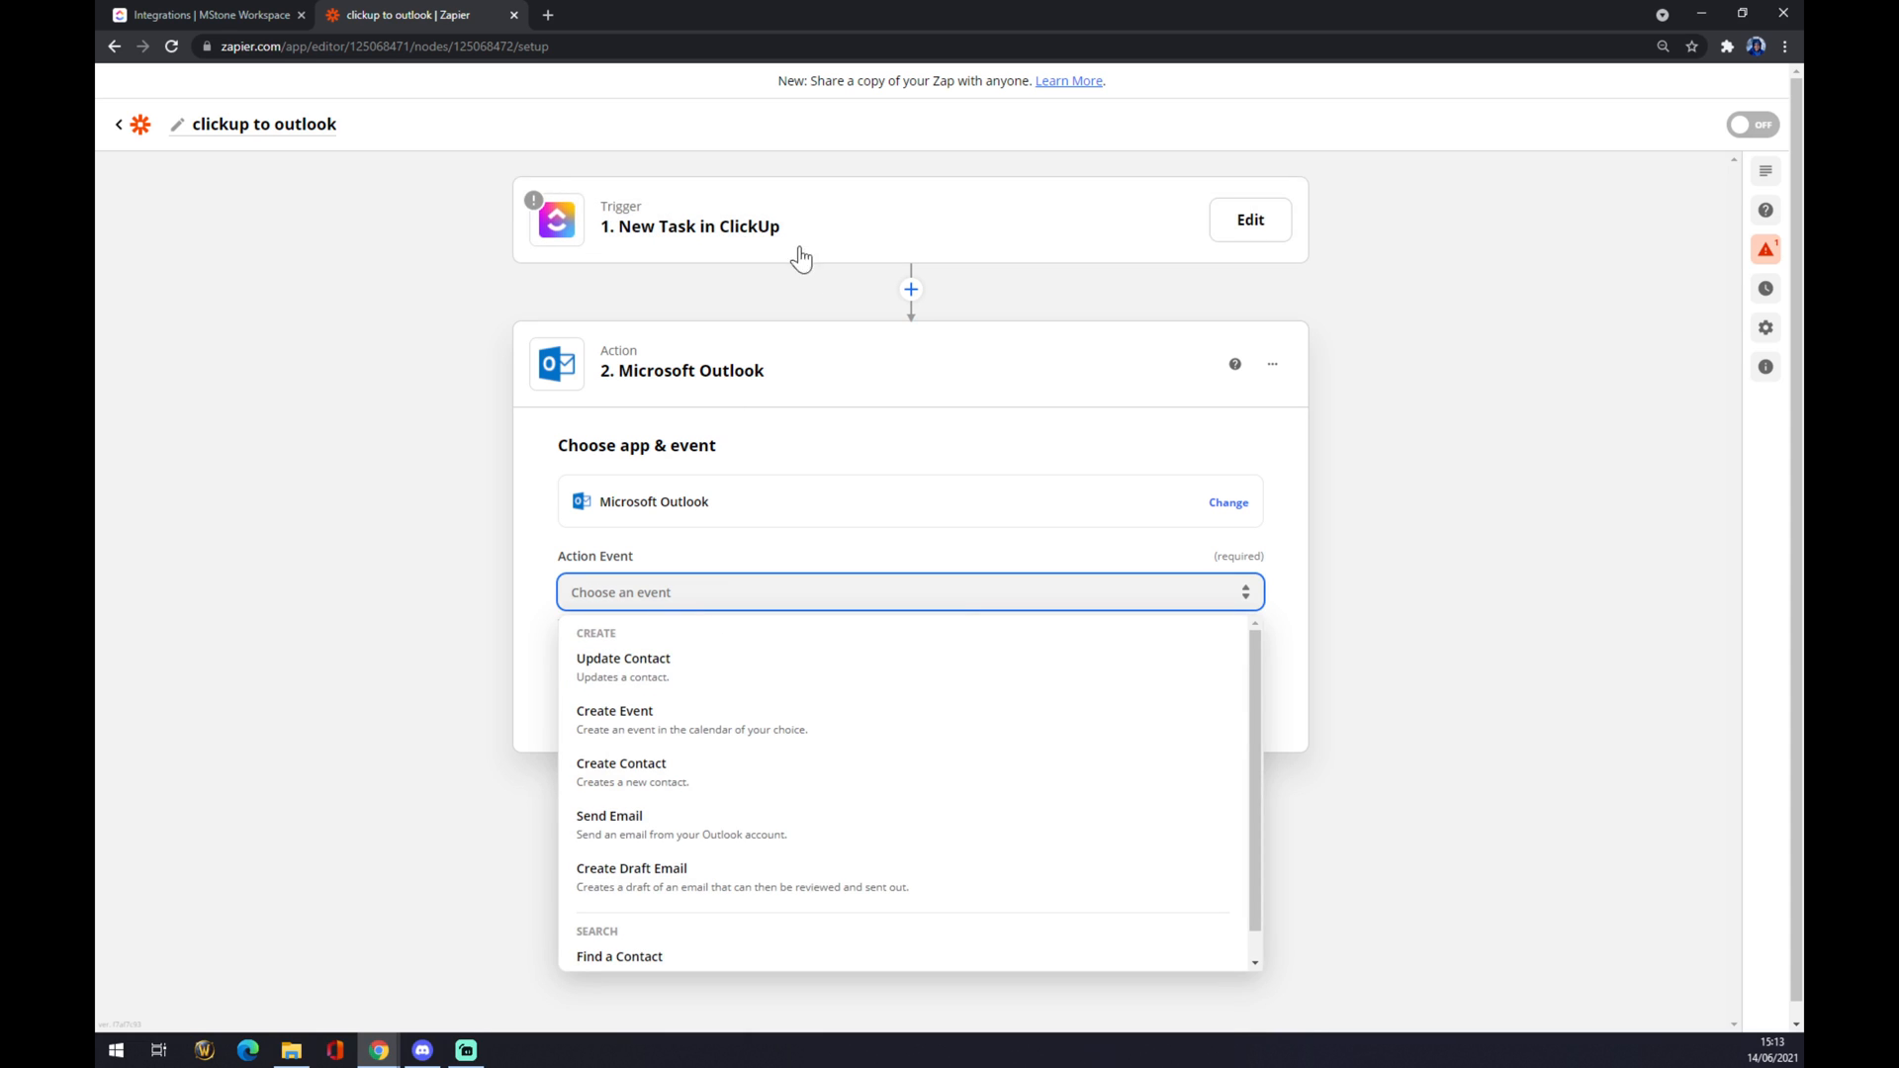
{"action": "left_click", "coordinate": [623, 656]}
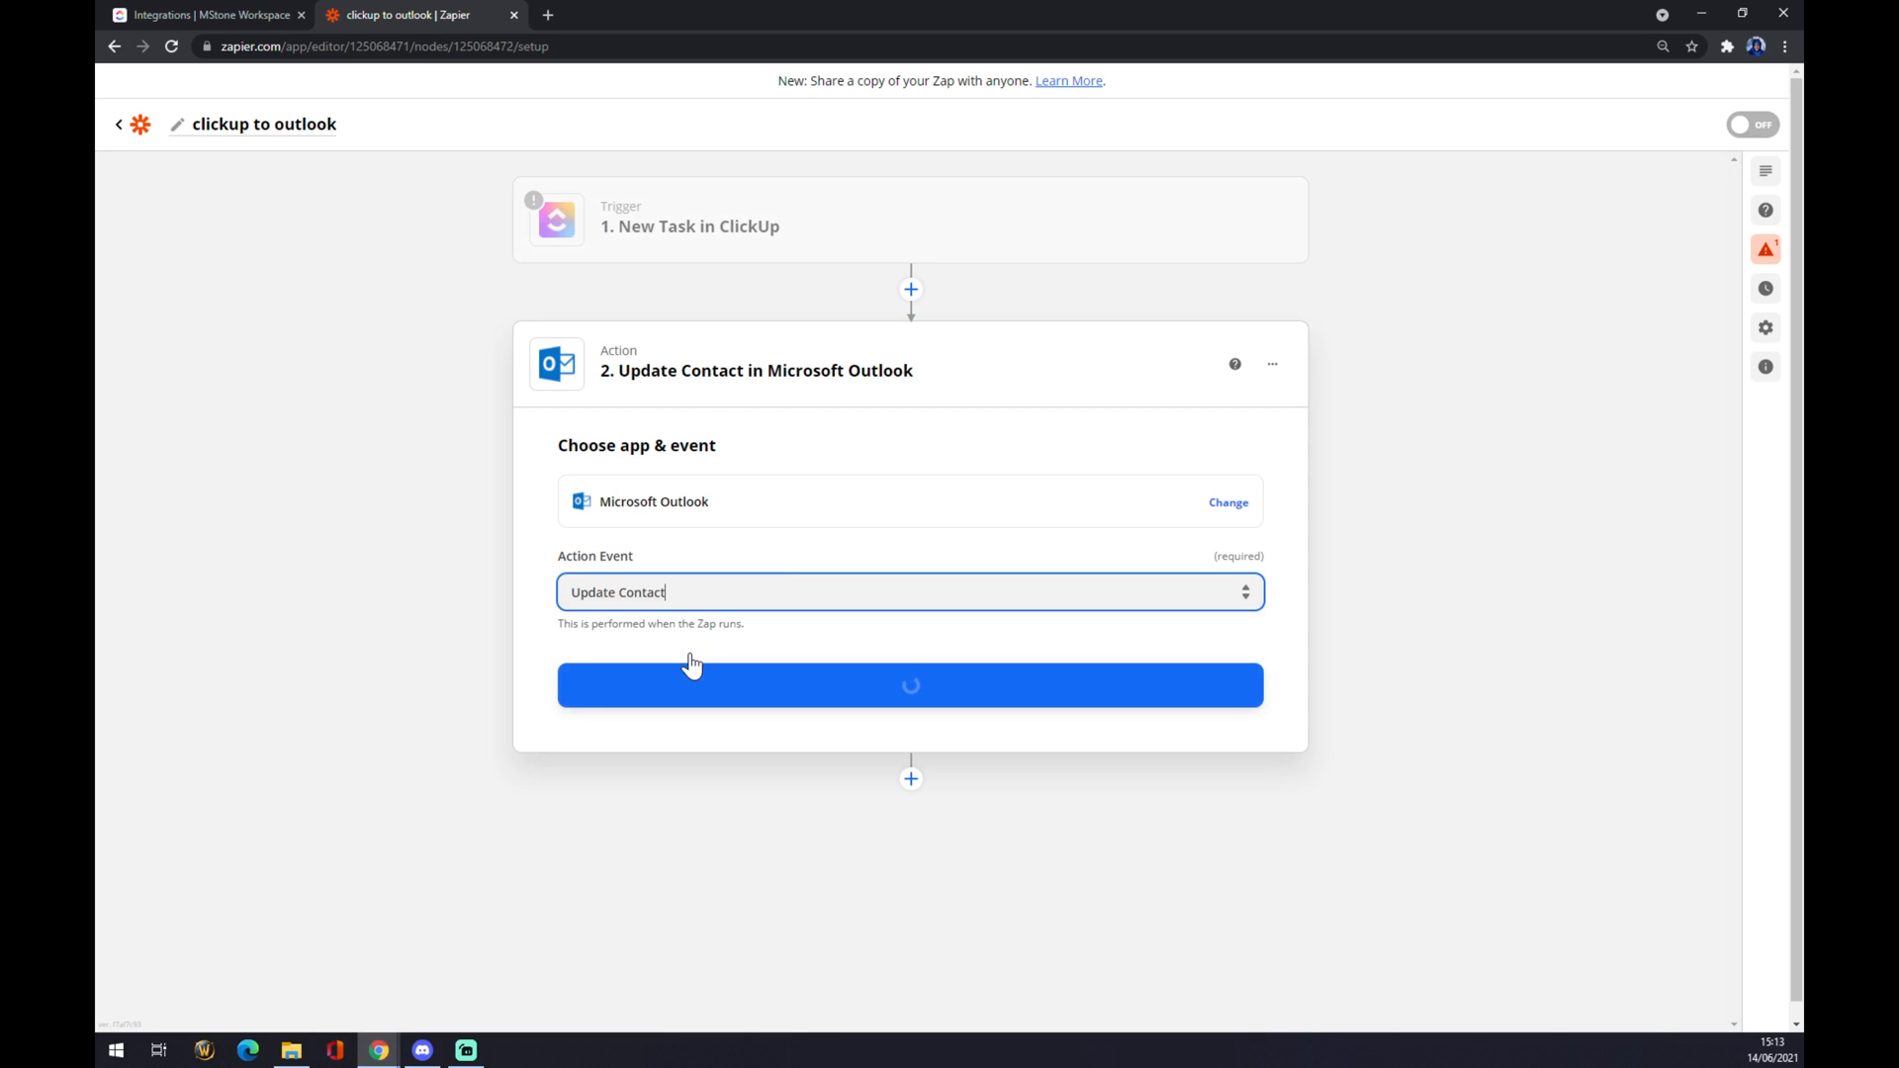
{"action": "left_click", "coordinate": [910, 684]}
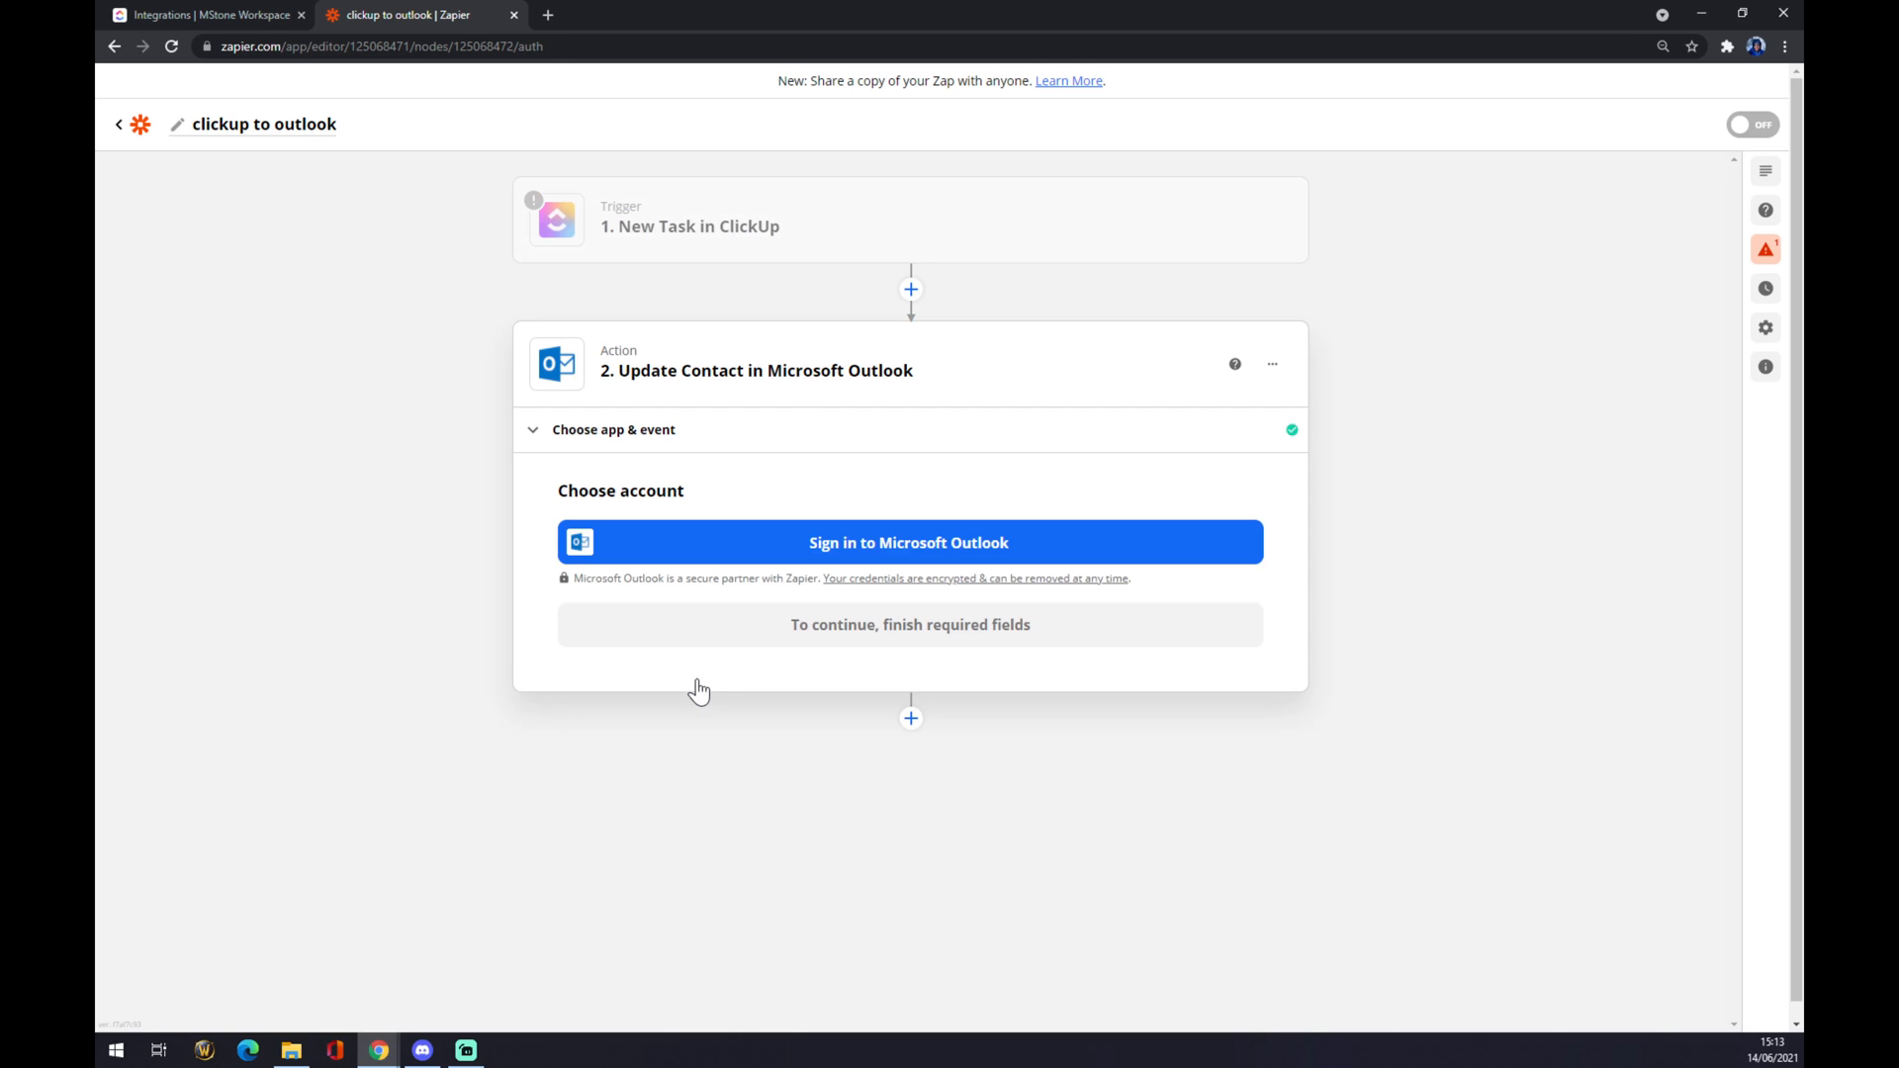
{"action": "mouse_move", "coordinate": [799, 526]}
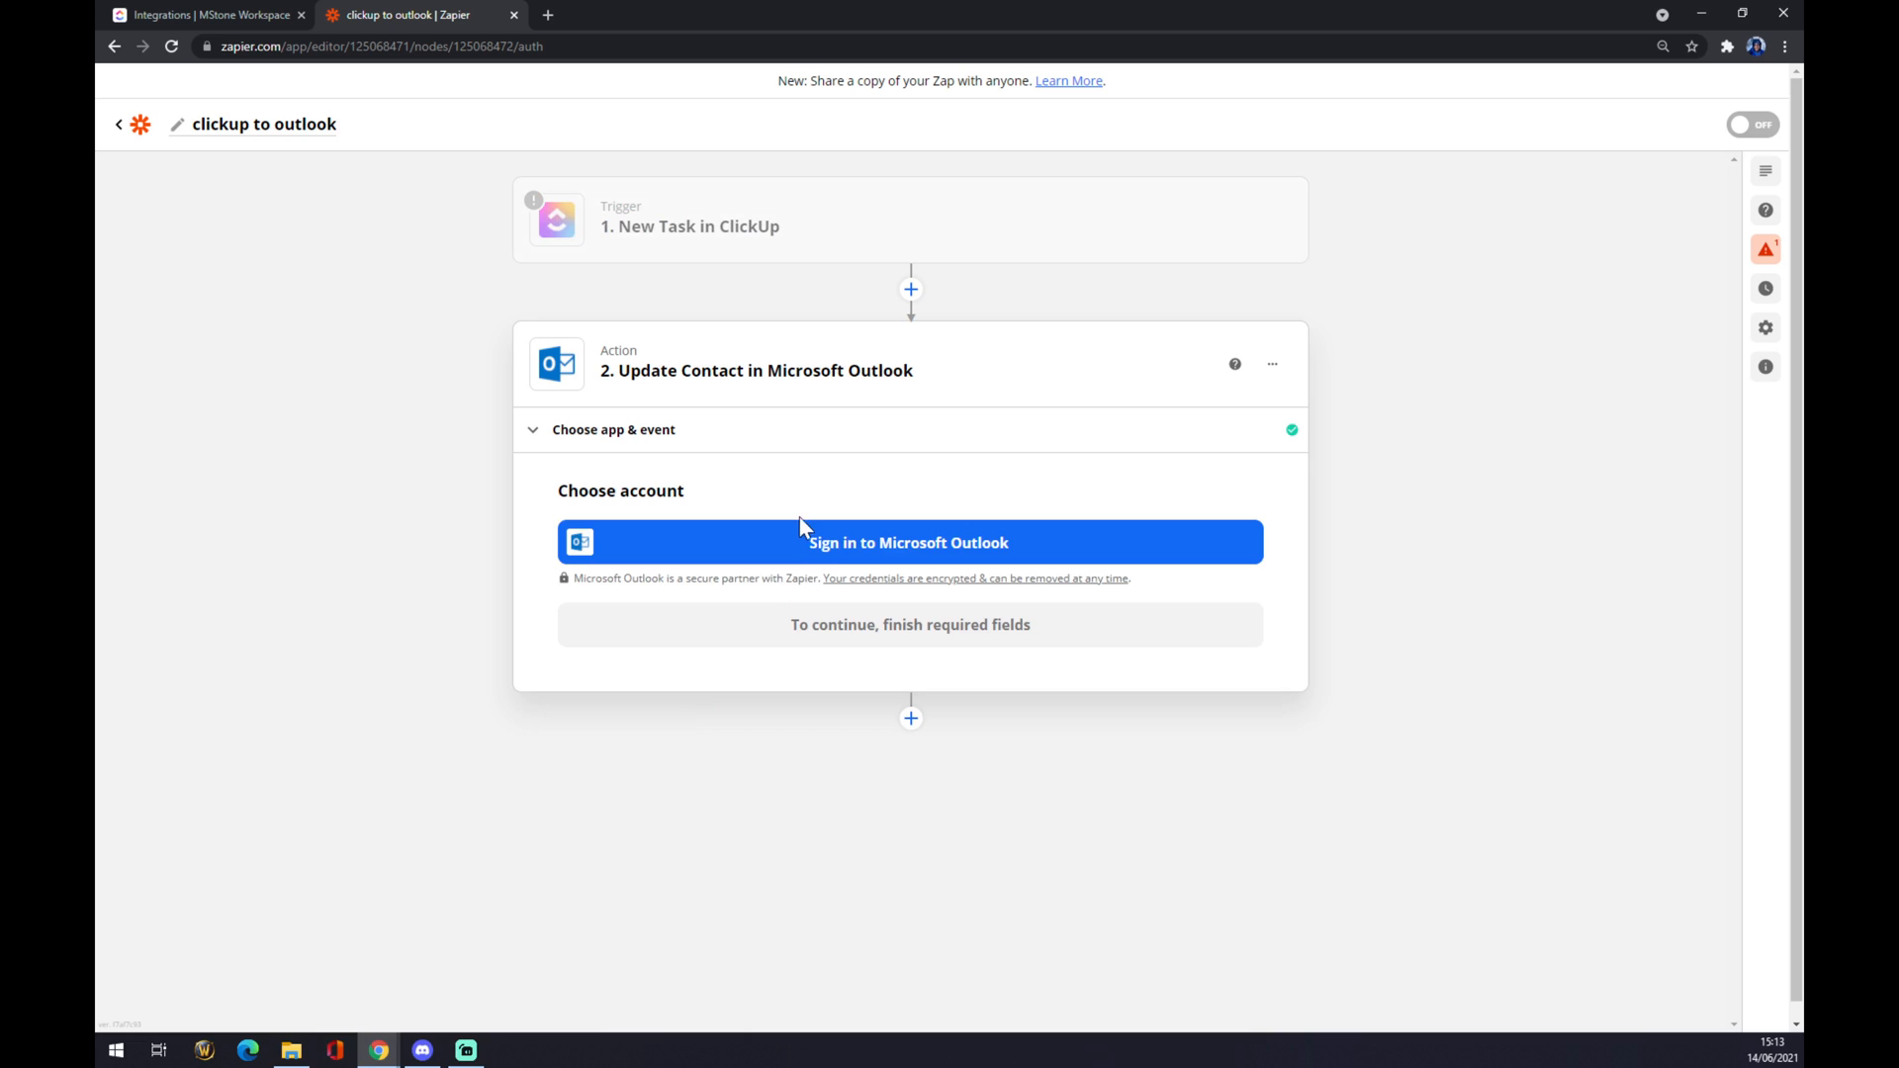
{"action": "mouse_move", "coordinate": [817, 509]}
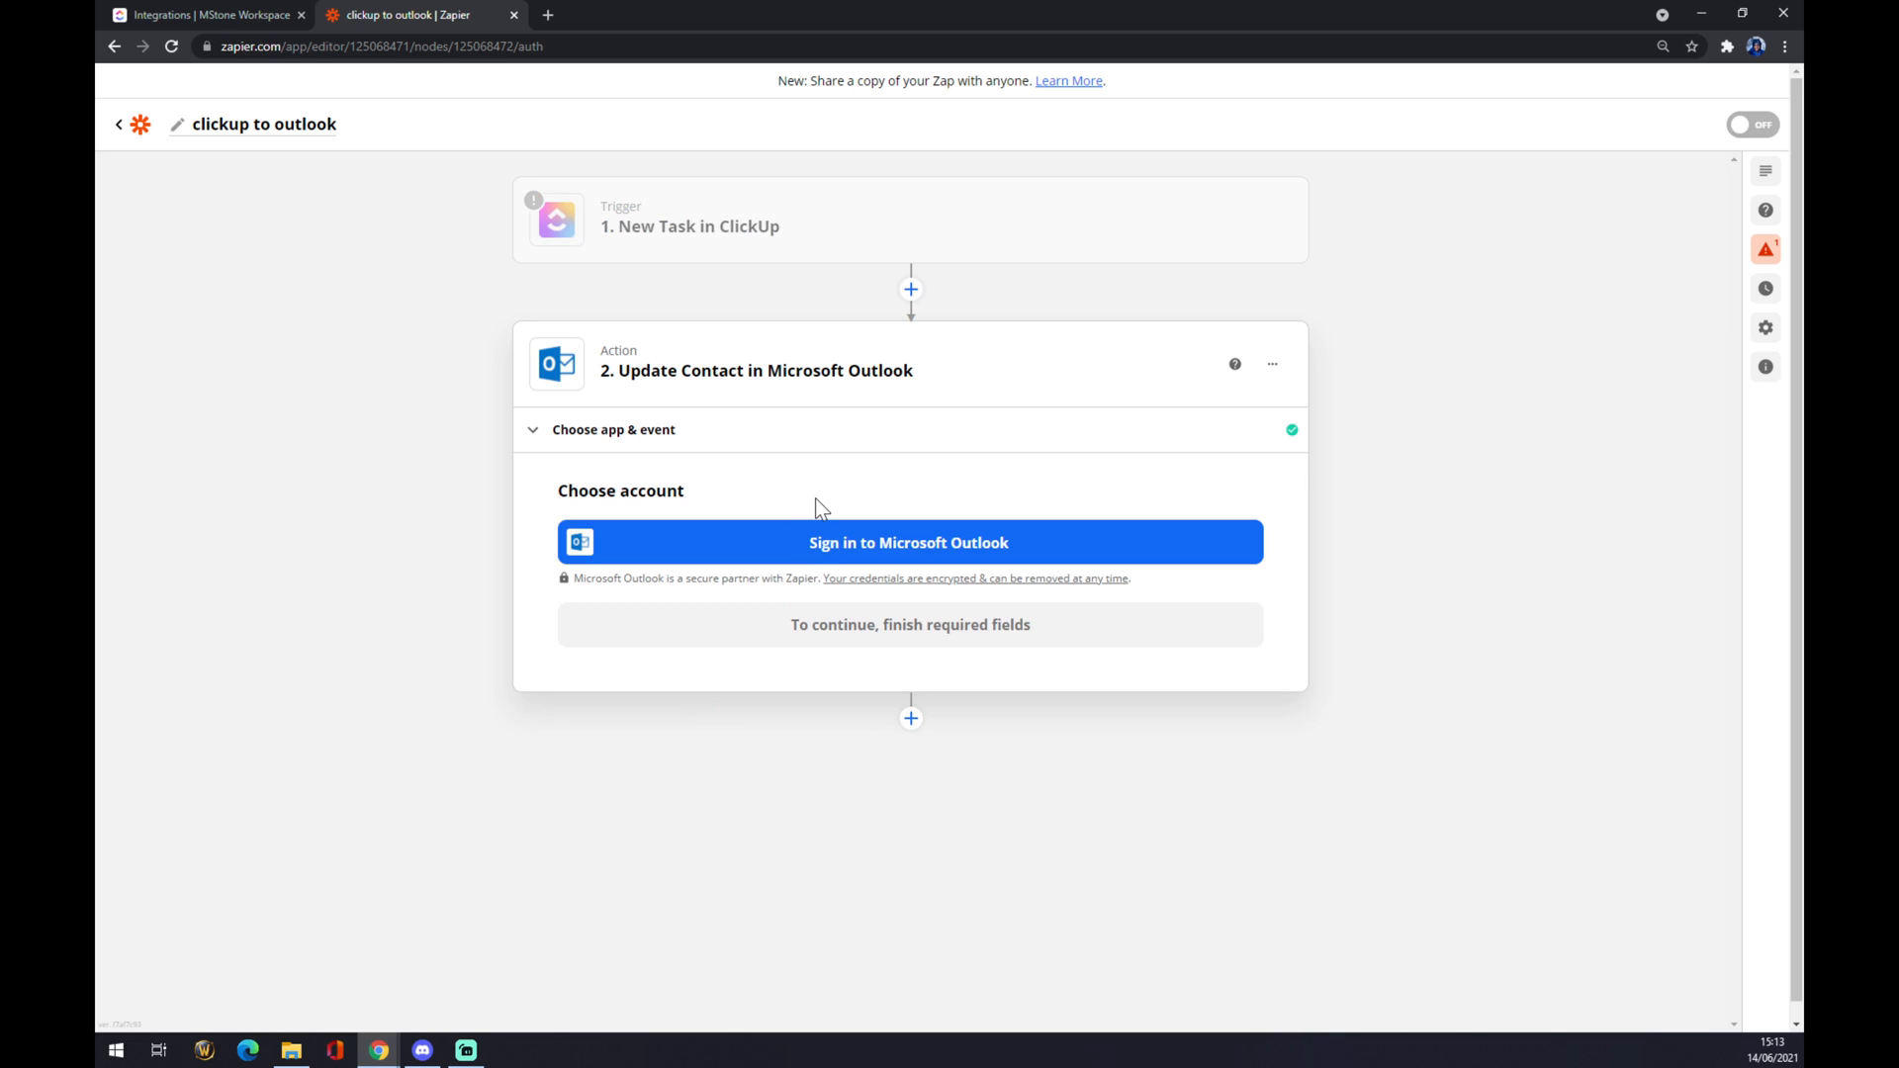
{"action": "mouse_move", "coordinate": [408, 554]}
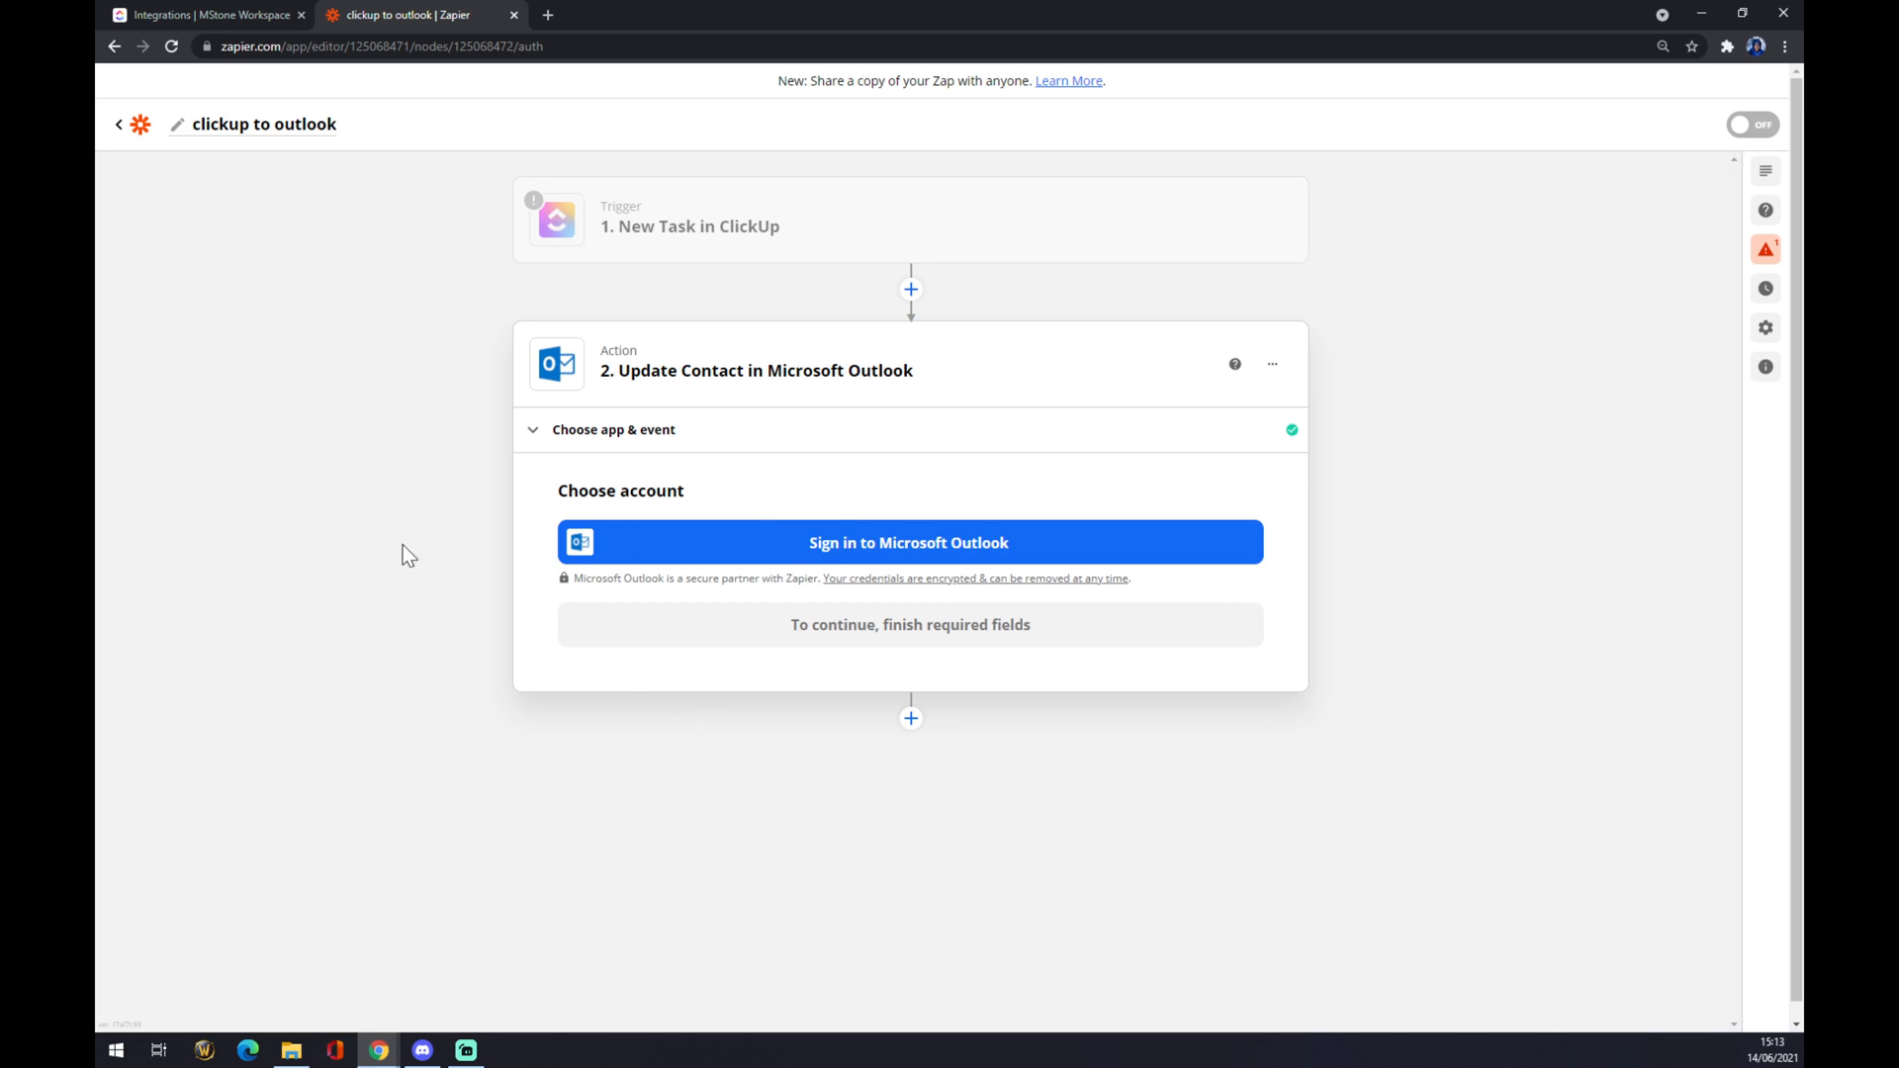